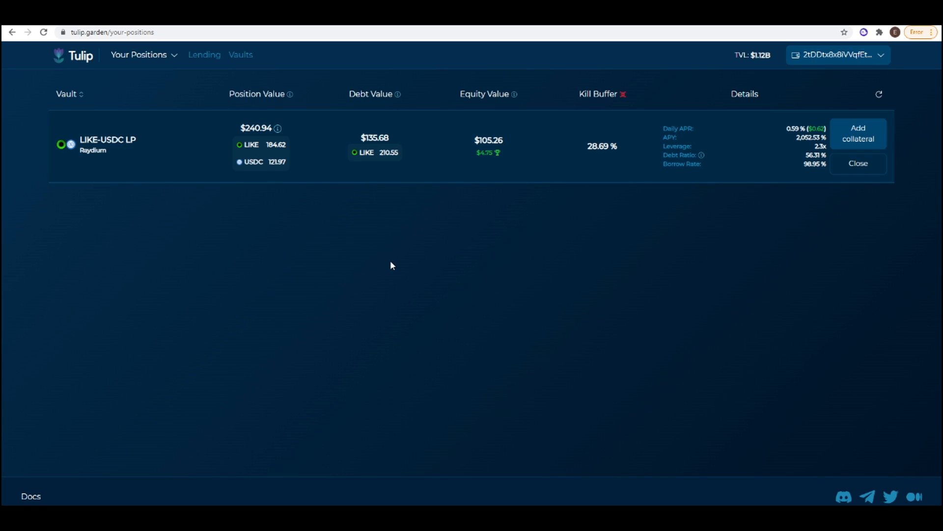
pyautogui.moveTo(224, 261)
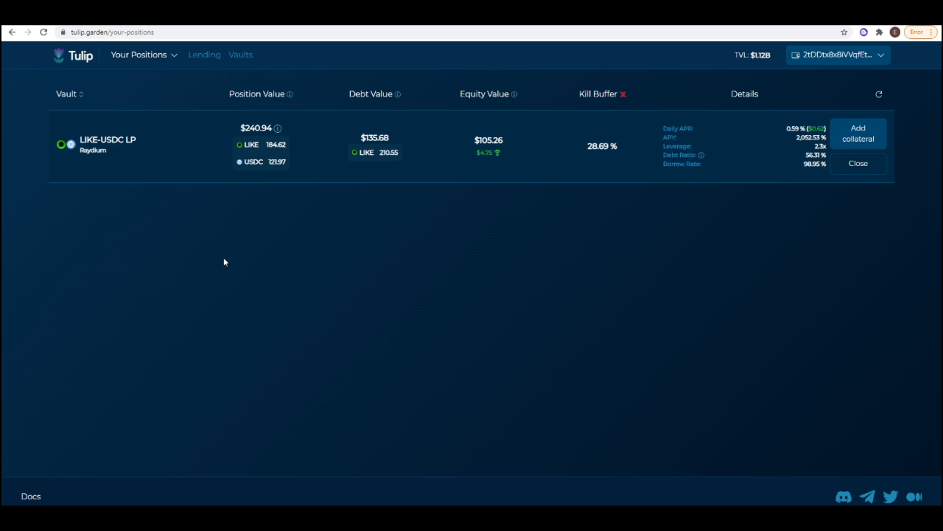
pyautogui.moveTo(389, 253)
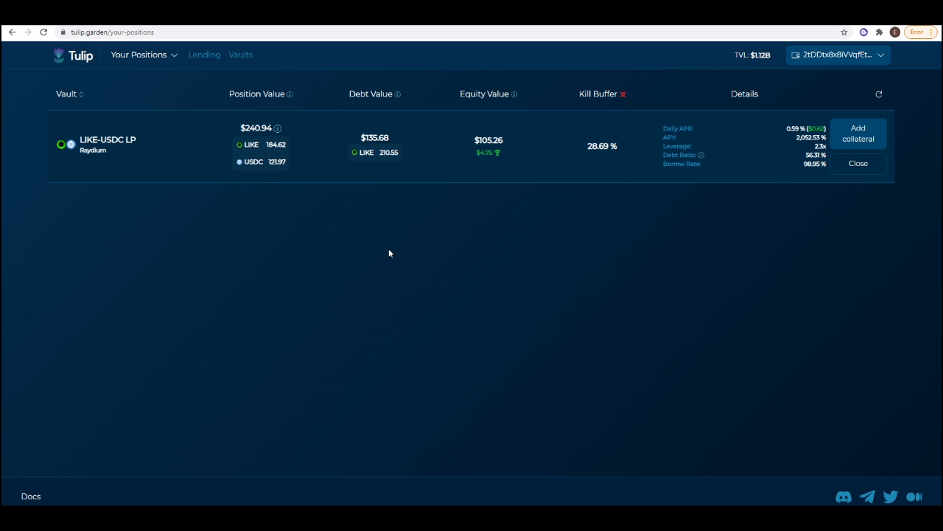
pyautogui.moveTo(239, 248)
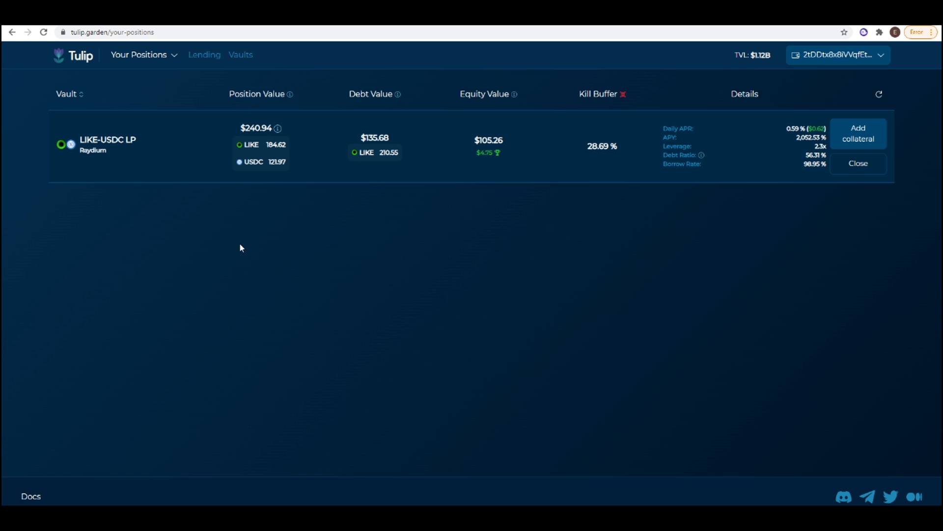
pyautogui.moveTo(230, 236)
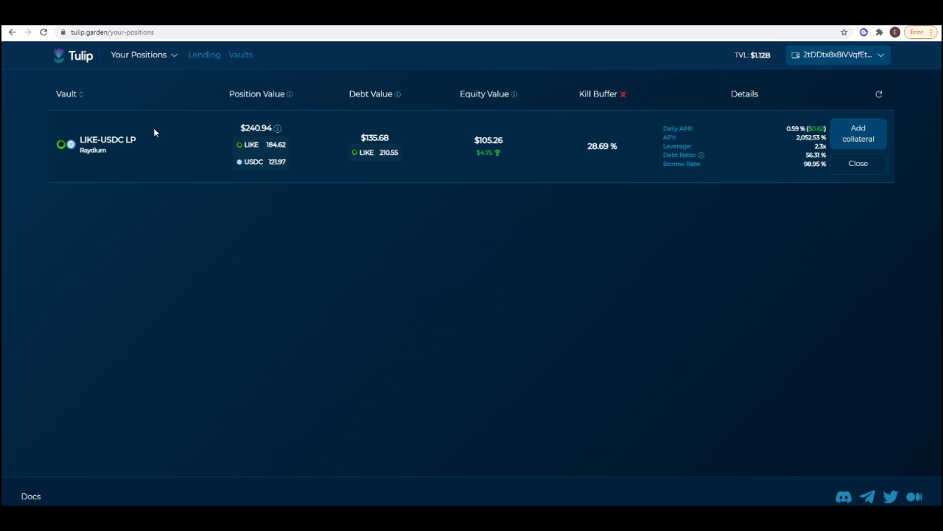
pyautogui.moveTo(304, 194)
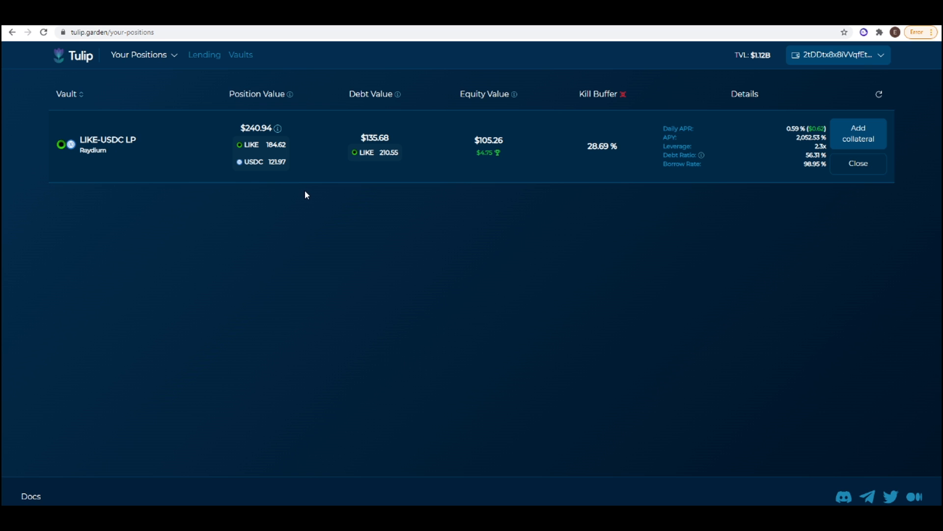
pyautogui.moveTo(171, 133)
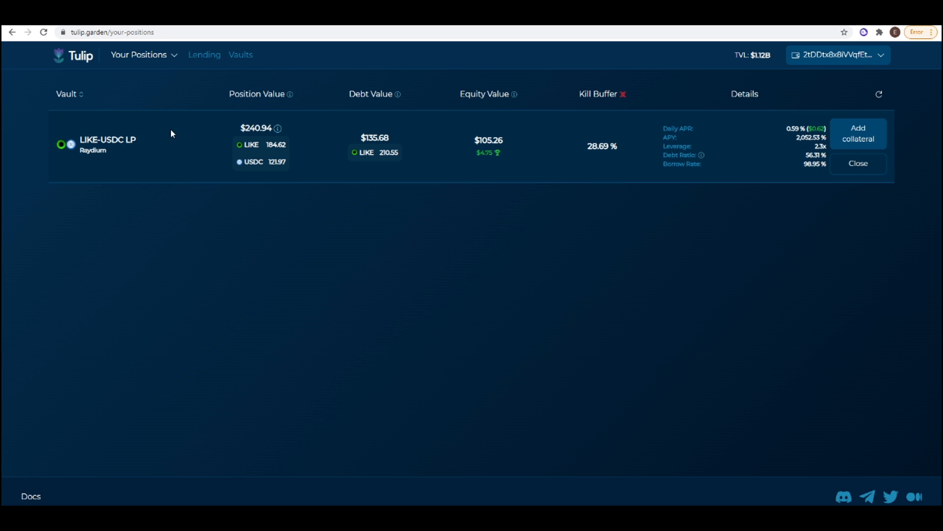
pyautogui.moveTo(132, 172)
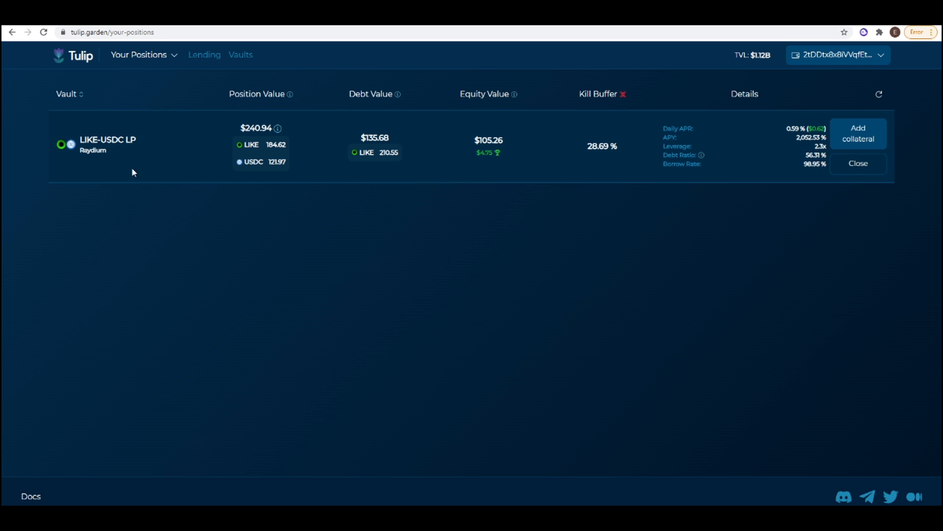
pyautogui.moveTo(343, 205)
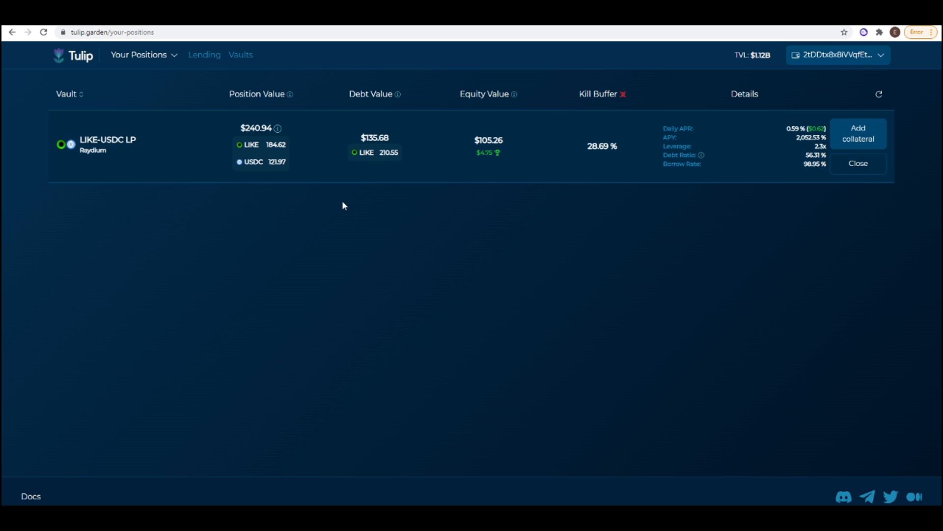
pyautogui.moveTo(370, 201)
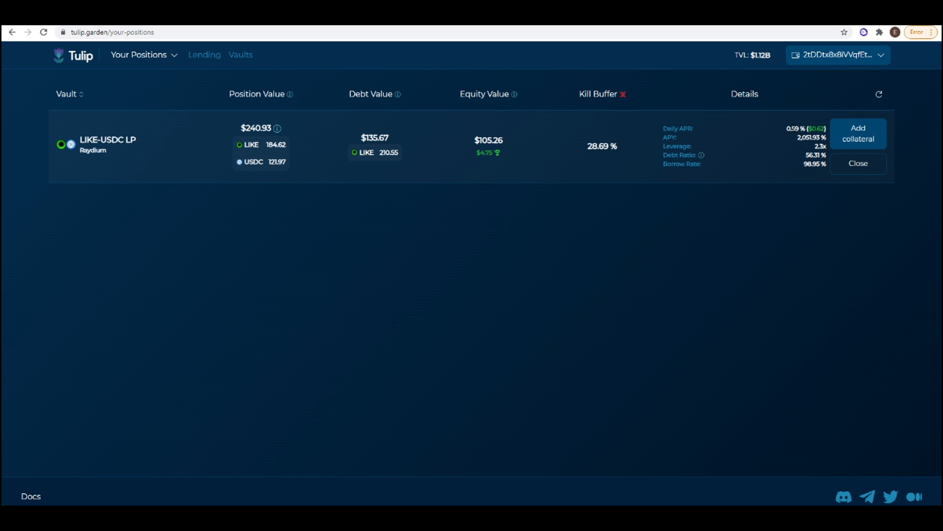
pyautogui.moveTo(792, 149)
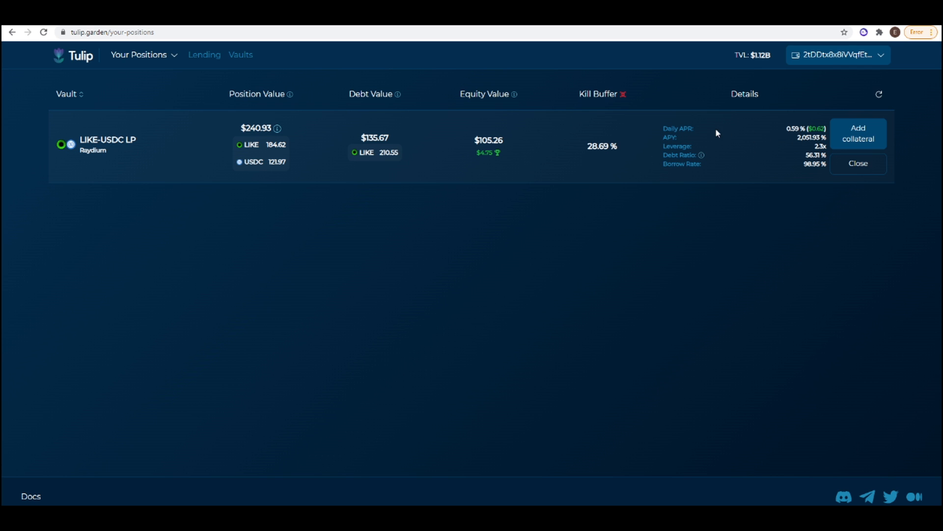
pyautogui.moveTo(763, 221)
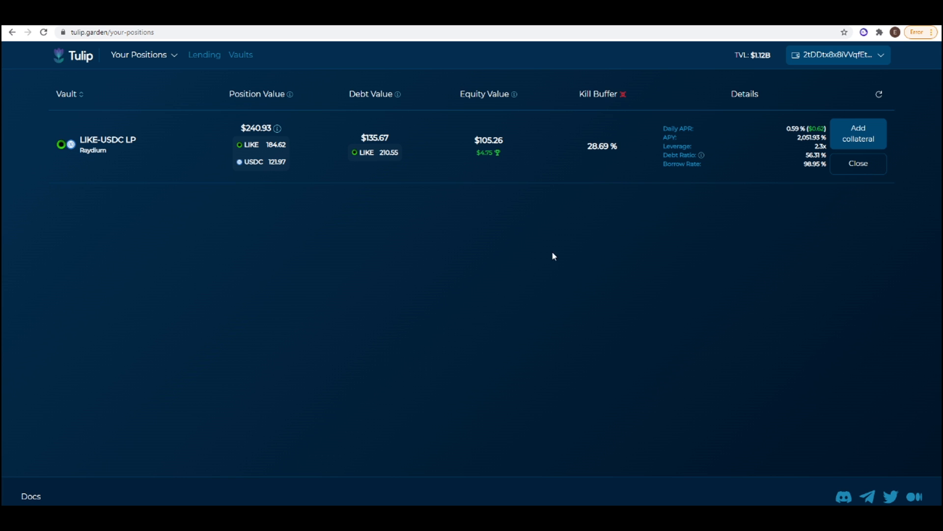
pyautogui.moveTo(277, 204)
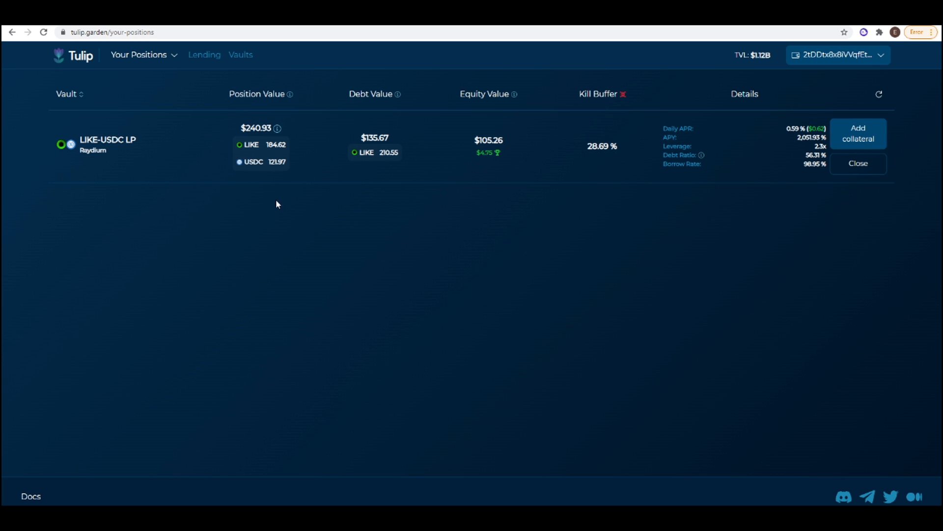
pyautogui.moveTo(420, 211)
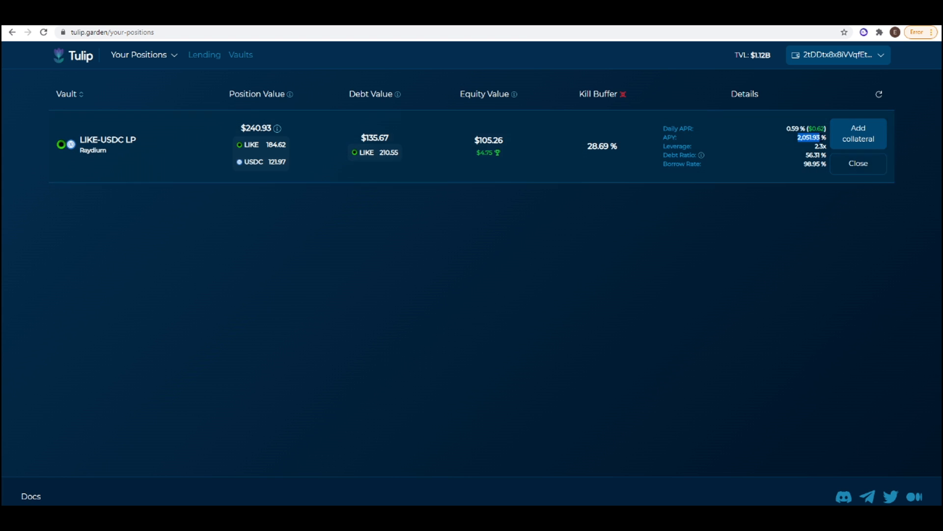
pyautogui.moveTo(496, 205)
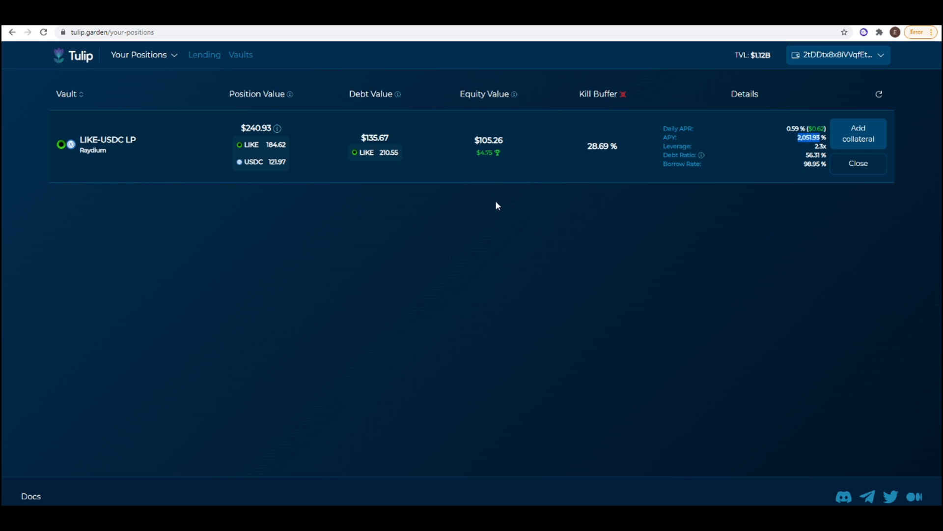
pyautogui.moveTo(568, 212)
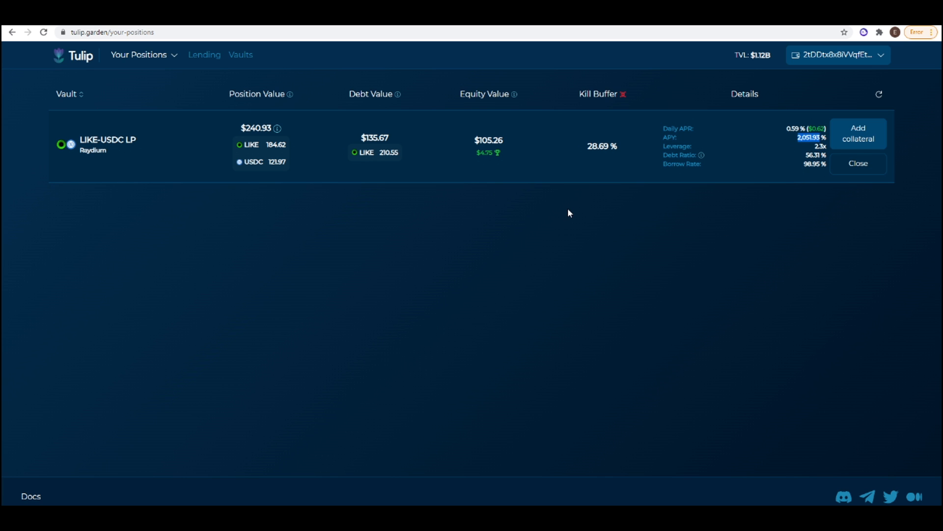
pyautogui.moveTo(457, 233)
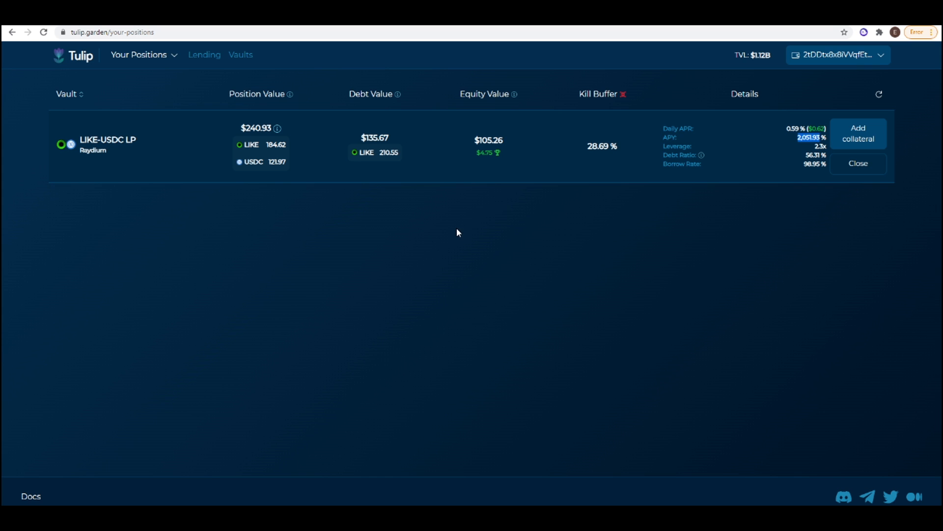
pyautogui.moveTo(386, 302)
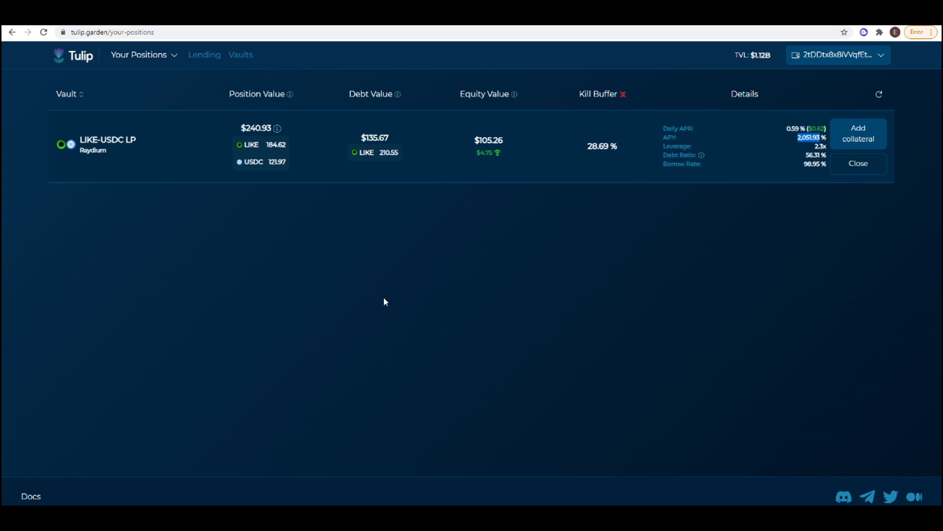
pyautogui.moveTo(395, 303)
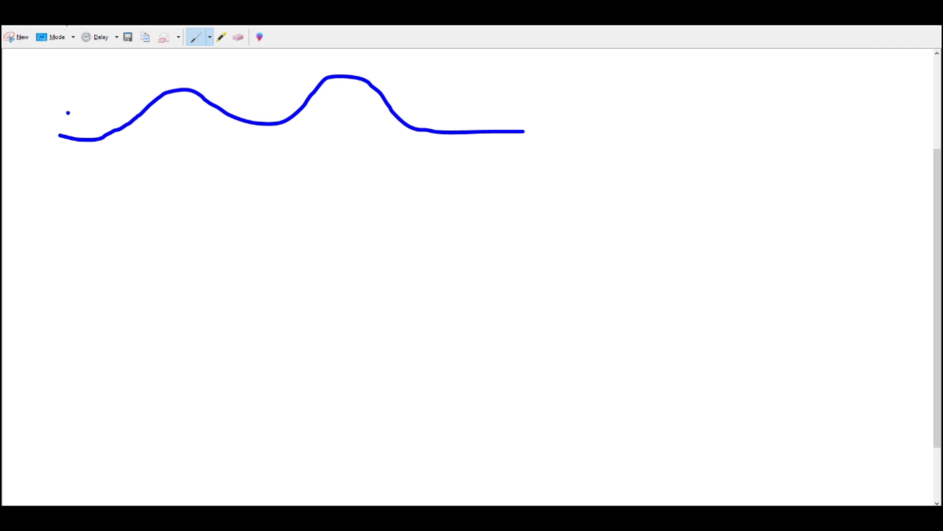
# Draw a nearly flat horizontal line cutting across both humps of the wavy curve.
pyautogui.moveTo(60, 111); pyautogui.dragTo(453, 103)
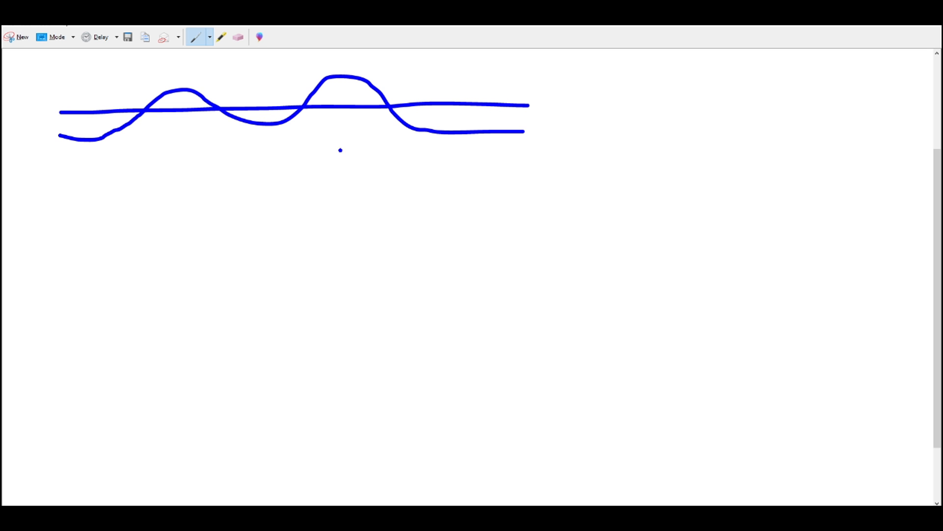
pyautogui.moveTo(238, 37)
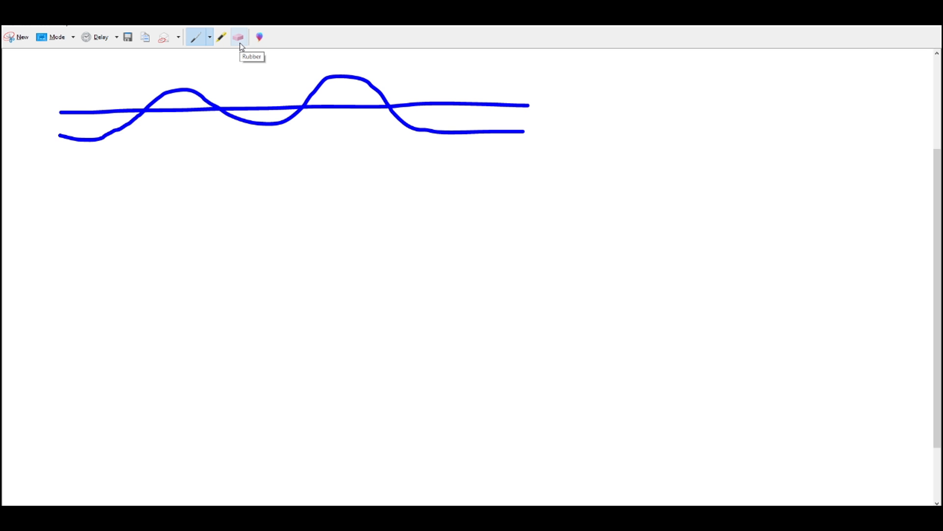
pyautogui.moveTo(194, 47)
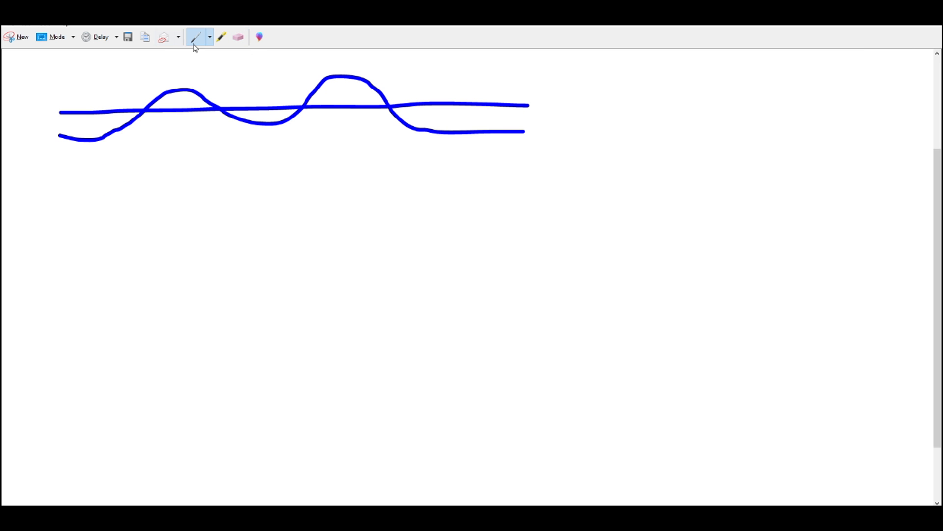
# Write the first row '1 SOL ↑ 1' below the curves with the freehand pen.
pyautogui.click(46, 167)
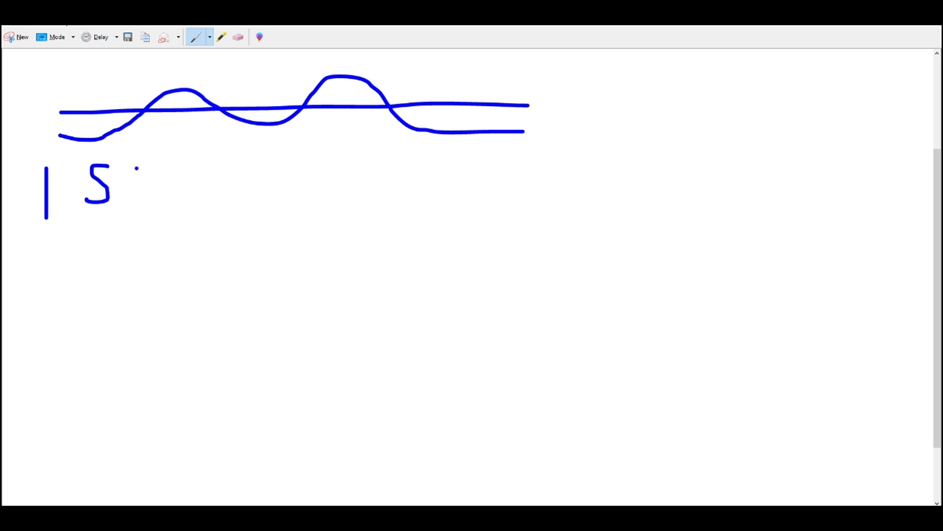
pyautogui.moveTo(127, 175); pyautogui.dragTo(156, 198)
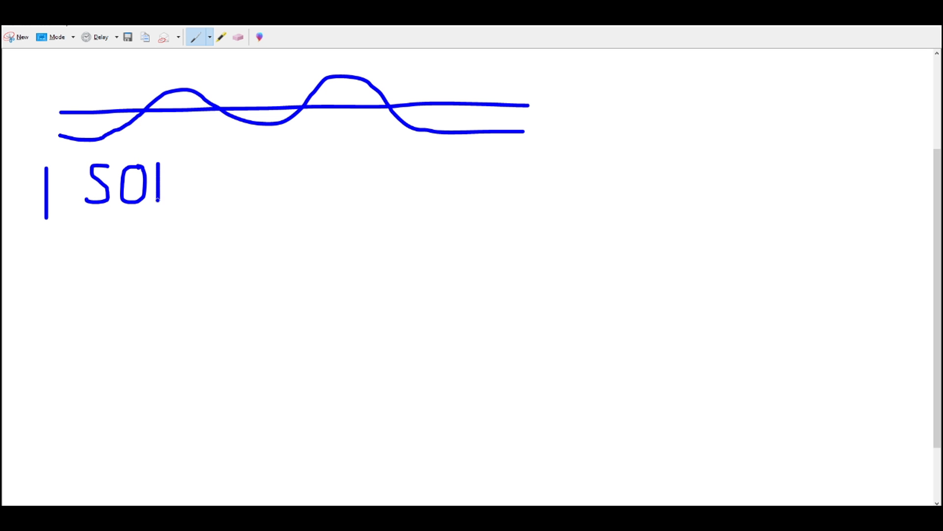
pyautogui.moveTo(162, 168); pyautogui.dragTo(175, 204)
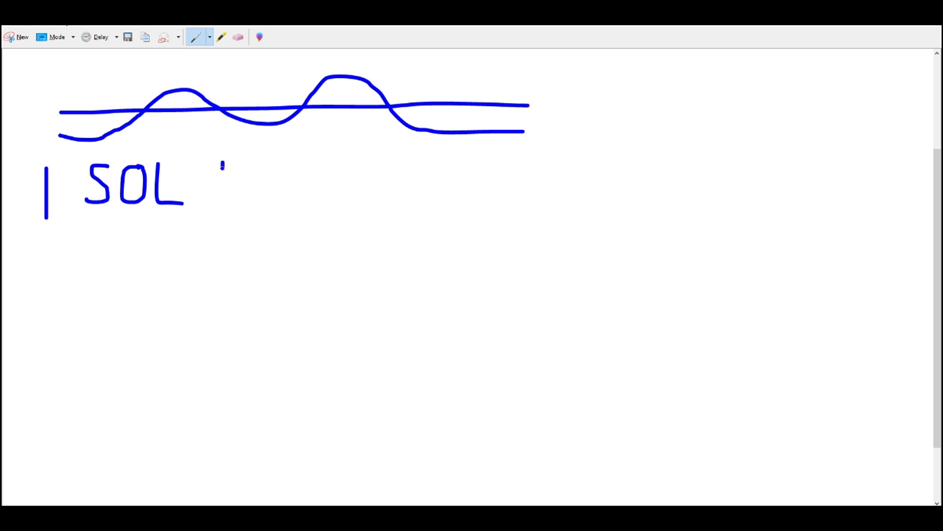
pyautogui.moveTo(221, 207); pyautogui.dragTo(221, 156)
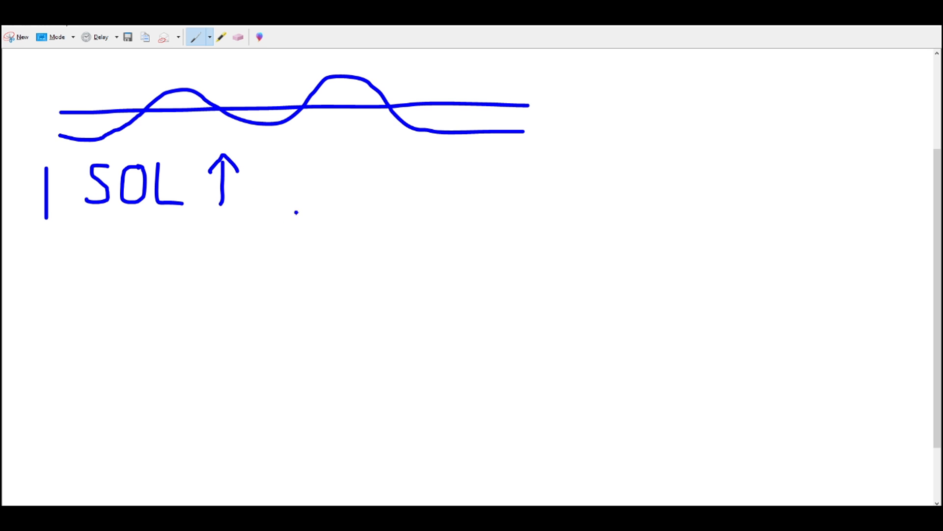
pyautogui.moveTo(289, 156); pyautogui.dragTo(289, 199)
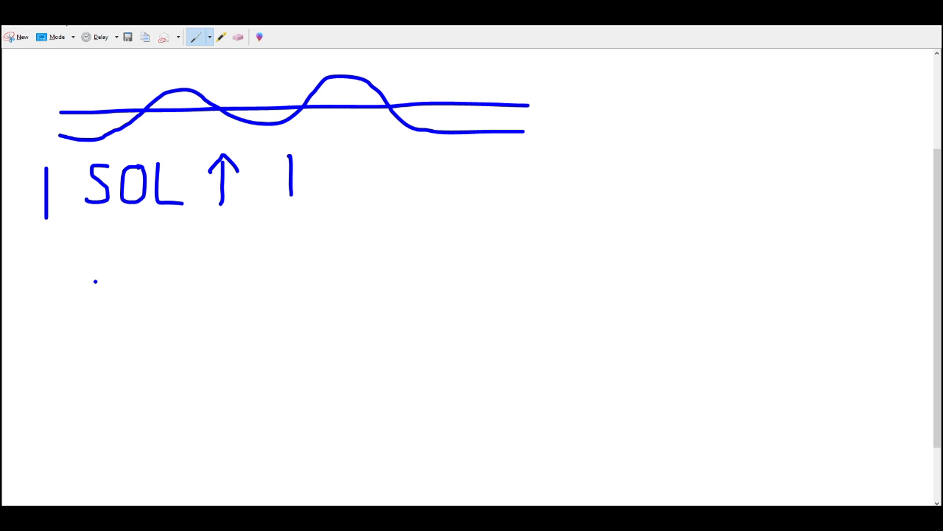
# Write a second row '1 SOL ↓ −1' beneath the first.
pyautogui.moveTo(45, 253); pyautogui.dragTo(45, 289)
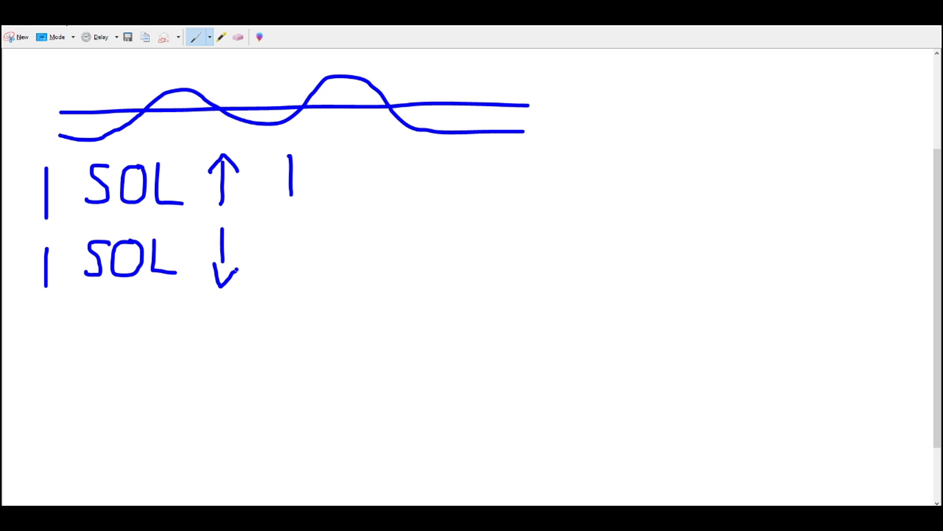
pyautogui.moveTo(267, 251); pyautogui.dragTo(292, 251)
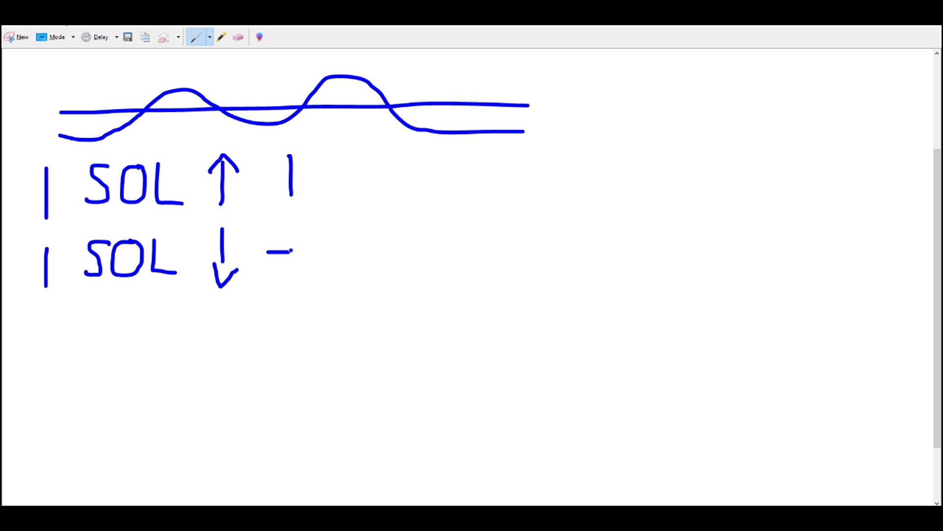
pyautogui.moveTo(304, 232); pyautogui.dragTo(304, 267)
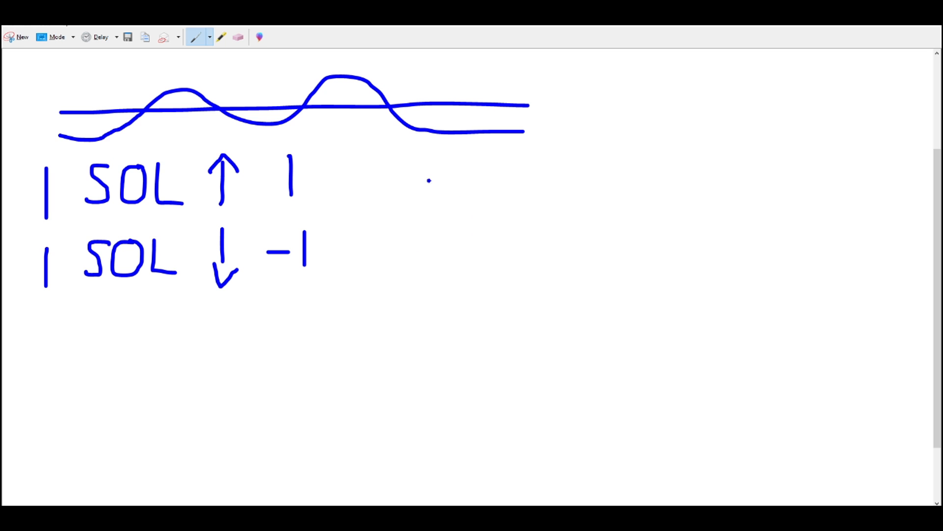
# Write the equation '1−1 = 0' to the right of the two rows.
pyautogui.moveTo(415, 178); pyautogui.dragTo(417, 208)
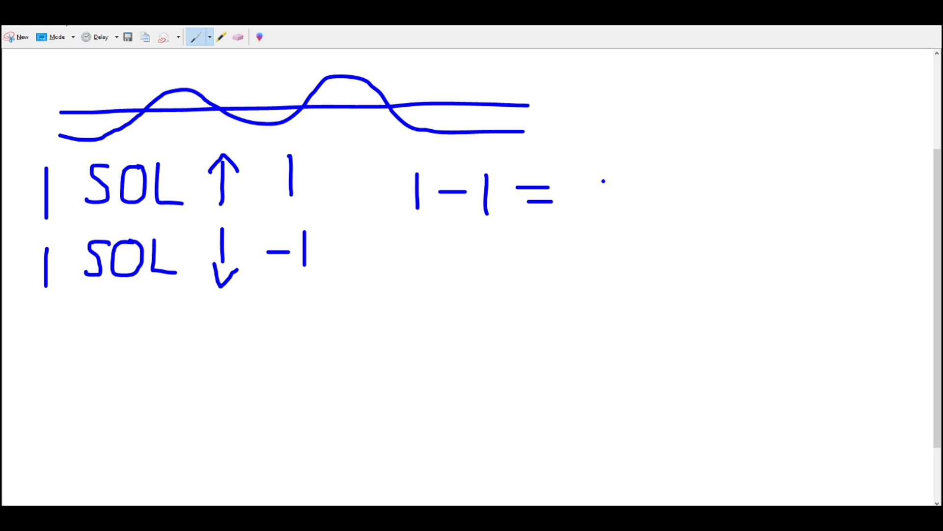
pyautogui.moveTo(569, 174); pyautogui.dragTo(589, 217)
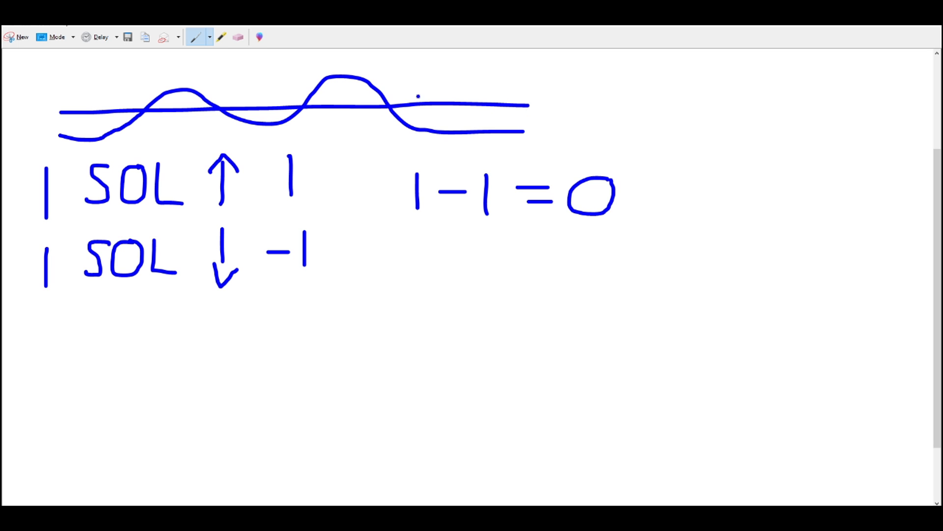
pyautogui.click(644, 202)
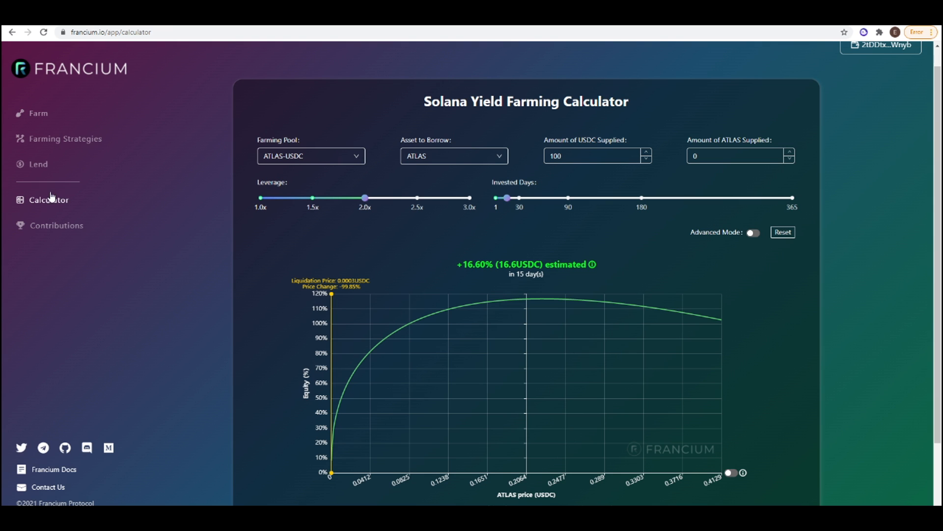
pyautogui.moveTo(216, 206)
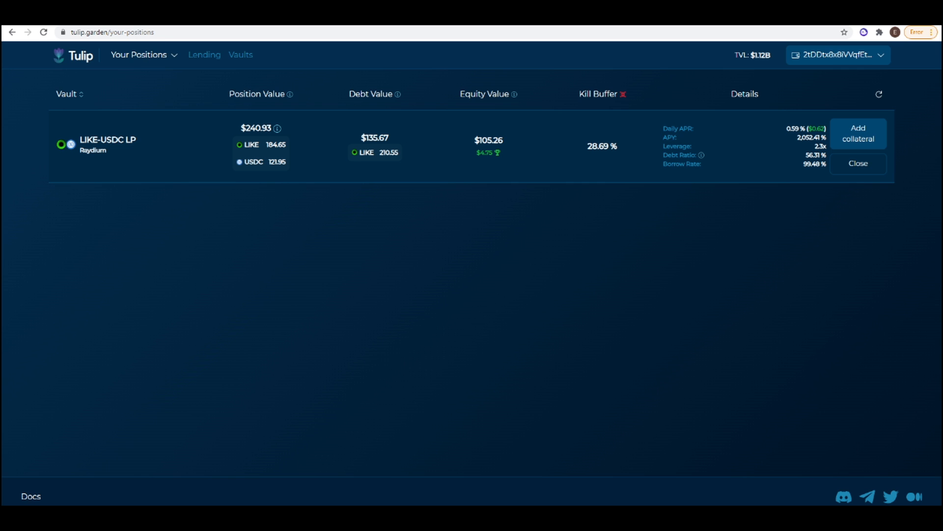
pyautogui.click(108, 32)
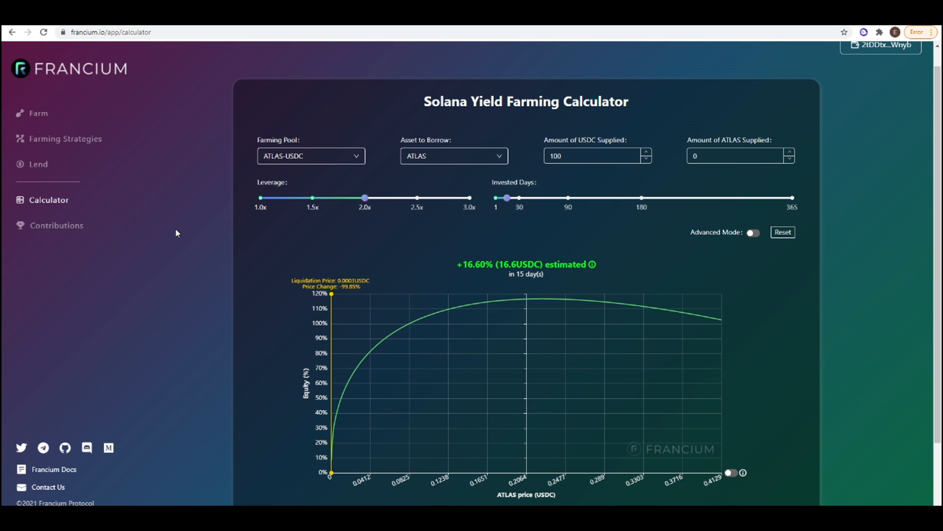
pyautogui.moveTo(195, 193)
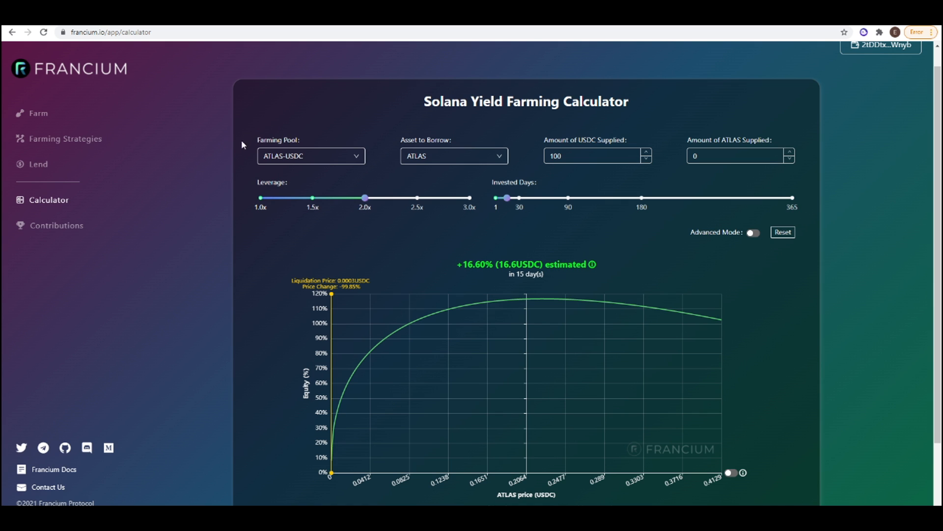
pyautogui.moveTo(243, 144)
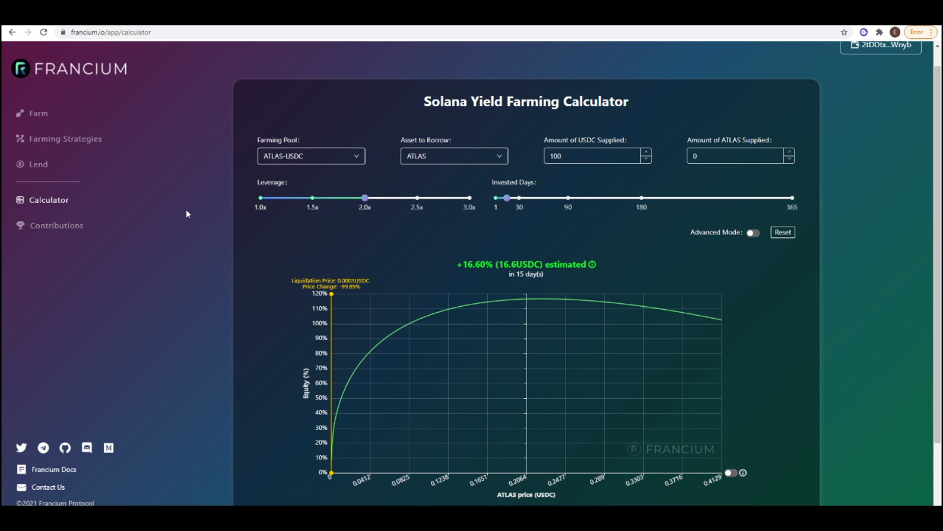
pyautogui.moveTo(224, 237)
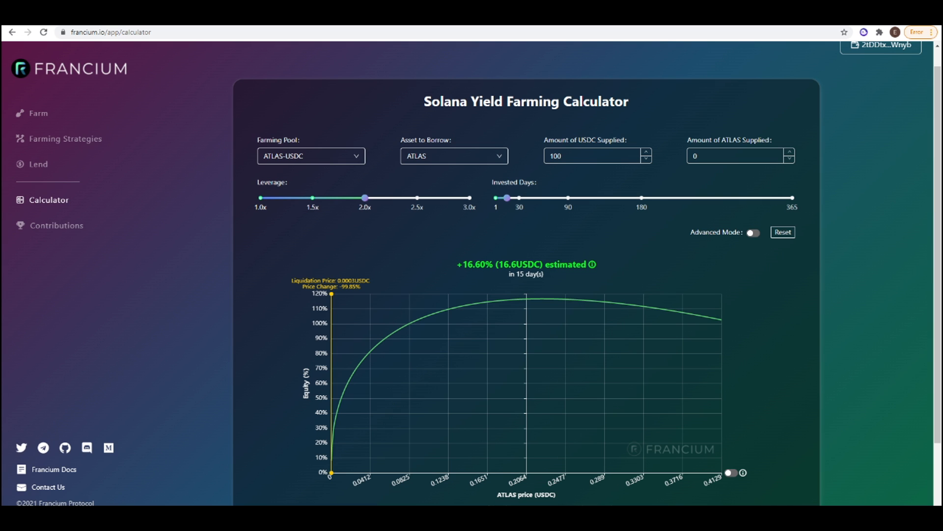
pyautogui.moveTo(218, 234)
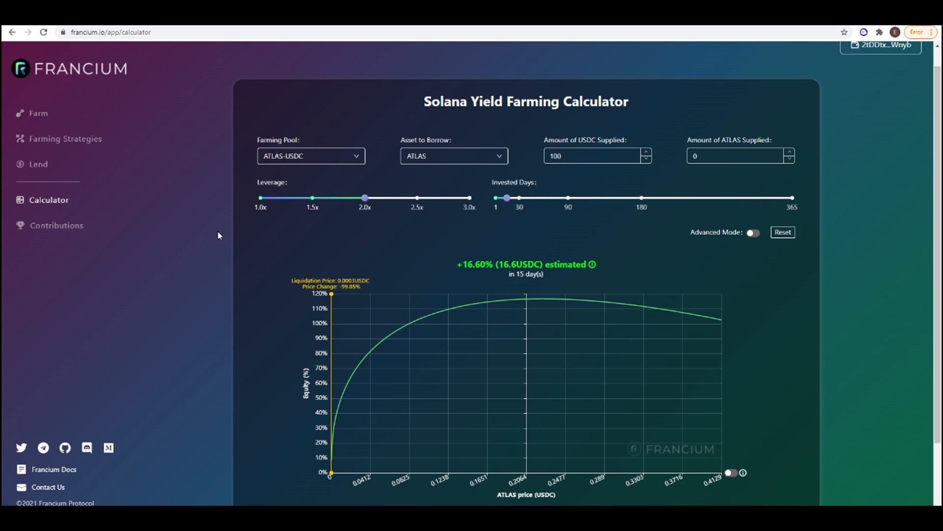
pyautogui.moveTo(287, 118)
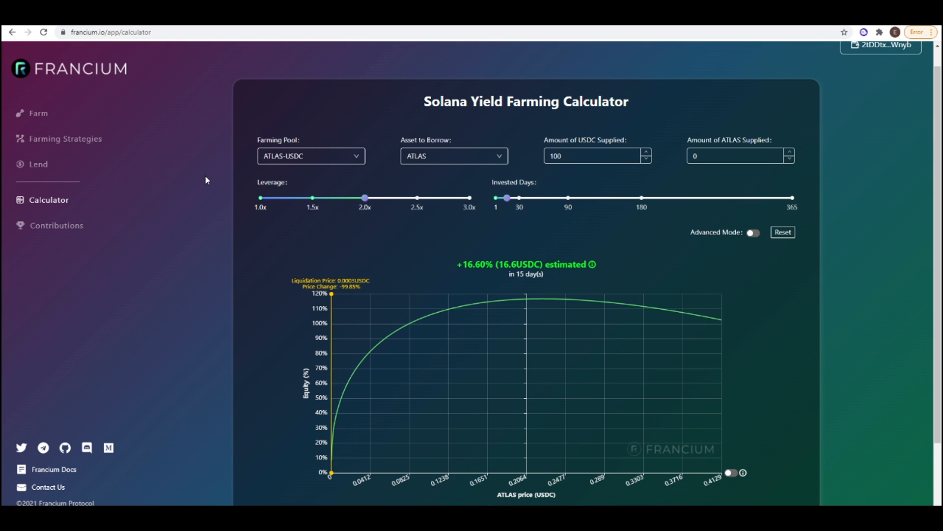
pyautogui.moveTo(358, 186)
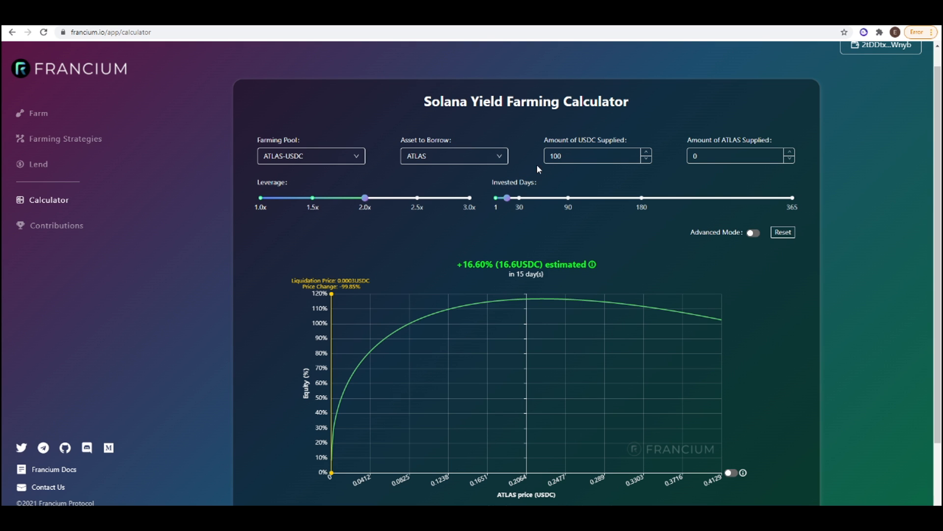
pyautogui.moveTo(560, 172)
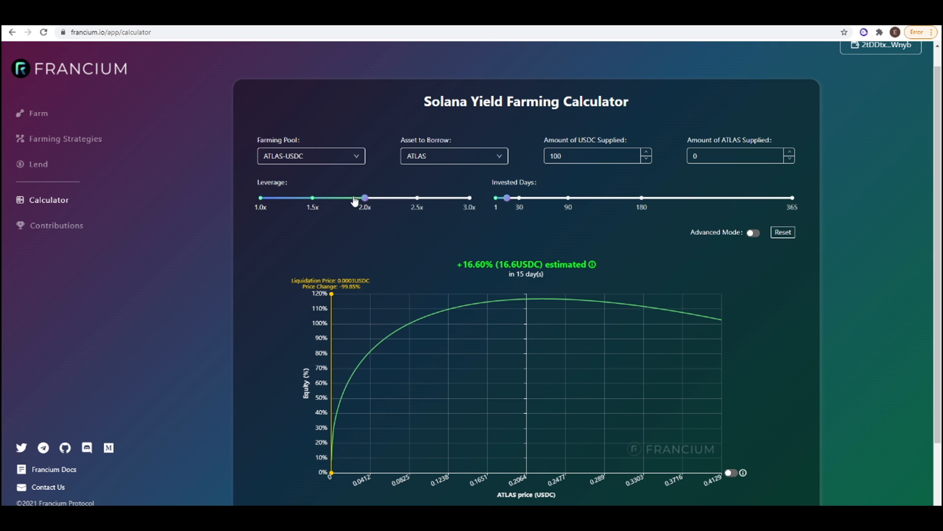
pyautogui.moveTo(337, 207)
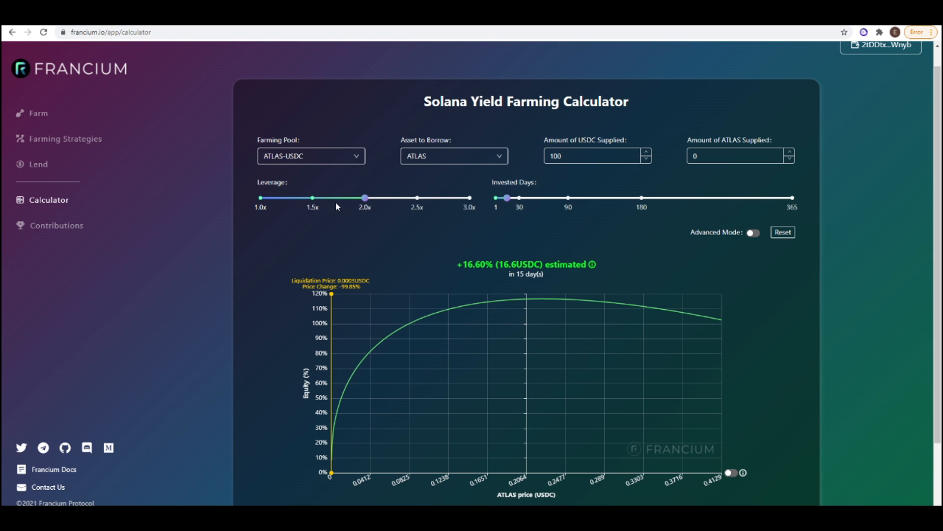
pyautogui.moveTo(363, 197); pyautogui.dragTo(343, 197)
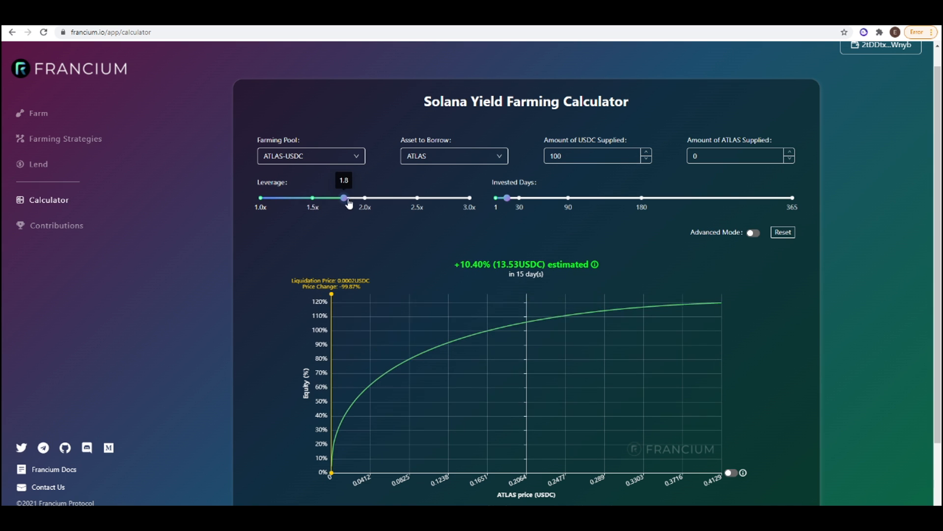
pyautogui.moveTo(344, 197); pyautogui.dragTo(436, 198)
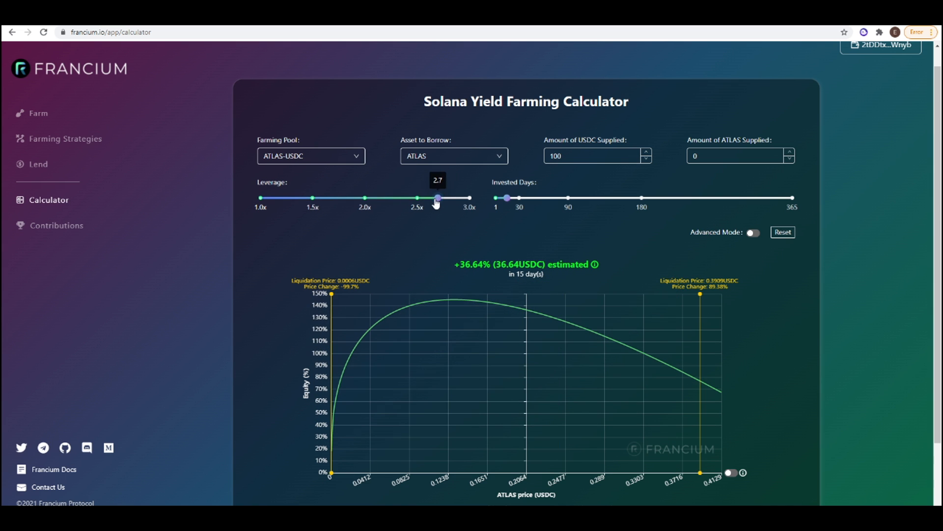
pyautogui.moveTo(437, 197); pyautogui.dragTo(364, 197)
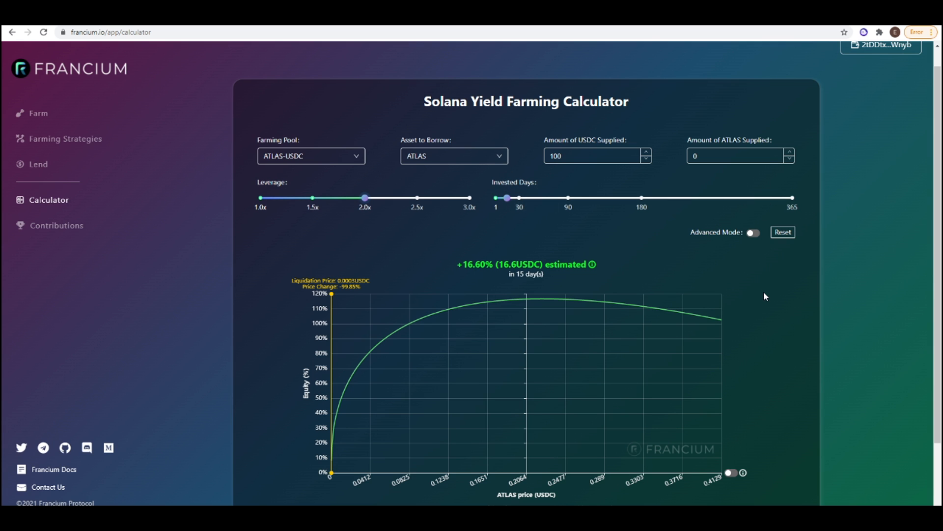
pyautogui.moveTo(546, 349)
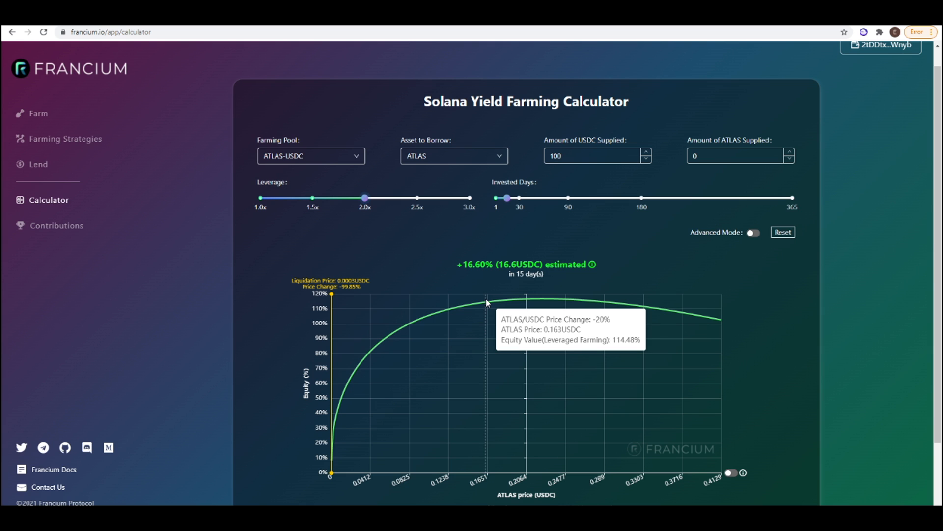
pyautogui.moveTo(430, 310)
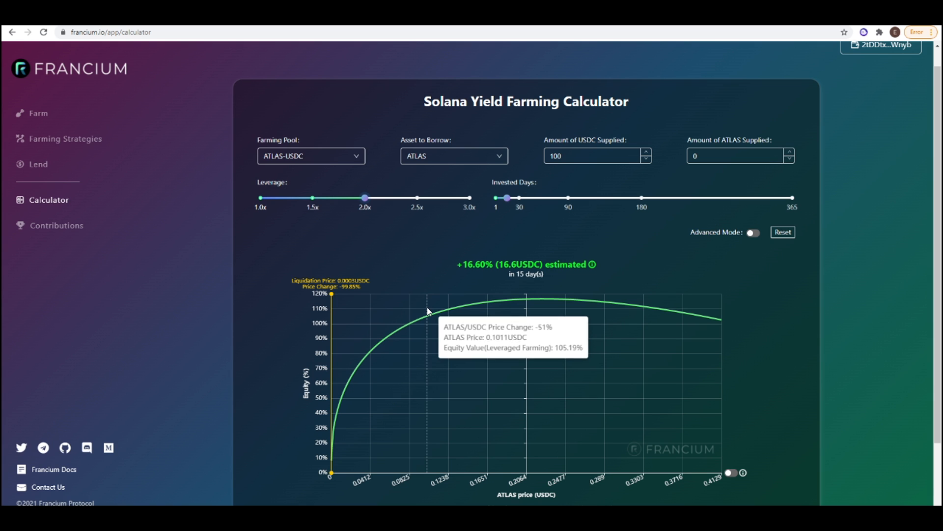
pyautogui.moveTo(409, 317)
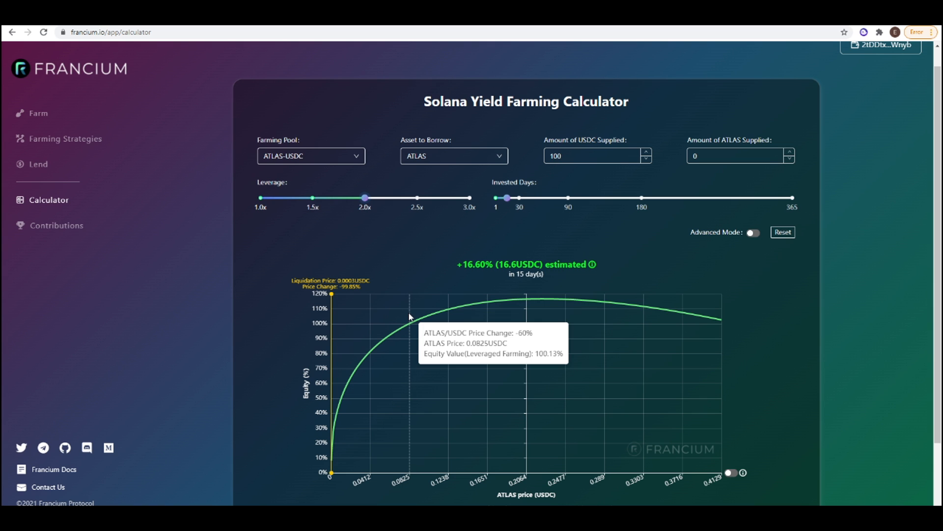
pyautogui.moveTo(512, 323)
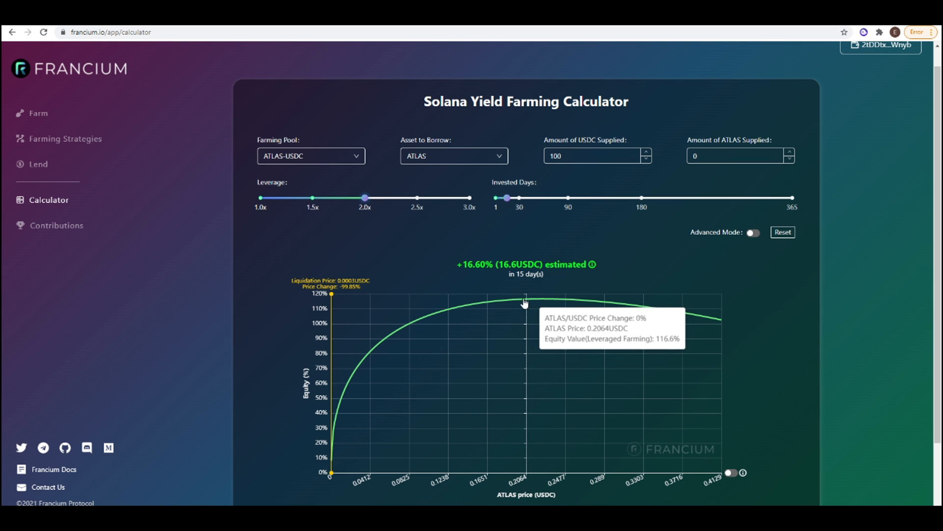
pyautogui.moveTo(573, 323)
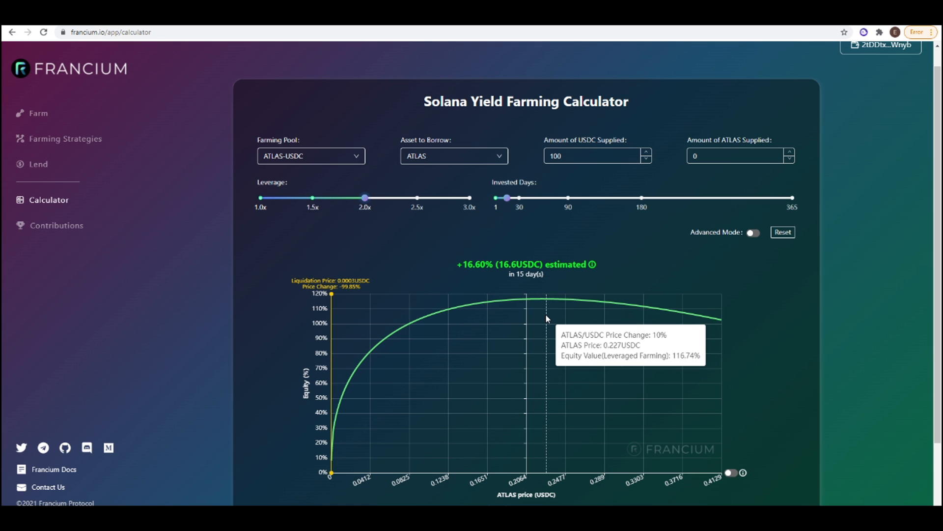
pyautogui.moveTo(602, 328)
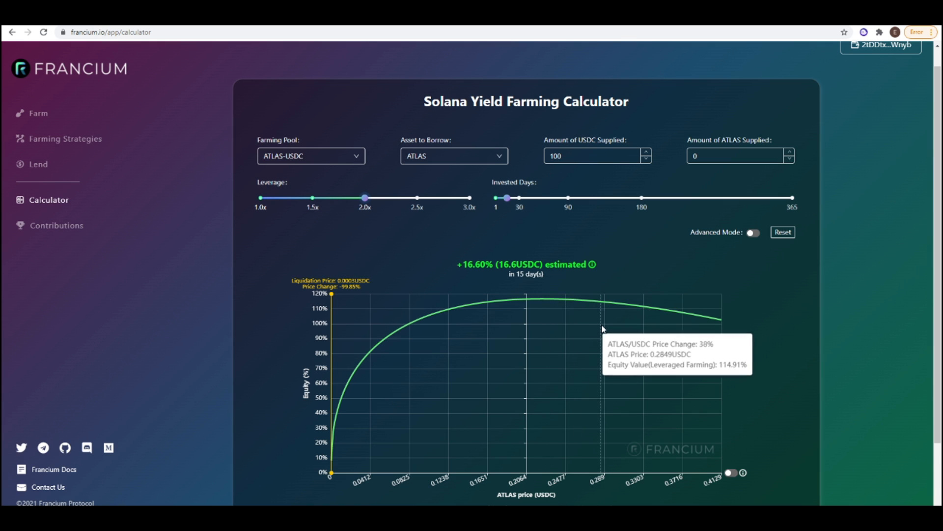
pyautogui.moveTo(626, 331)
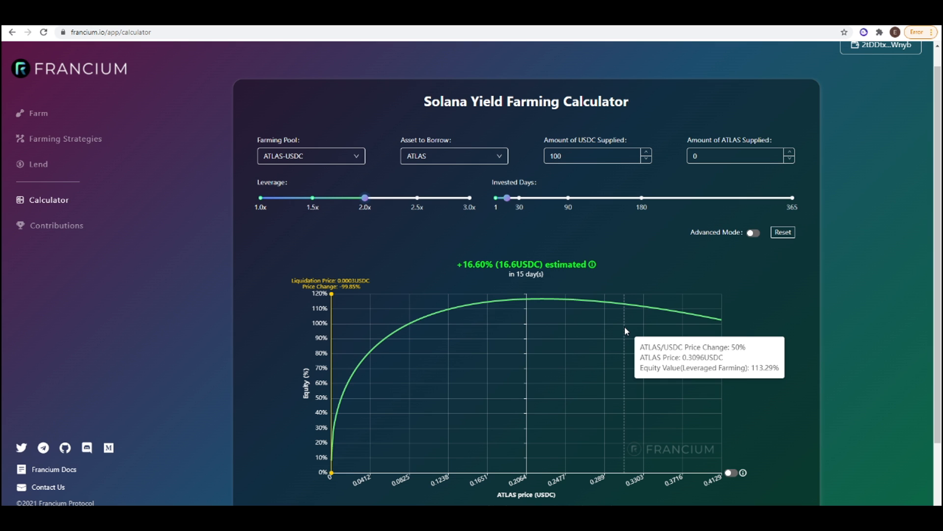
pyautogui.moveTo(675, 339)
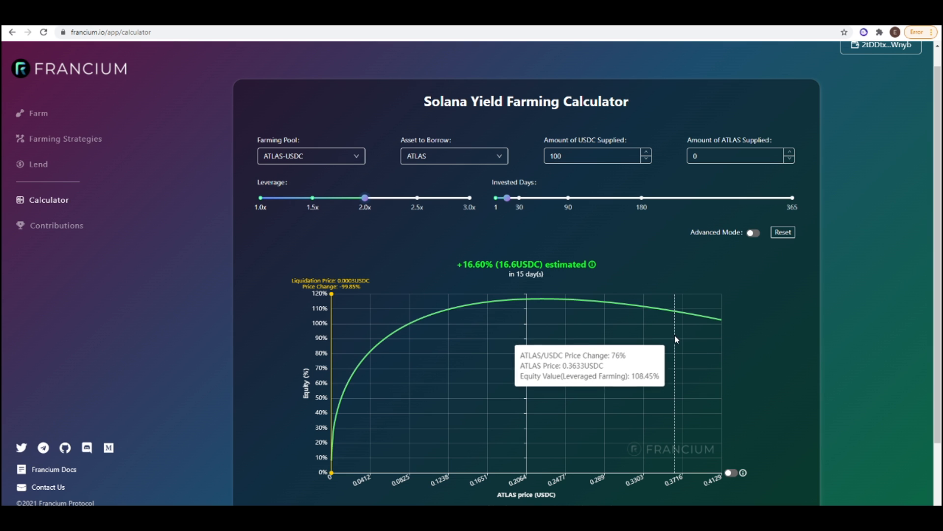
pyautogui.moveTo(712, 344)
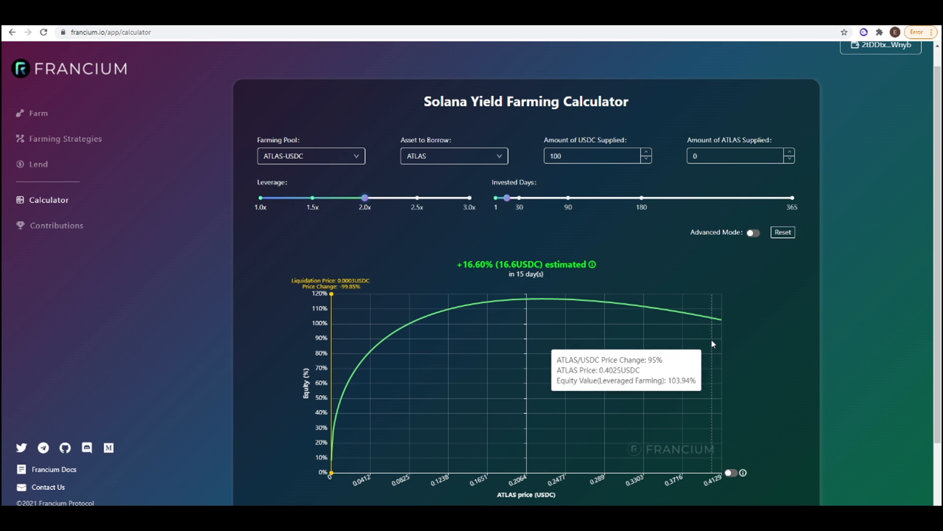
pyautogui.moveTo(722, 344)
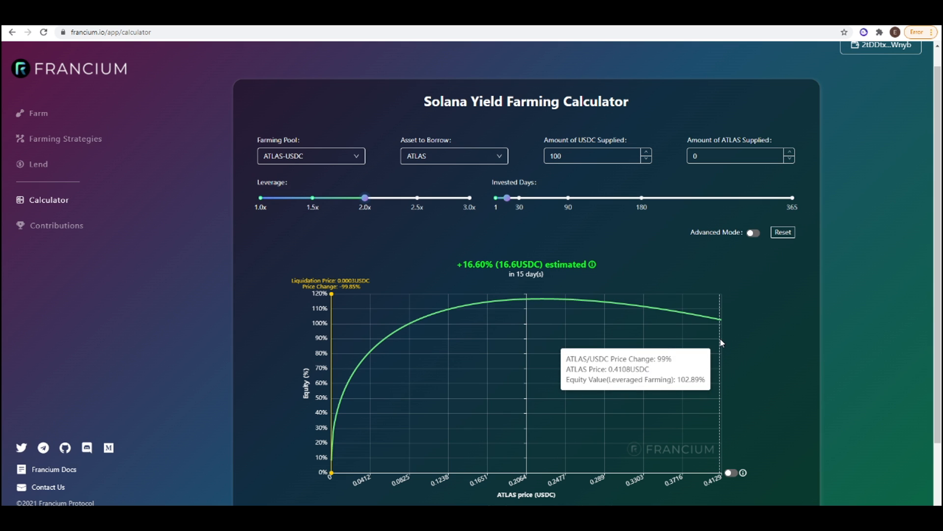
# Drag the Invested Days slider out past 31 and settle it at 30 days.
pyautogui.moveTo(507, 198); pyautogui.dragTo(514, 198)
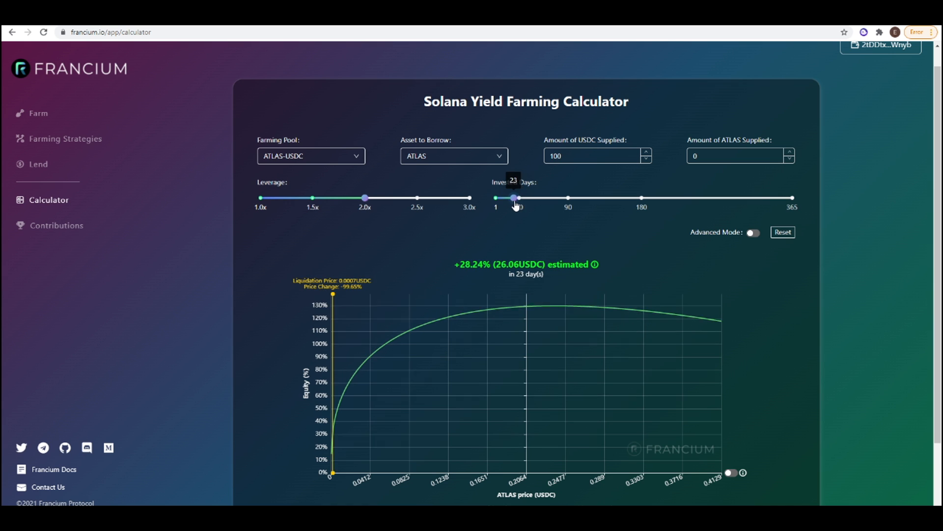
pyautogui.moveTo(514, 197); pyautogui.dragTo(519, 198)
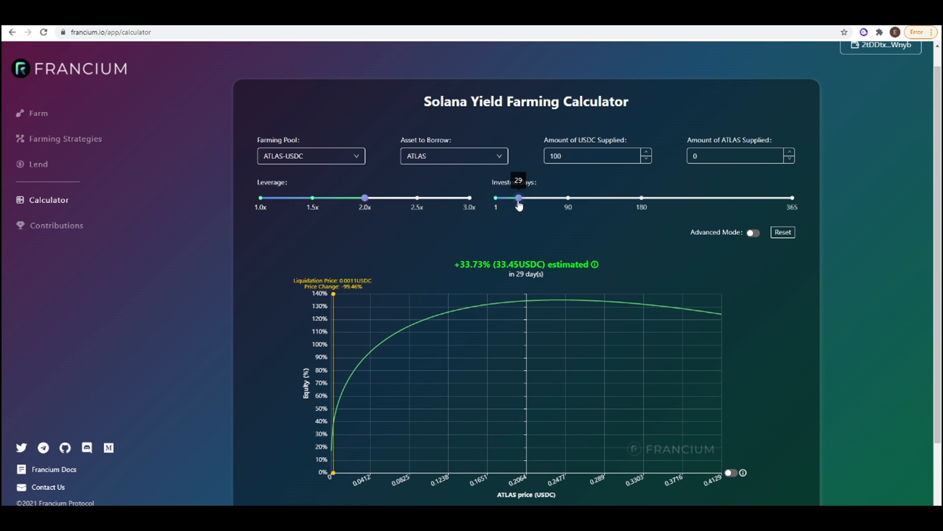
pyautogui.moveTo(519, 197); pyautogui.dragTo(521, 198)
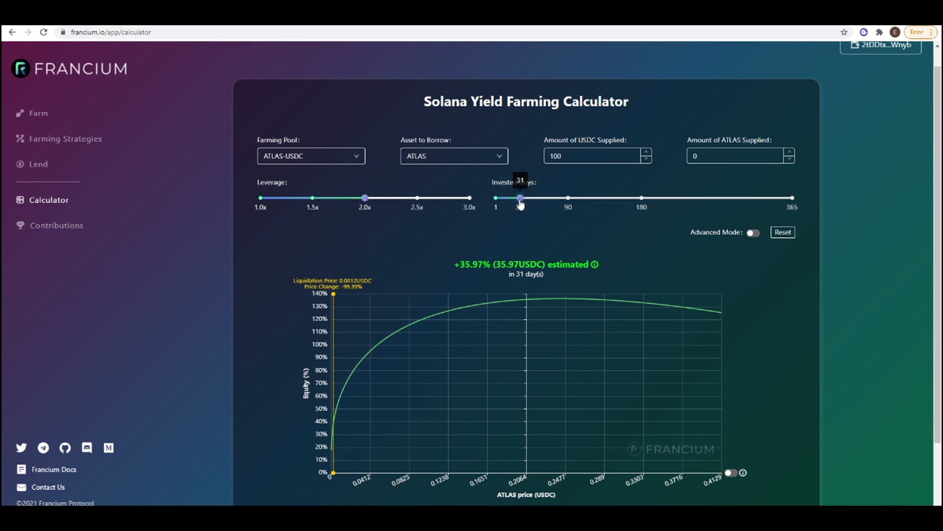
pyautogui.moveTo(521, 198); pyautogui.dragTo(519, 198)
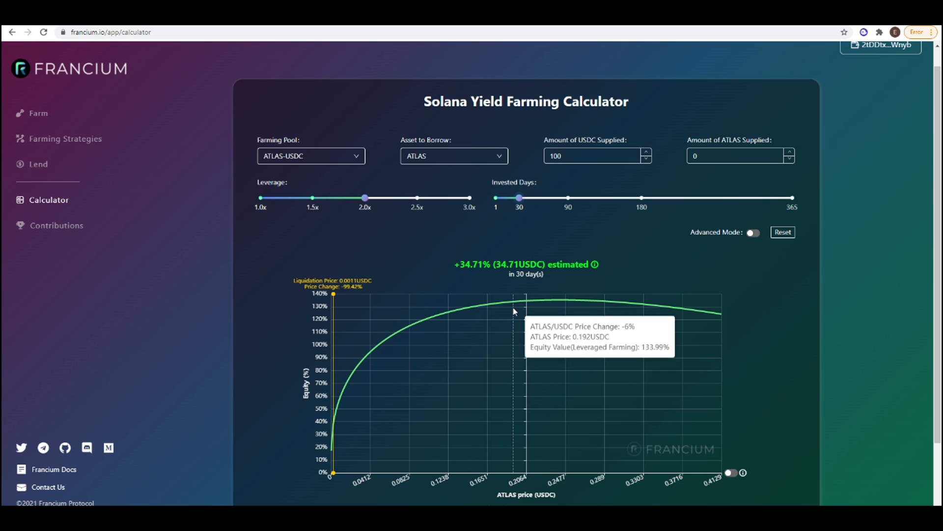
pyautogui.moveTo(403, 348)
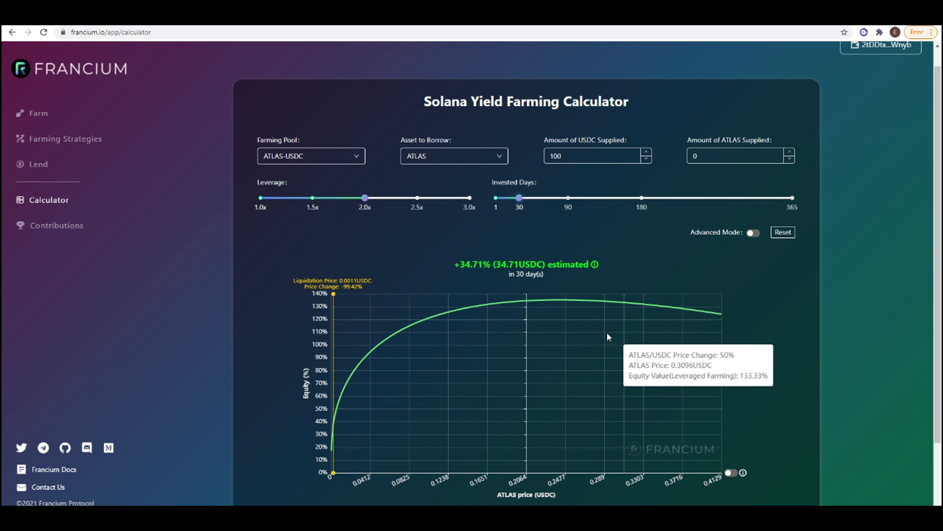
pyautogui.moveTo(488, 335)
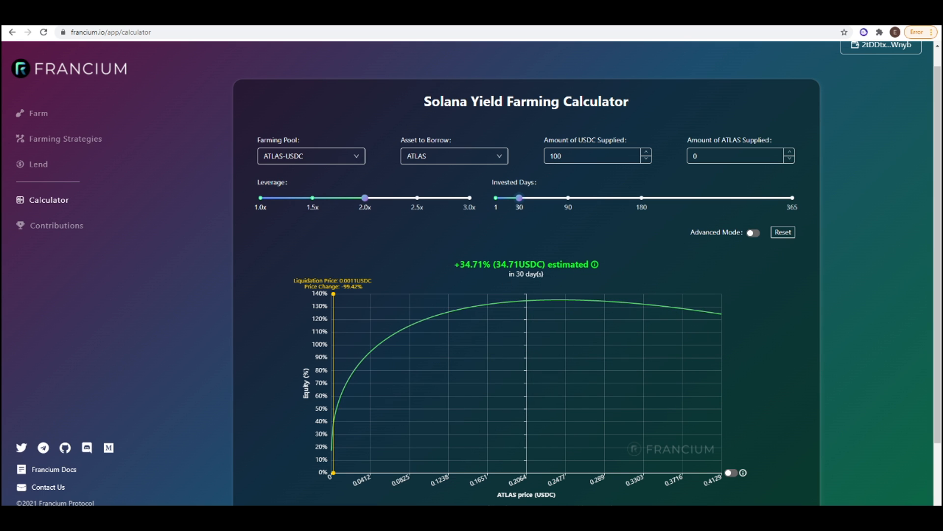
pyautogui.moveTo(437, 162)
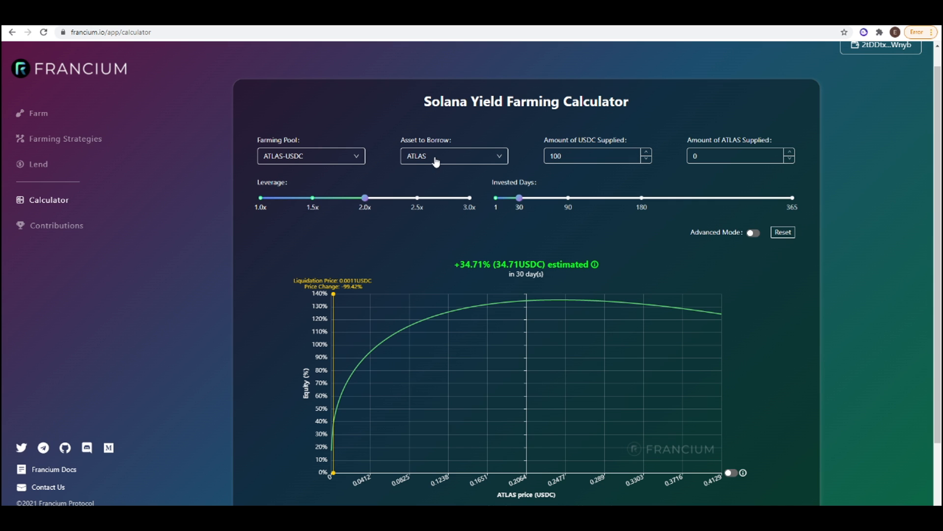
pyautogui.moveTo(499, 186)
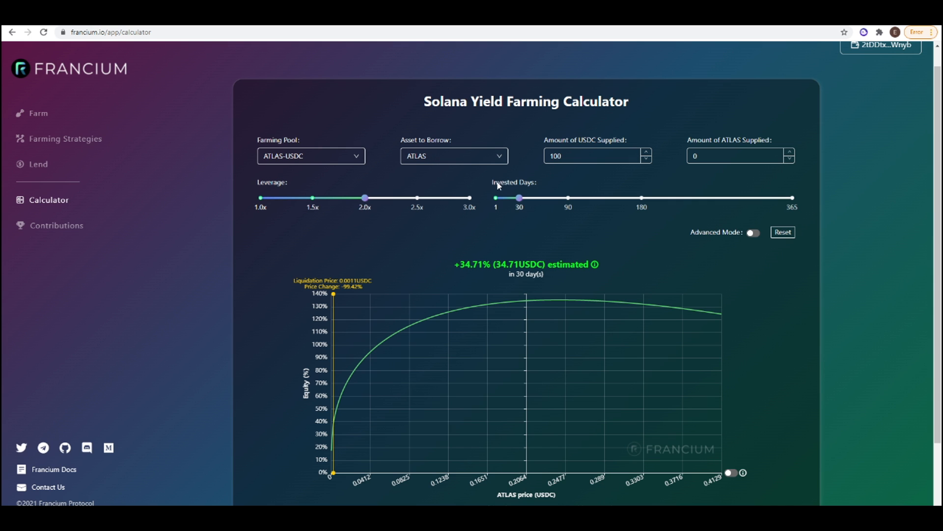
# Shorten Invested Days to 15 and switch the borrowed asset to USDC.
pyautogui.moveTo(519, 198); pyautogui.dragTo(503, 197)
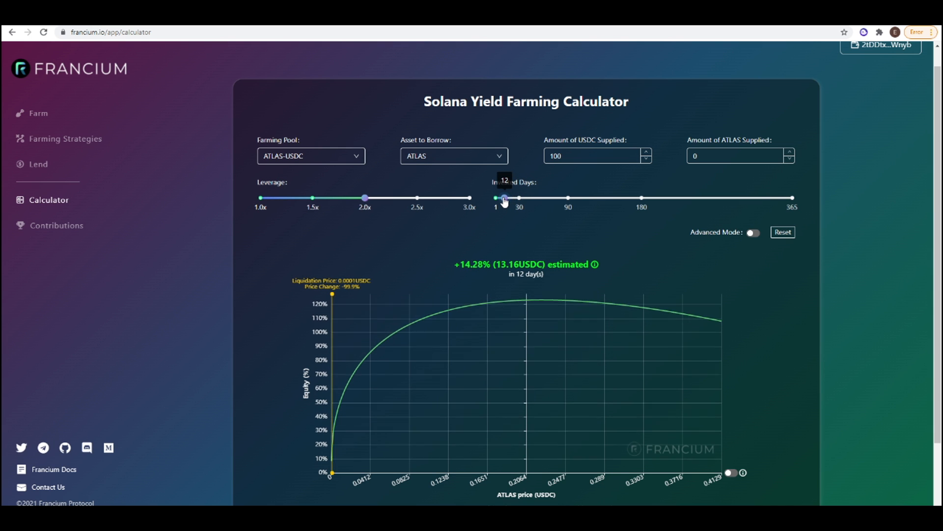
pyautogui.moveTo(504, 198); pyautogui.dragTo(507, 197)
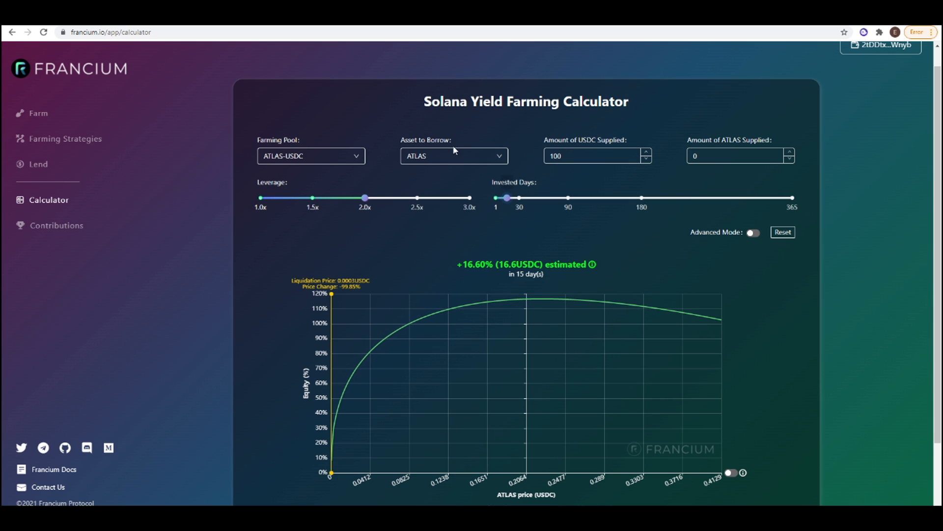
pyautogui.click(453, 156)
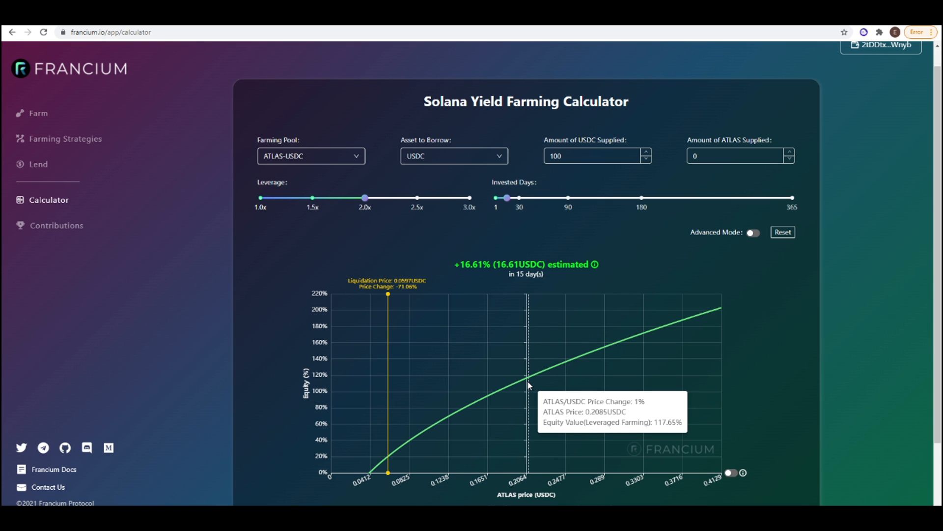
pyautogui.moveTo(289, 335)
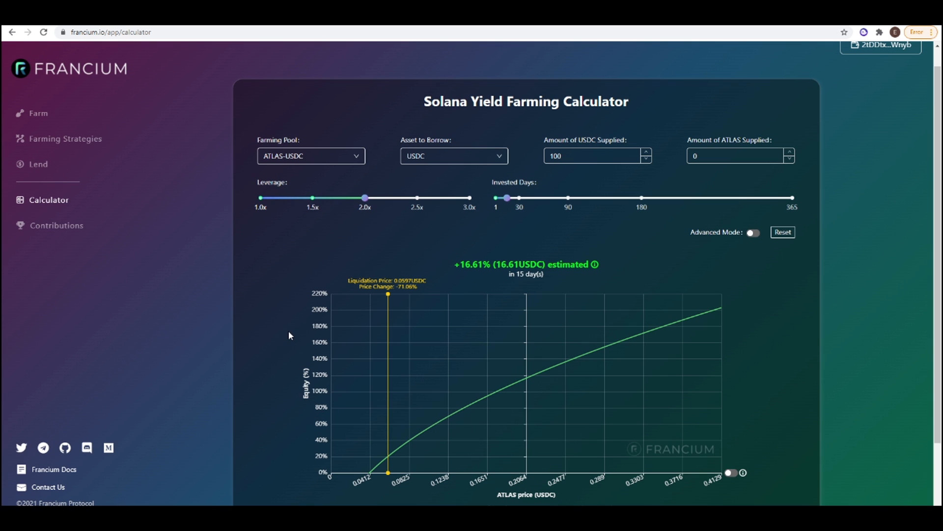
pyautogui.moveTo(536, 399)
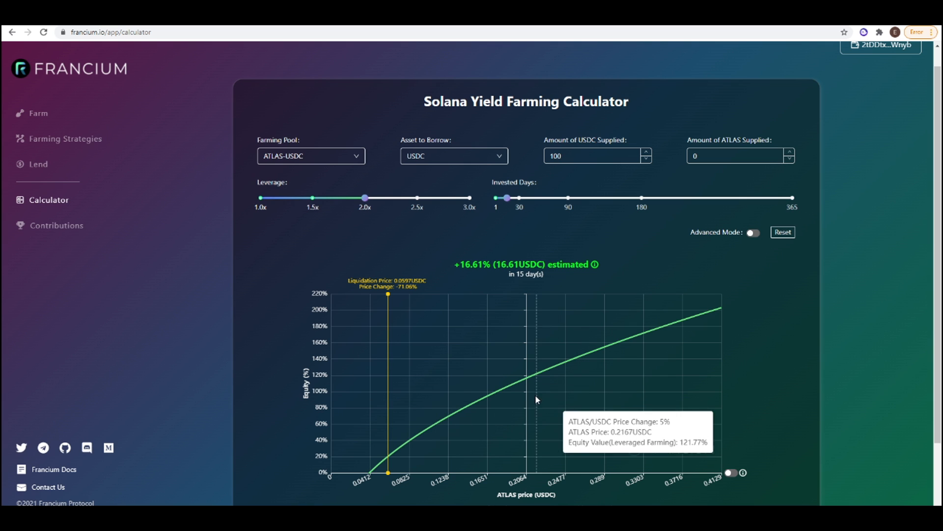
pyautogui.moveTo(532, 384)
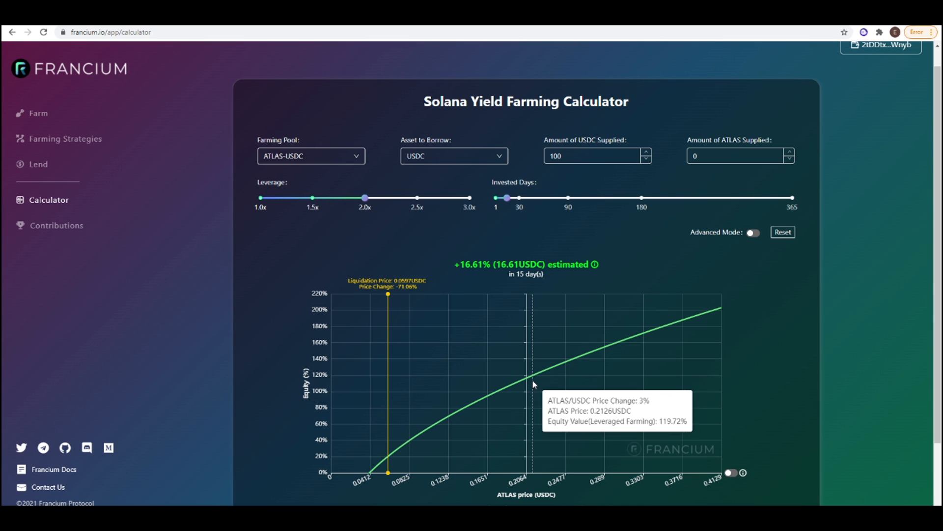
pyautogui.moveTo(522, 381)
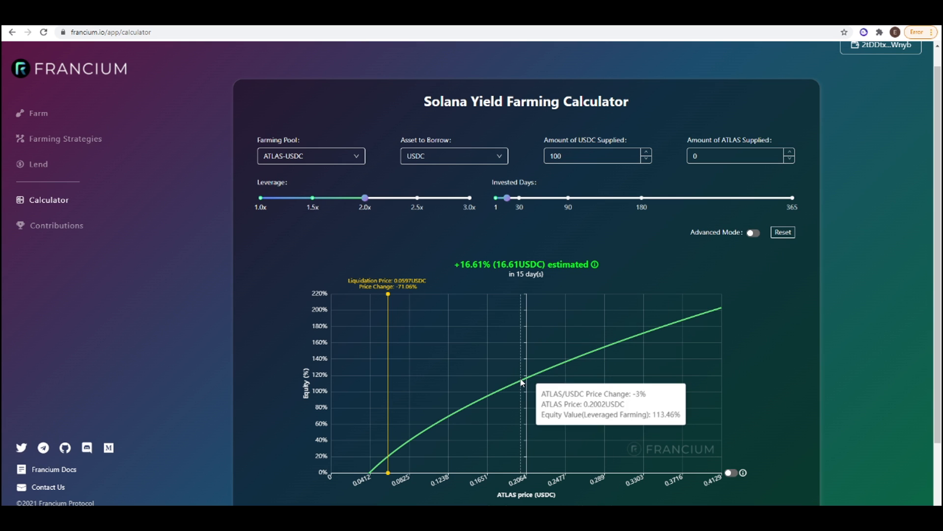
pyautogui.moveTo(473, 394)
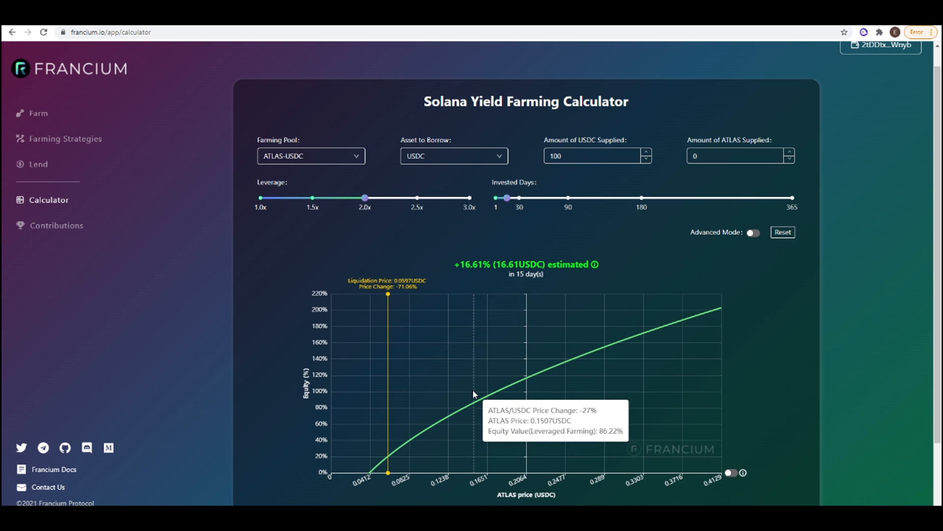
pyautogui.moveTo(511, 391)
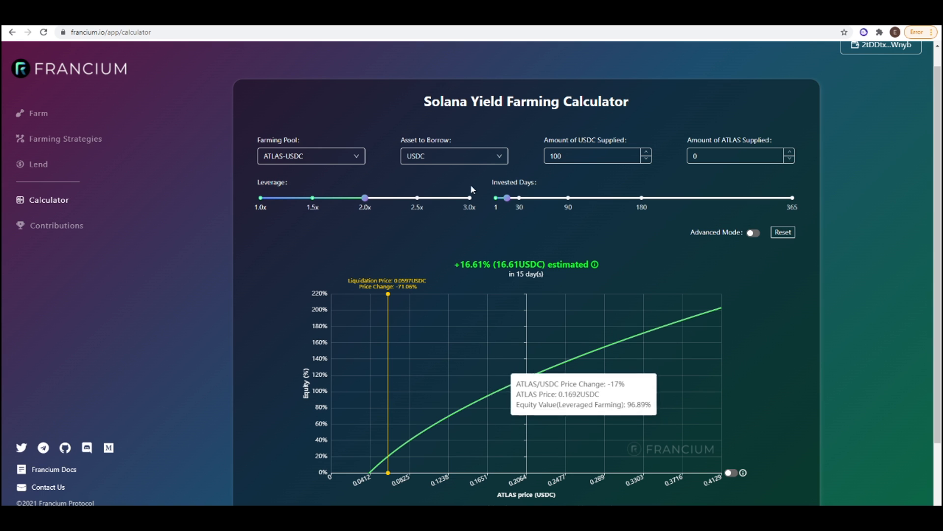
pyautogui.click(453, 156)
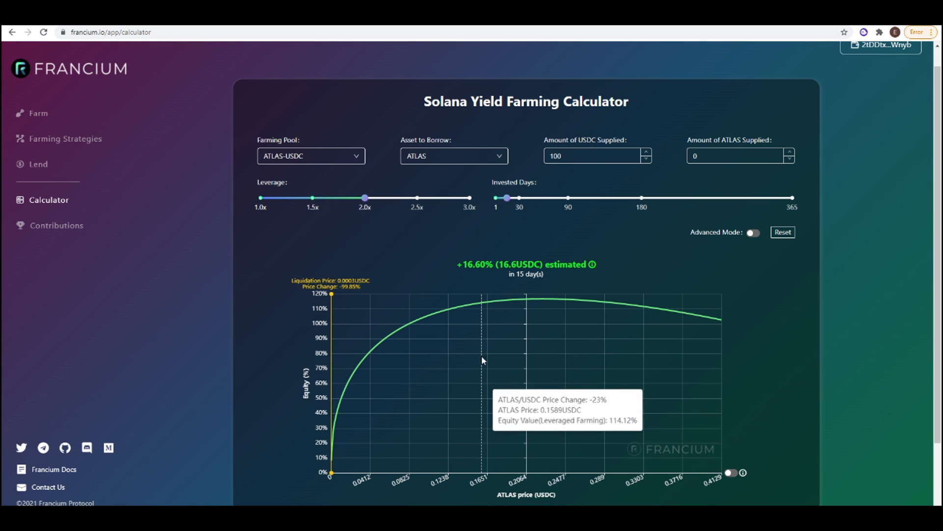
pyautogui.moveTo(493, 351)
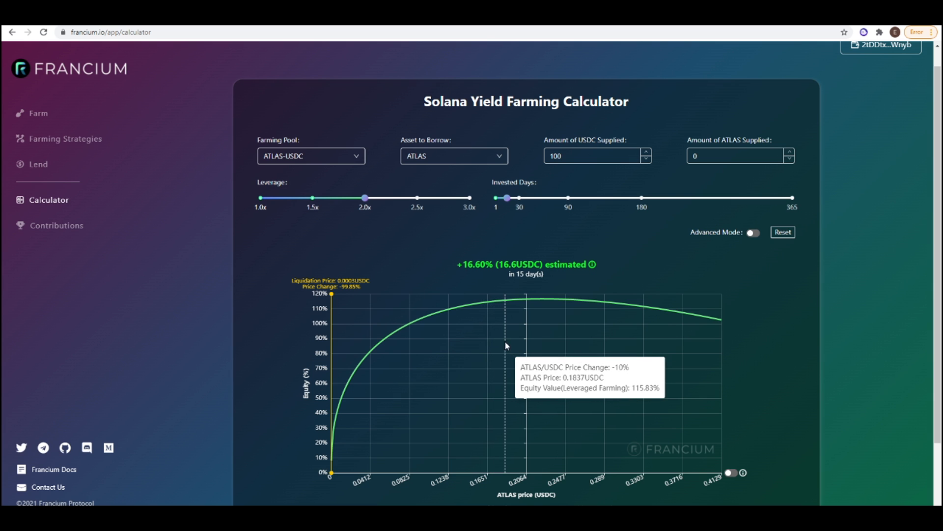
pyautogui.click(454, 156)
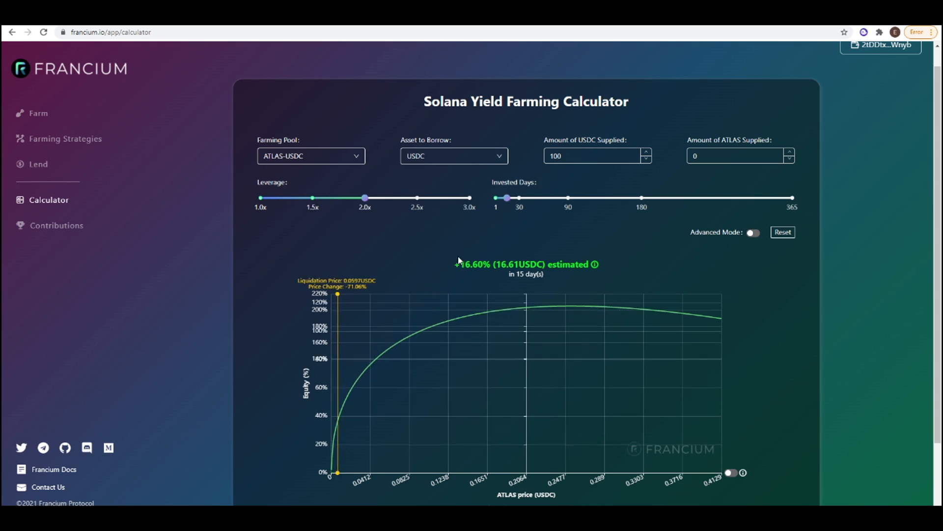
pyautogui.moveTo(496, 404)
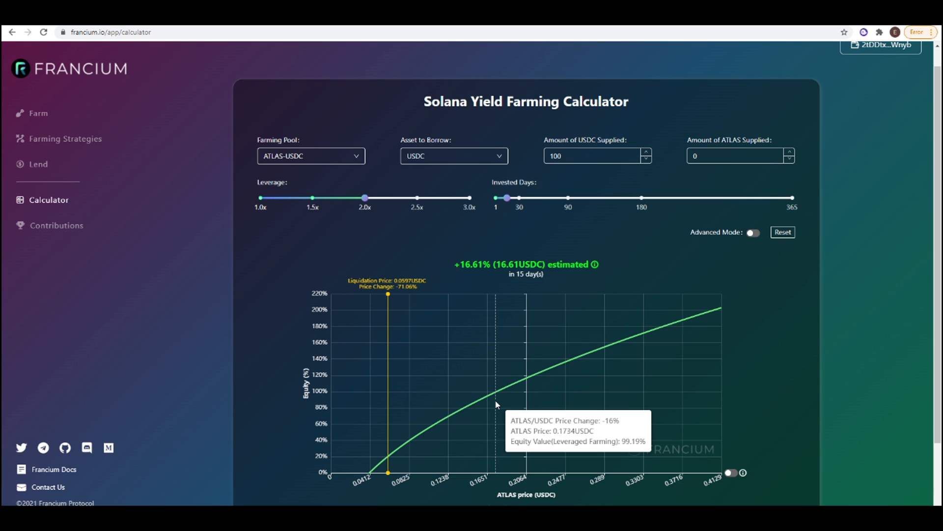
pyautogui.moveTo(499, 404)
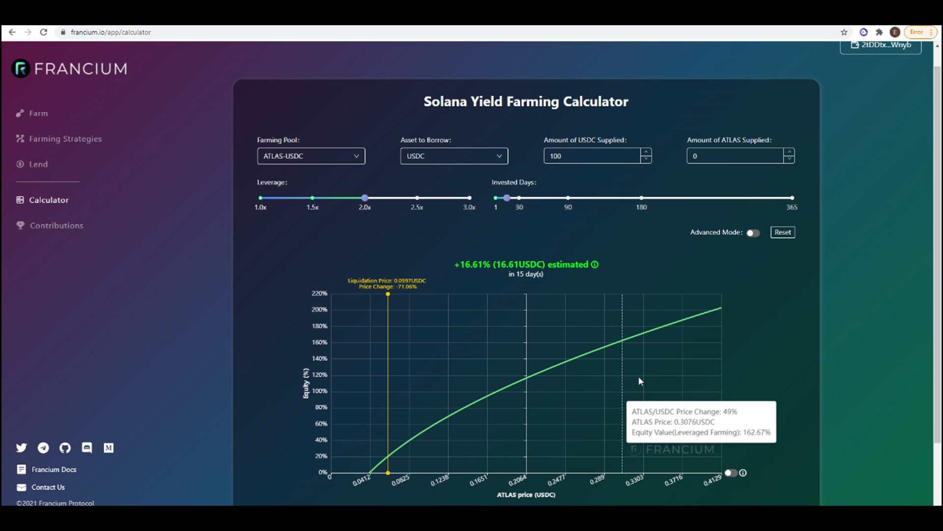
pyautogui.moveTo(631, 374)
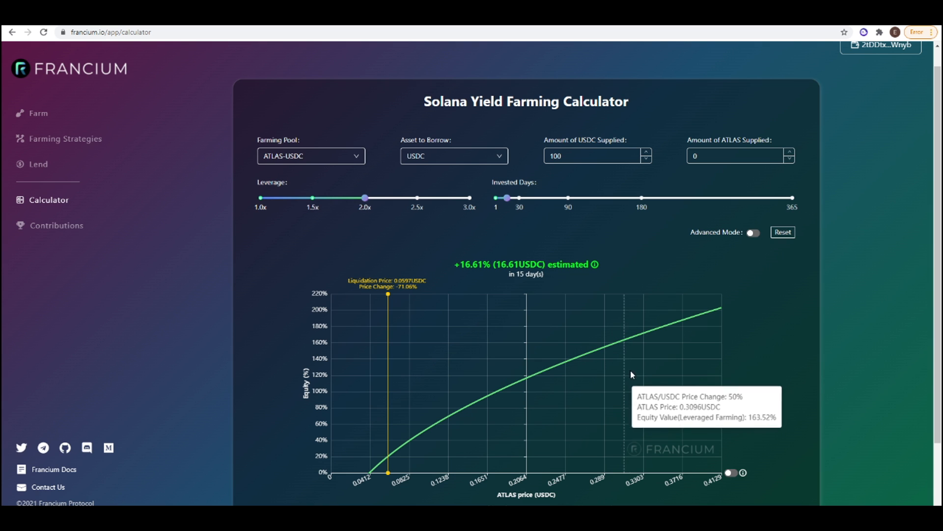
pyautogui.moveTo(650, 363)
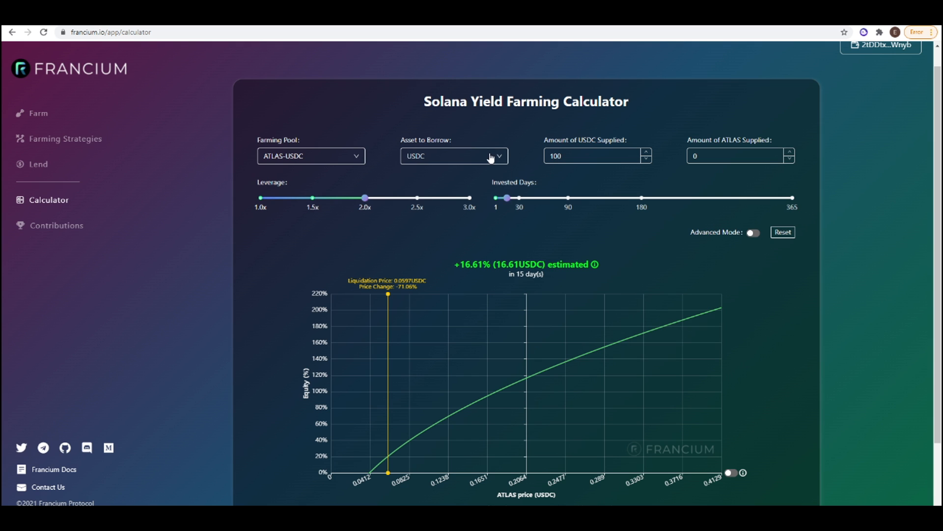
# Choose ATLAS as the borrowed asset in the calculator's Asset to Borrow dropdown.
pyautogui.click(453, 157)
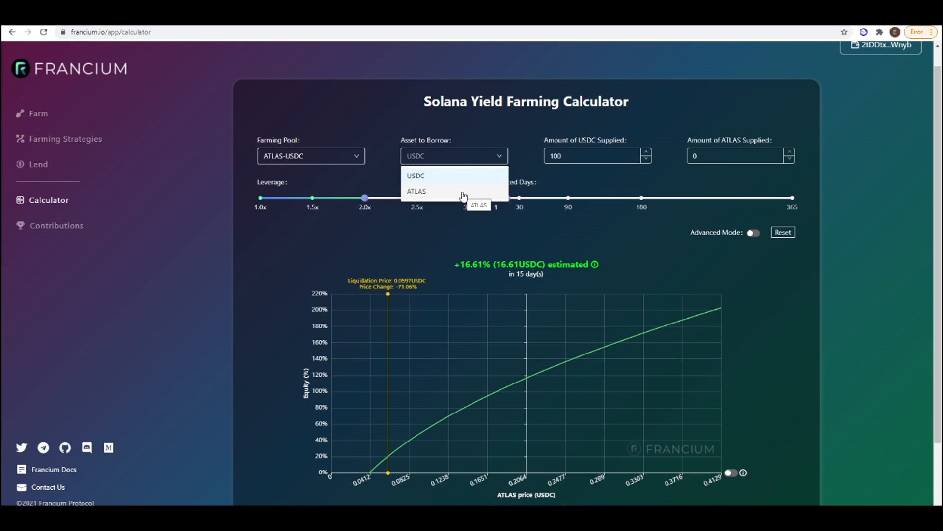
pyautogui.click(417, 191)
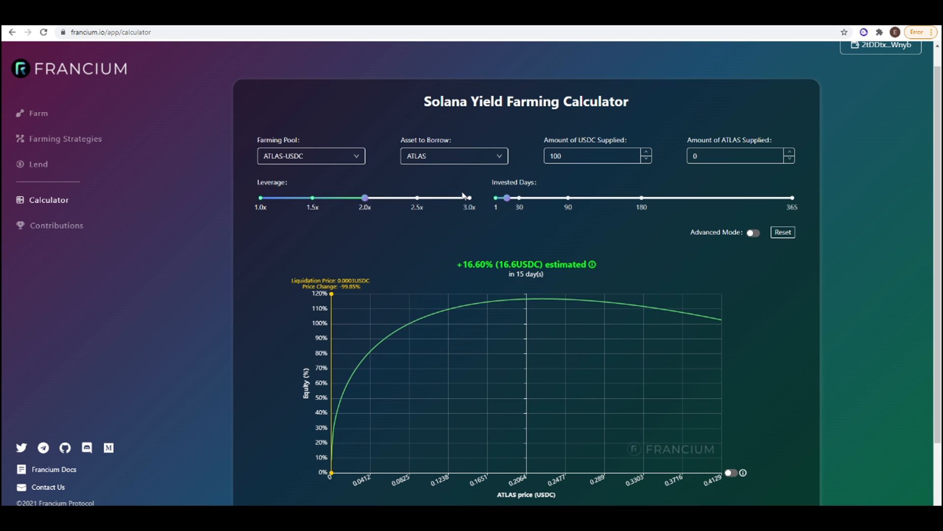
pyautogui.moveTo(636, 316)
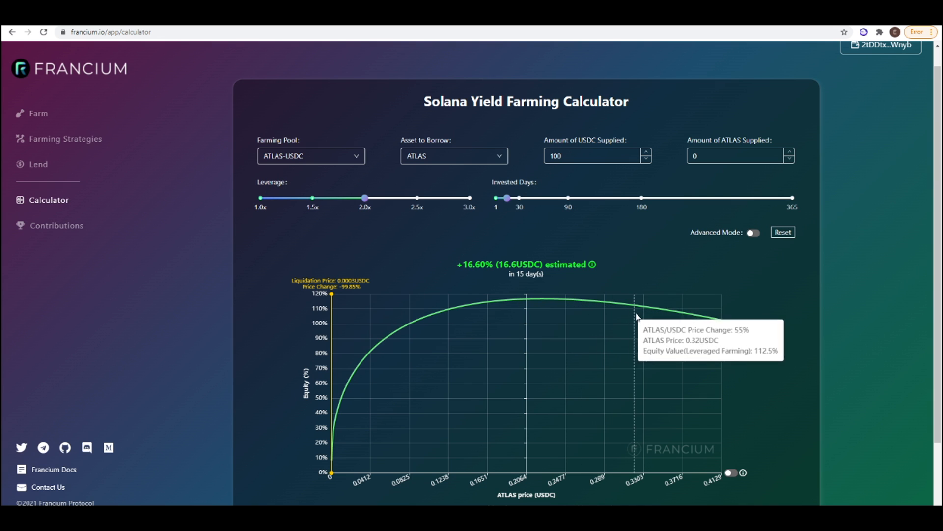
pyautogui.moveTo(491, 312)
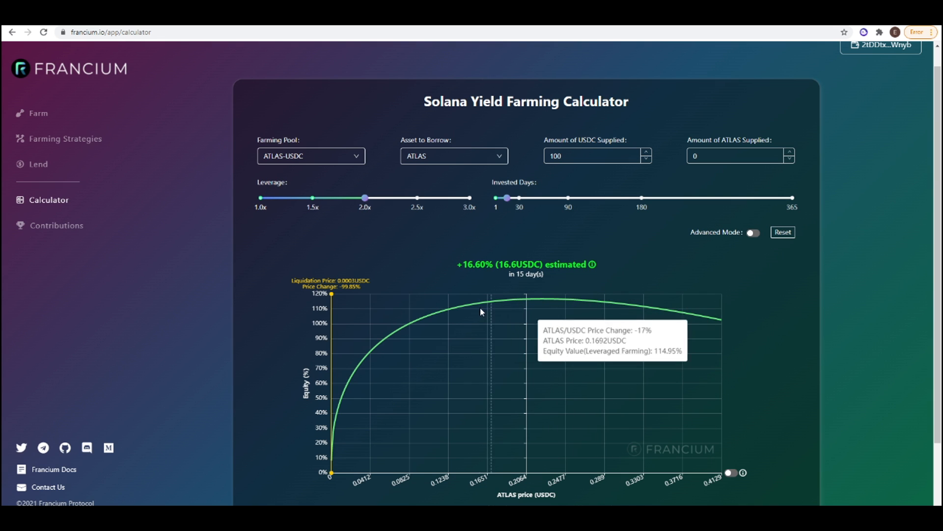
pyautogui.moveTo(525, 312)
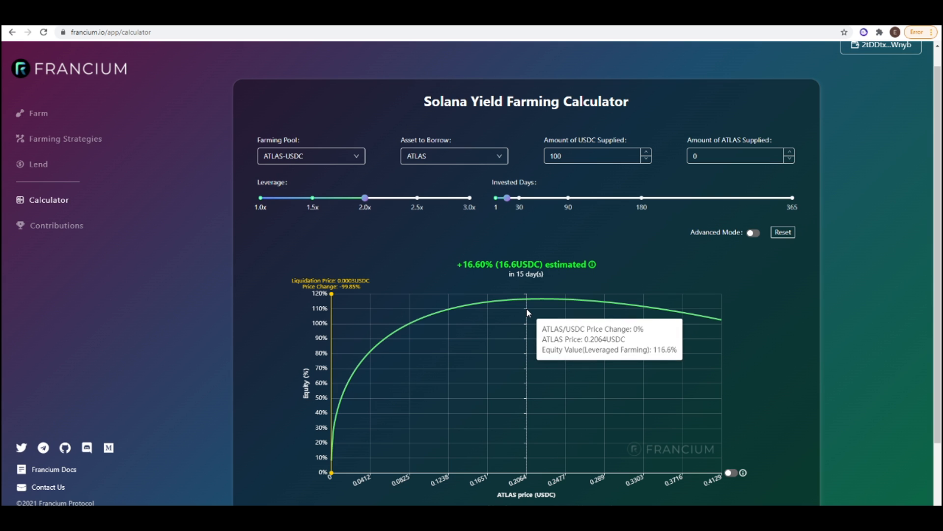
pyautogui.moveTo(465, 186)
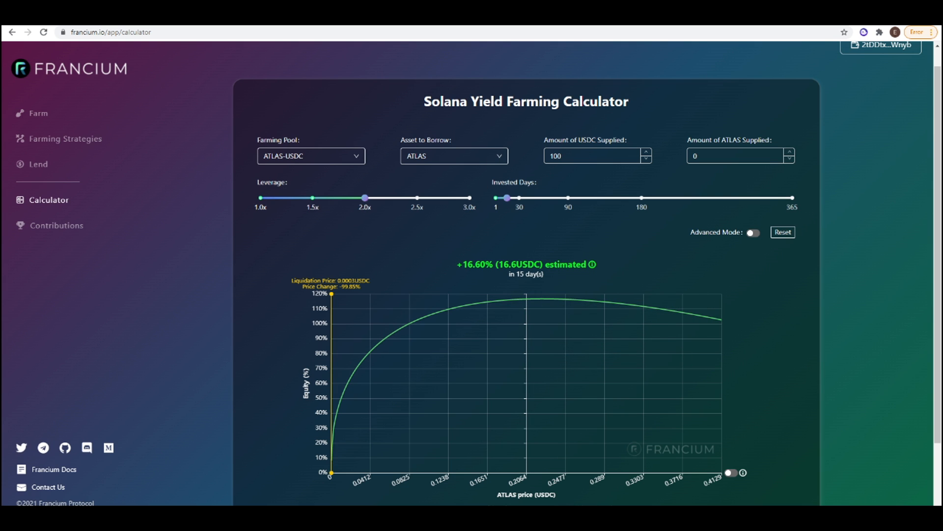
pyautogui.moveTo(340, 128)
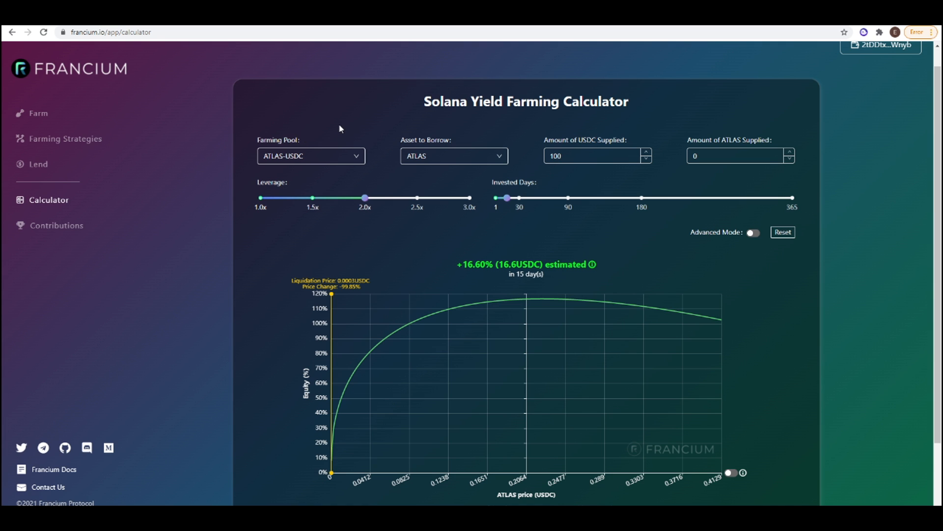
pyautogui.moveTo(108, 46)
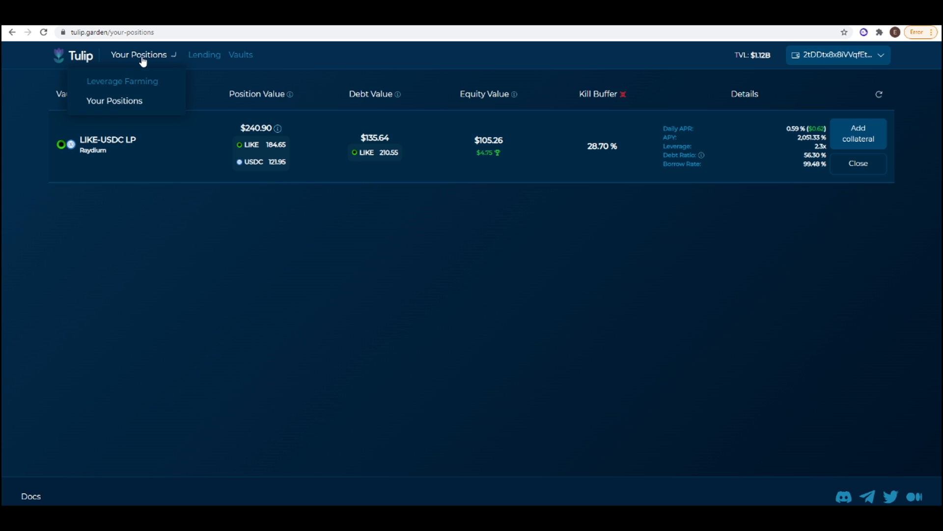
# Go to Leverage Farming and scroll down to the ATLAS-USDC LP vault row.
pyautogui.click(122, 81)
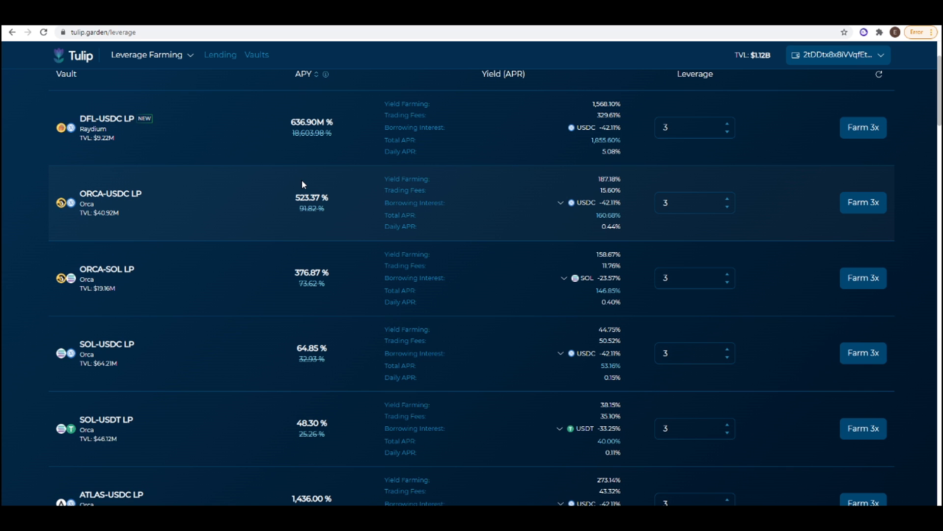
pyautogui.scroll(-3)
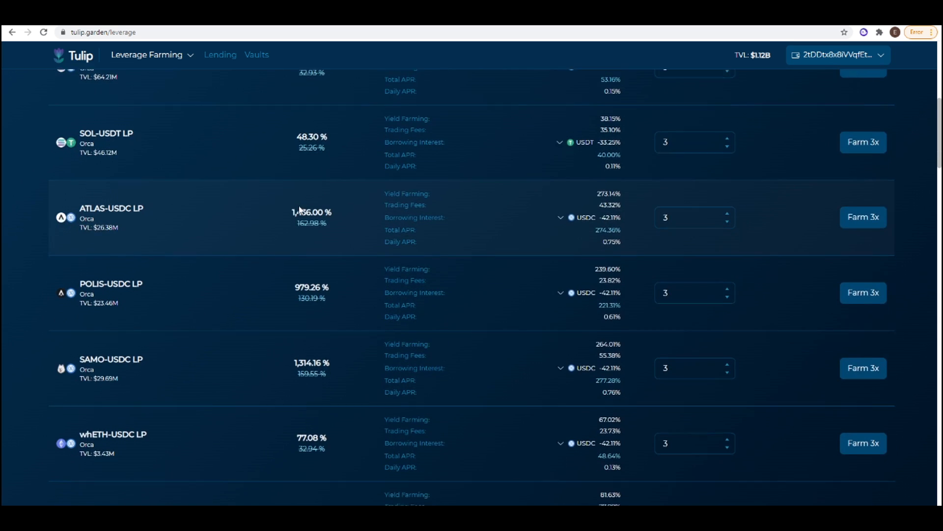
pyautogui.scroll(-3)
pyautogui.write('2')
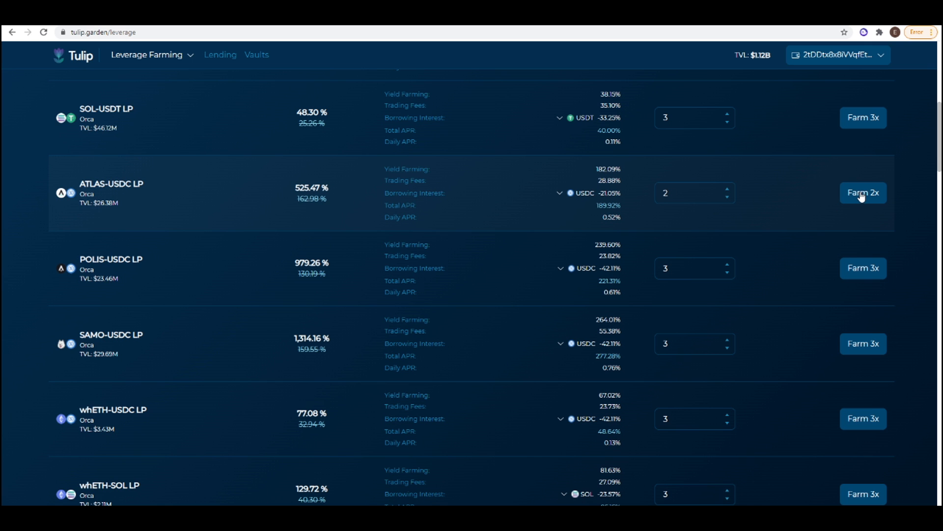
# In the Farm ATLAS-USDC LP form, supply 100 USDC at 2x leverage borrowing ATLAS.
pyautogui.click(863, 192)
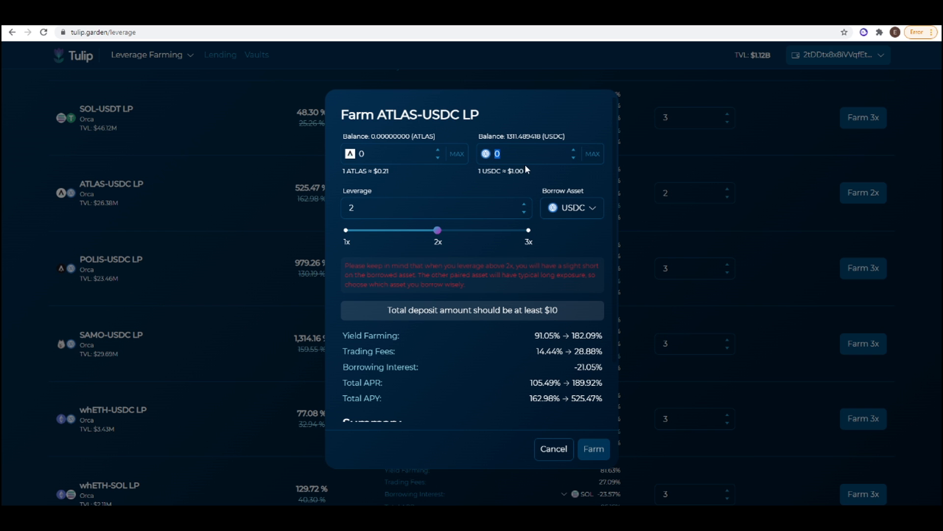
pyautogui.write('100')
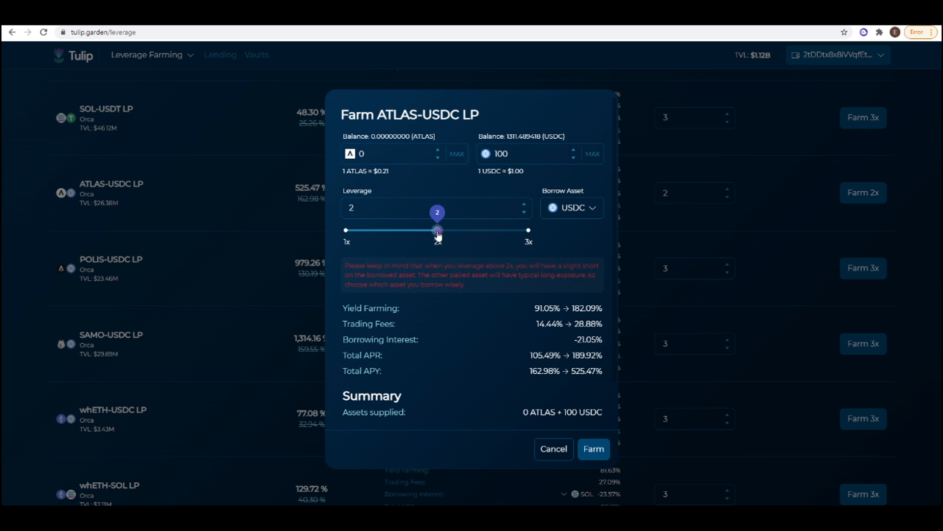
pyautogui.click(571, 207)
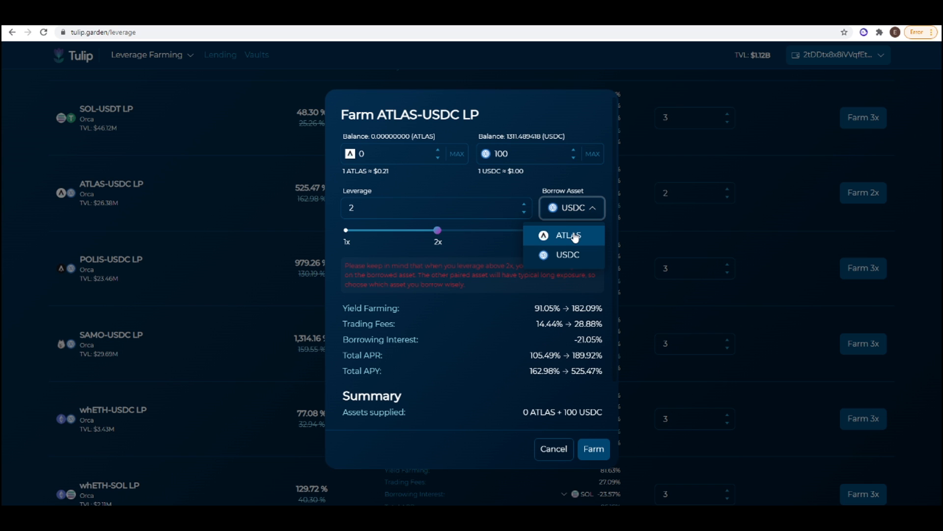
pyautogui.click(569, 235)
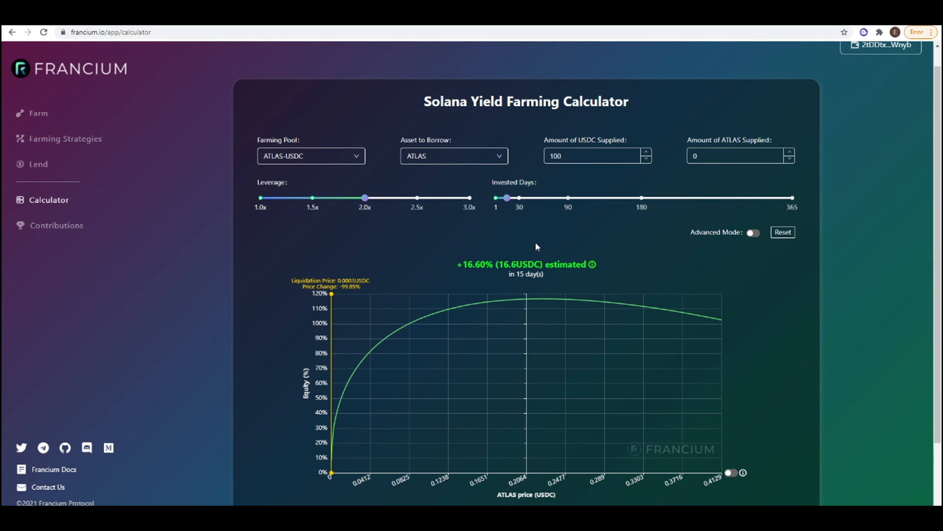
pyautogui.moveTo(548, 245)
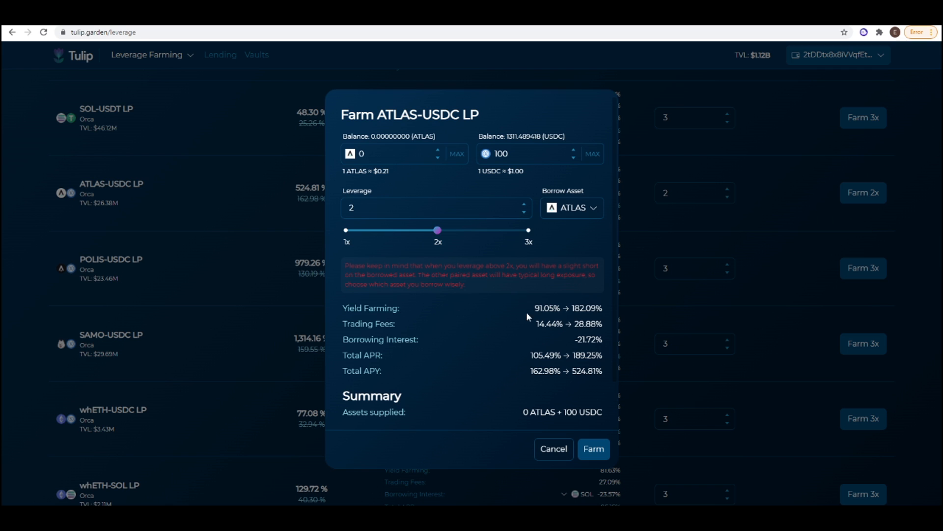
pyautogui.moveTo(521, 377)
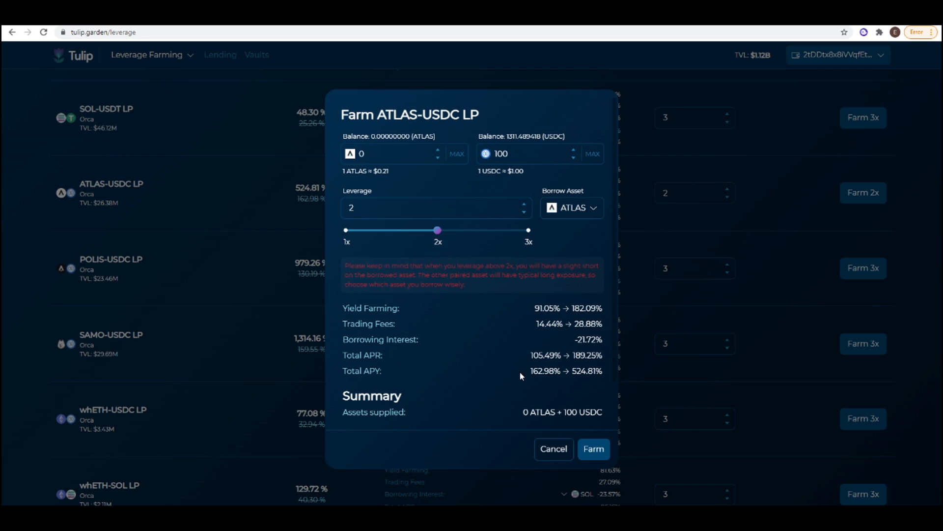
pyautogui.moveTo(603, 371)
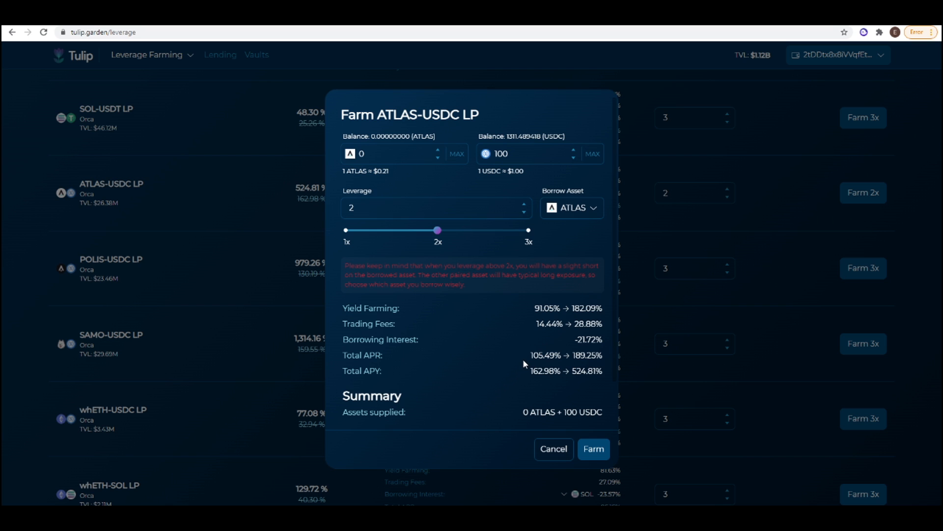
pyautogui.moveTo(532, 351)
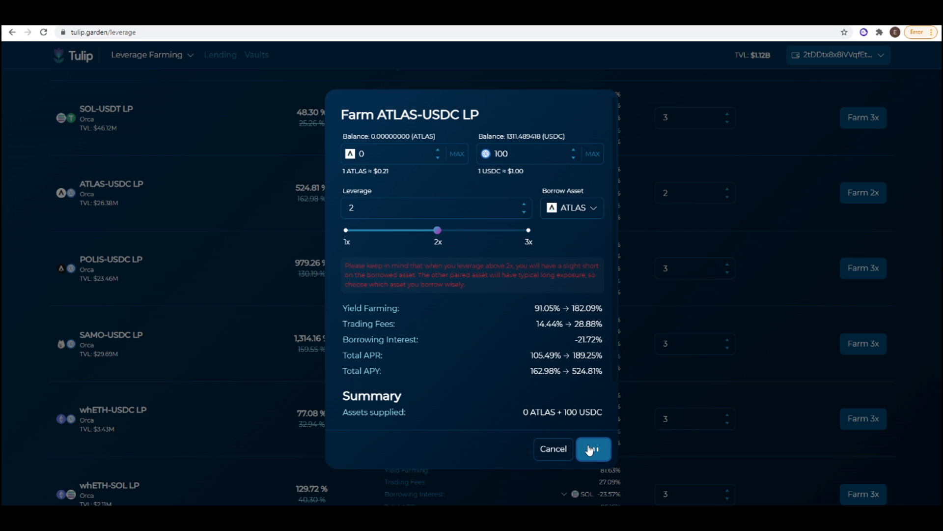
# Submit the ATLAS-USDC farm, approve it in Phantom, and go to open positions.
pyautogui.click(593, 449)
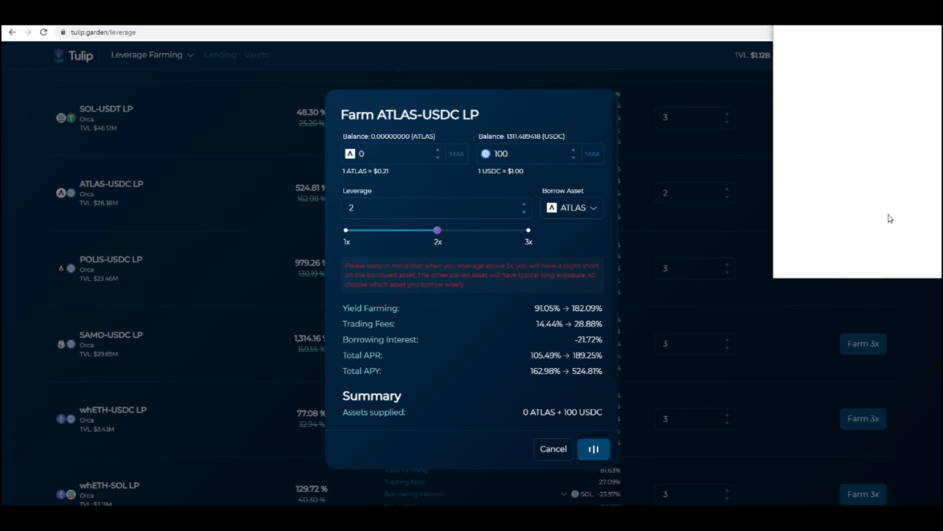
pyautogui.click(593, 449)
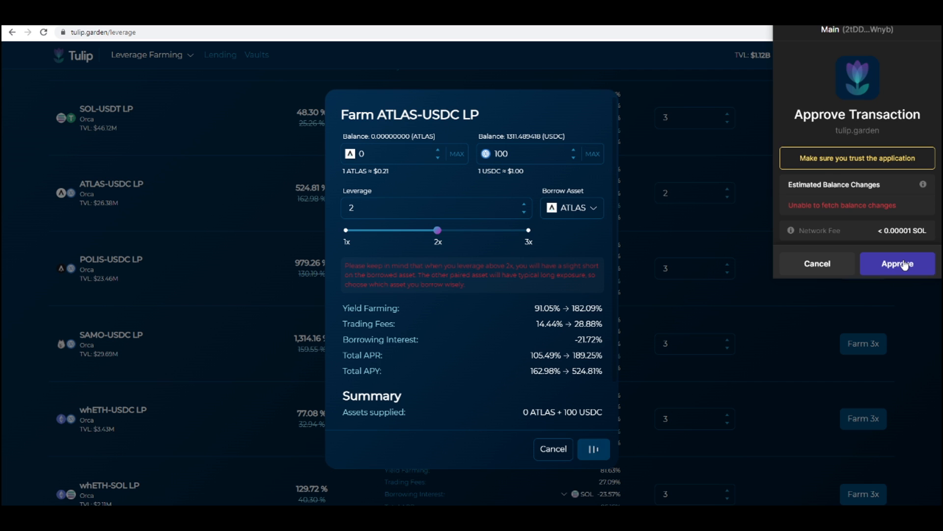
pyautogui.click(897, 263)
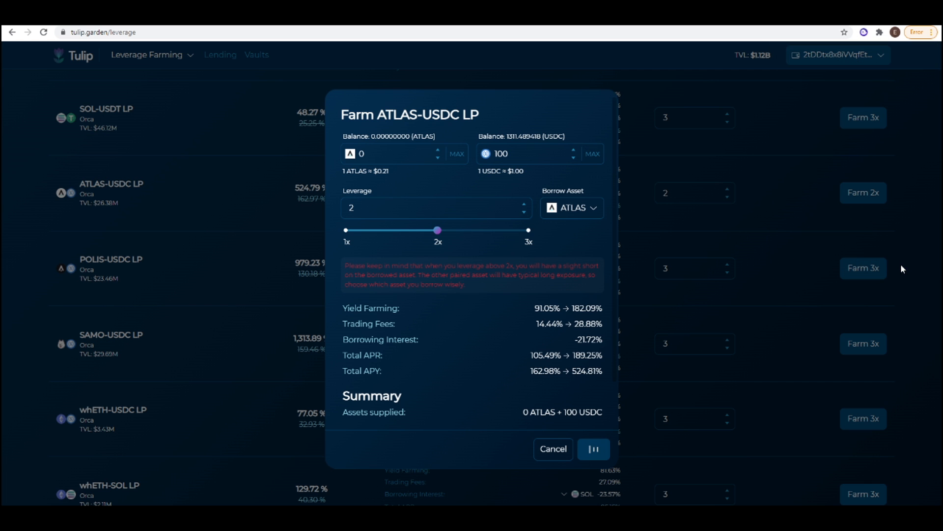
pyautogui.click(593, 449)
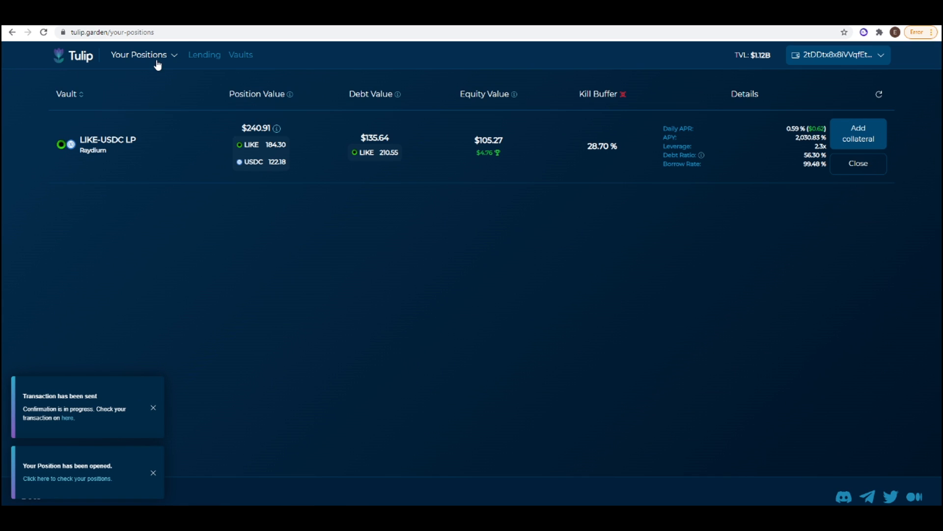
pyautogui.moveTo(878, 94)
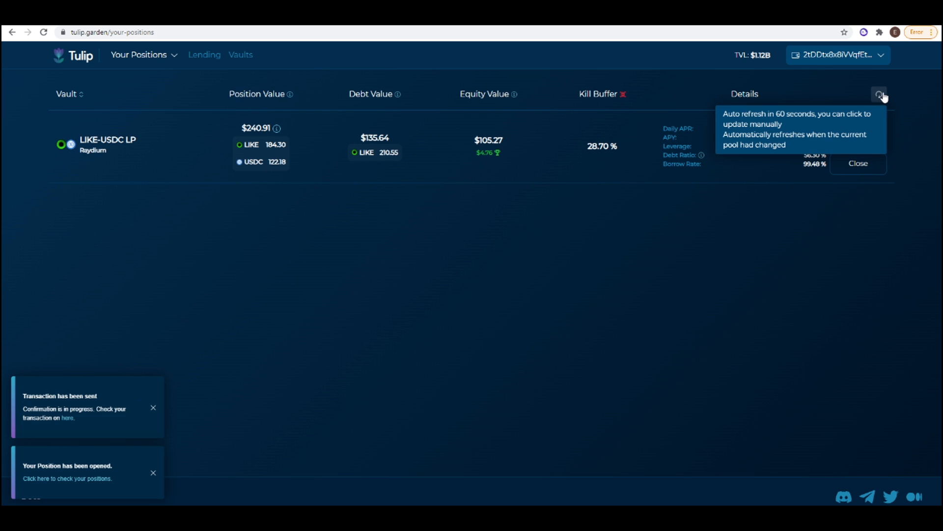
# Refresh Your Positions so the new ATLAS-USDC LP appears below LIKE-USDC.
pyautogui.click(878, 94)
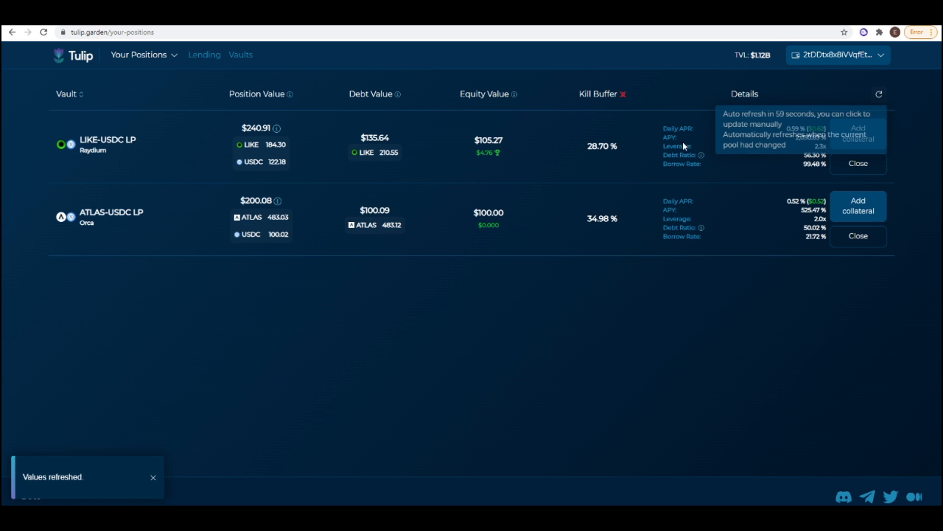
pyautogui.moveTo(268, 269)
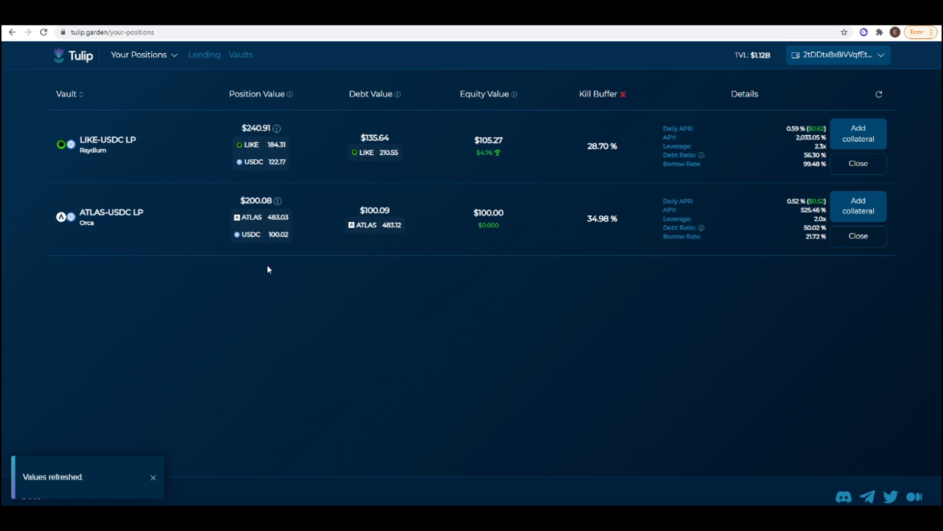
pyautogui.moveTo(422, 225)
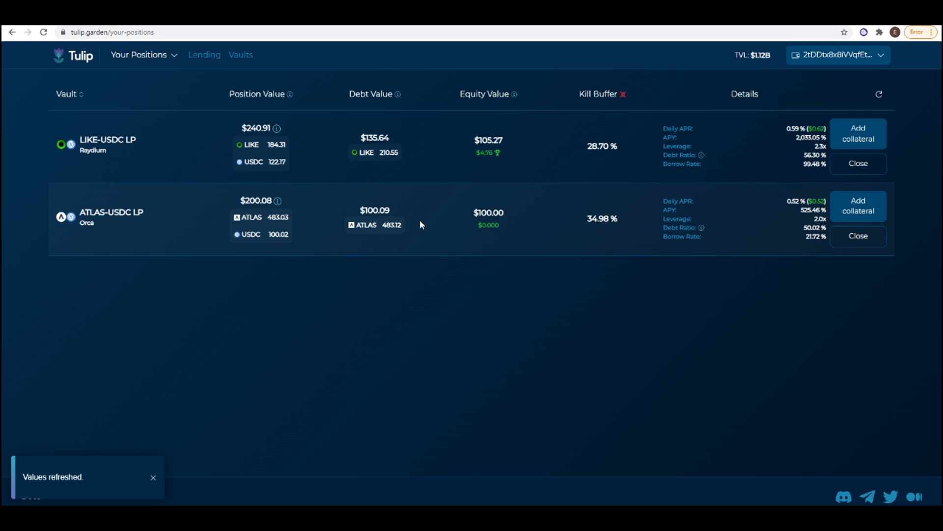
pyautogui.moveTo(527, 208)
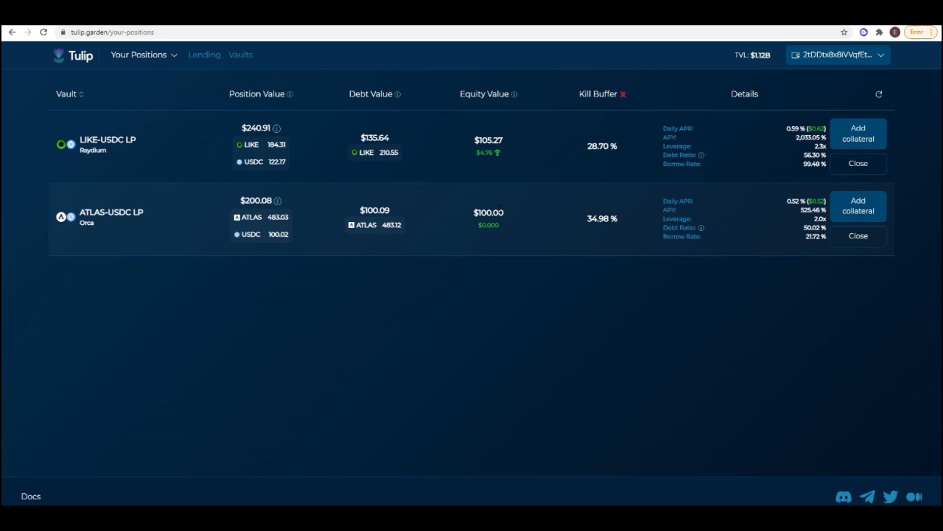
pyautogui.moveTo(500, 245)
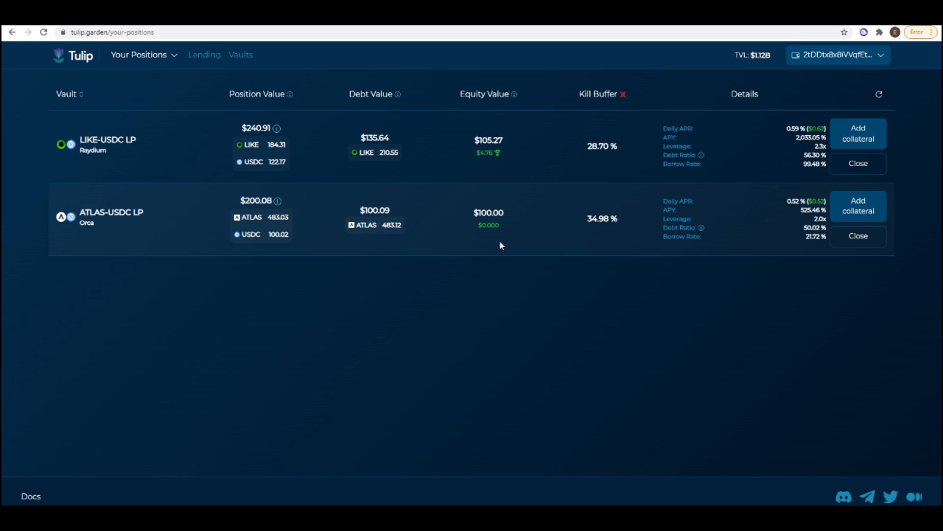
pyautogui.moveTo(784, 215)
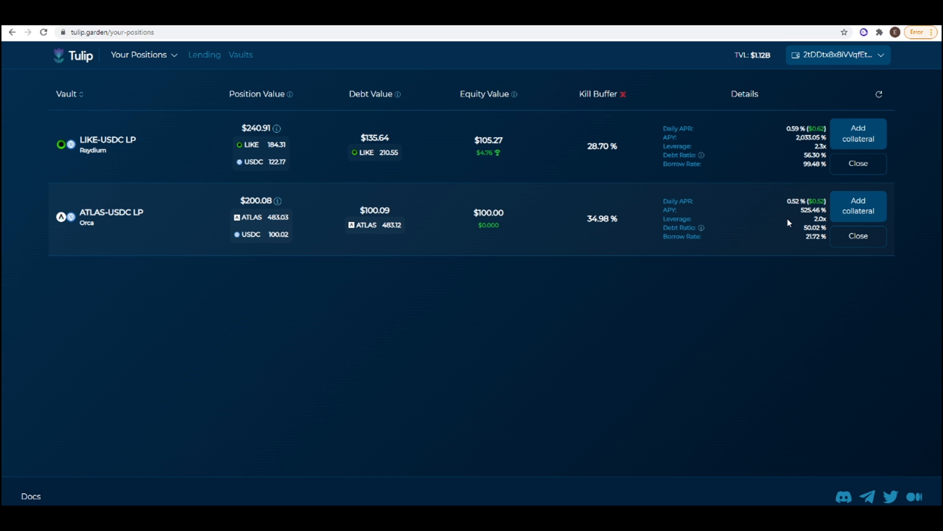
pyautogui.moveTo(193, 307)
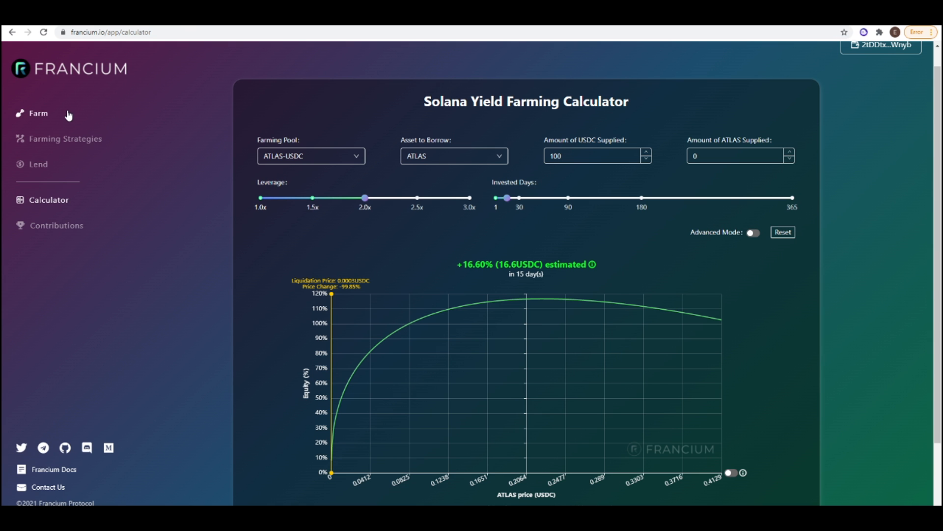
# On Francium's Farm page, lower the ATLAS-USDC pool's leverage from 3 to 2.
pyautogui.click(38, 113)
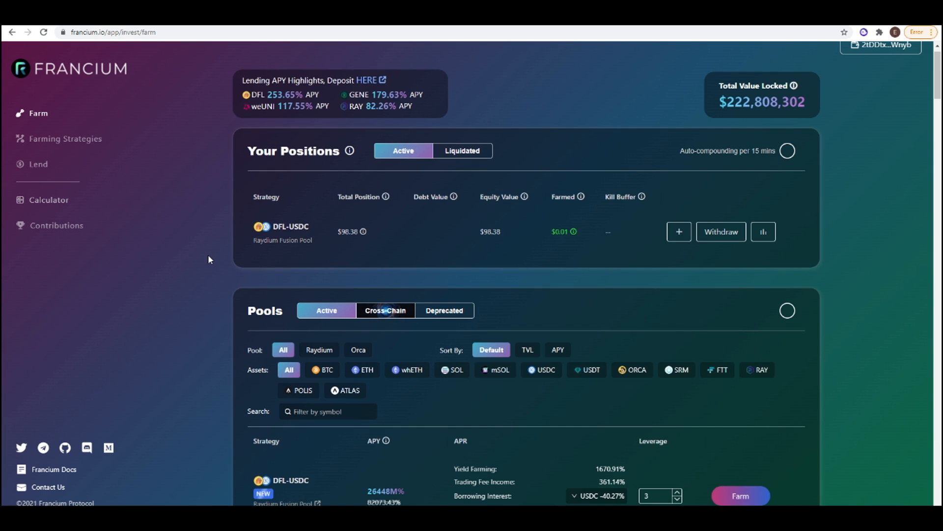
pyautogui.scroll(-3)
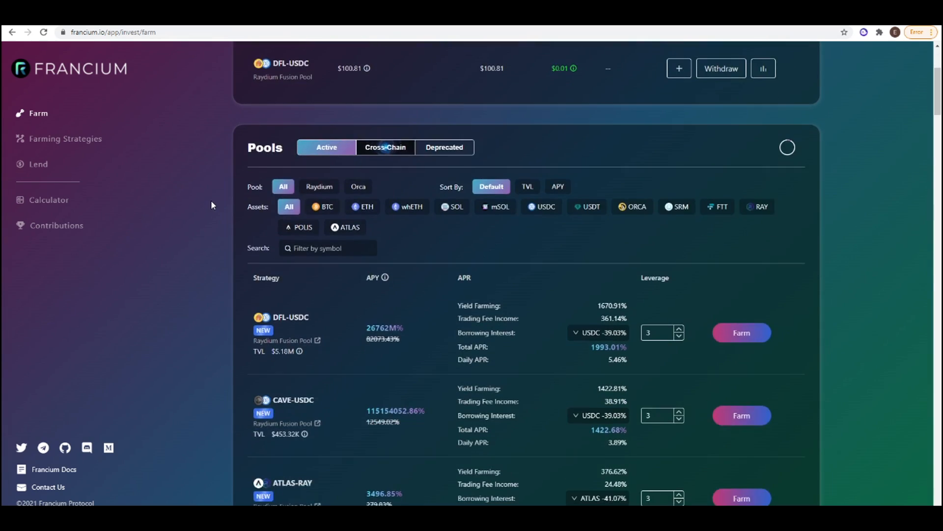
pyautogui.scroll(-3)
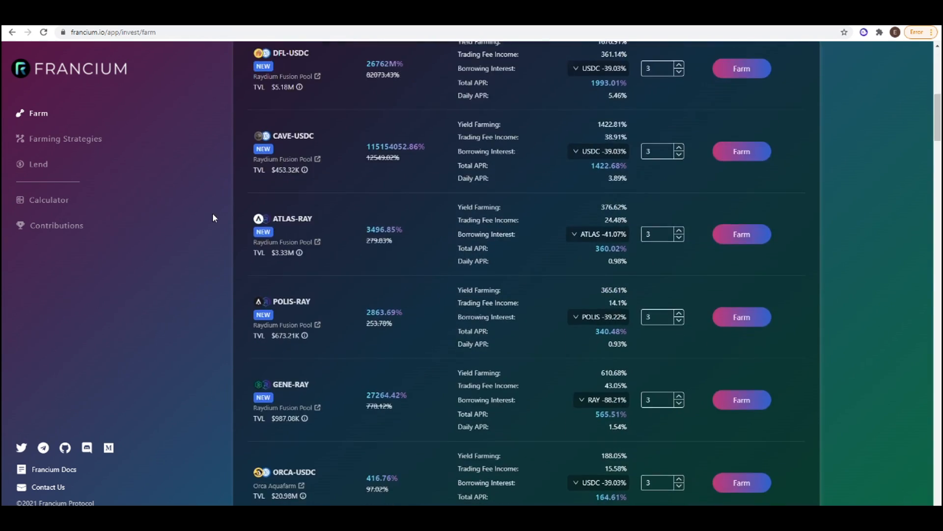
pyautogui.scroll(-3)
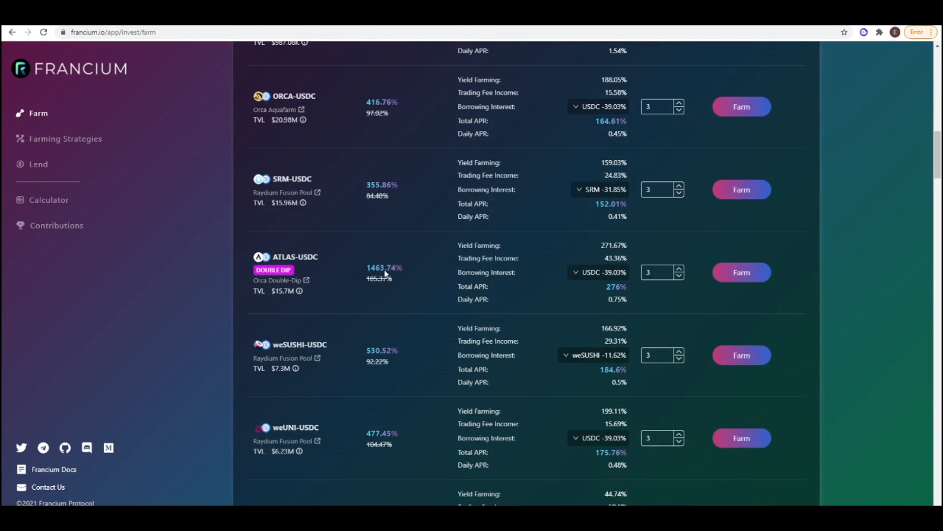
pyautogui.click(680, 276)
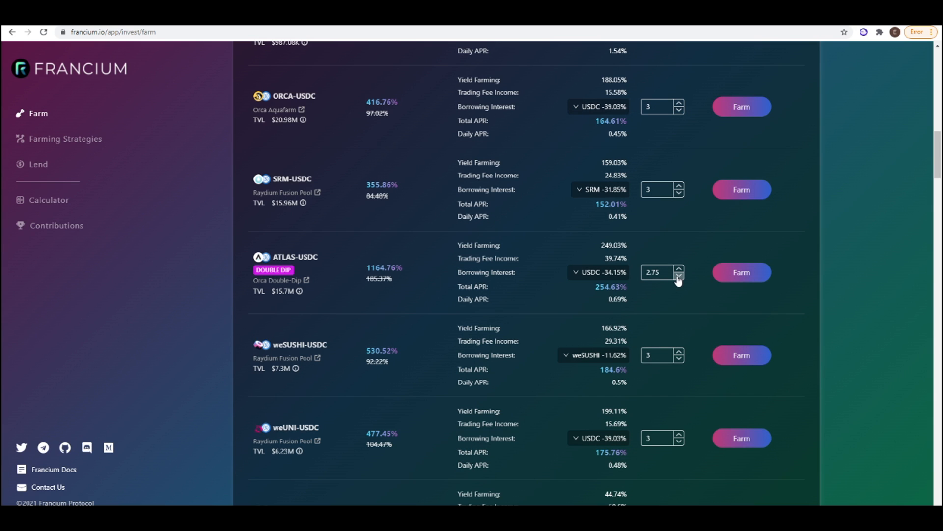
pyautogui.click(680, 276)
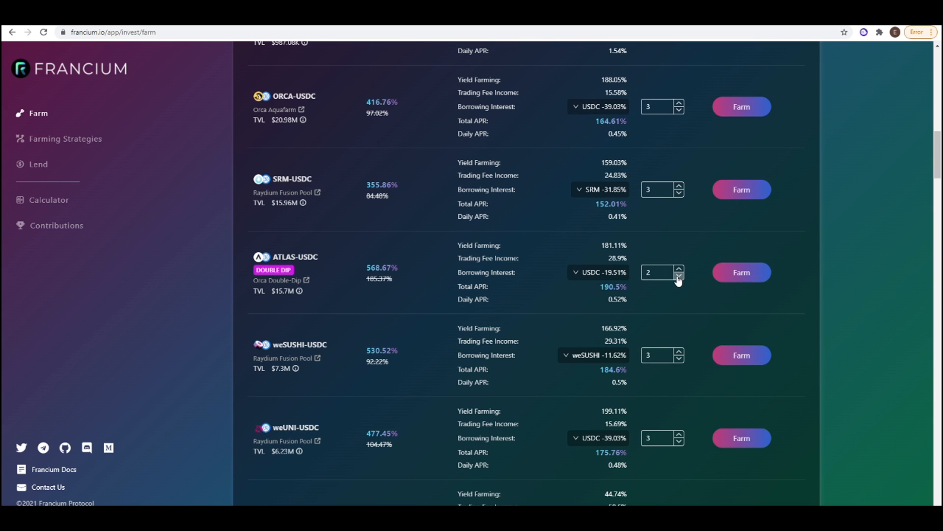
pyautogui.moveTo(386, 269)
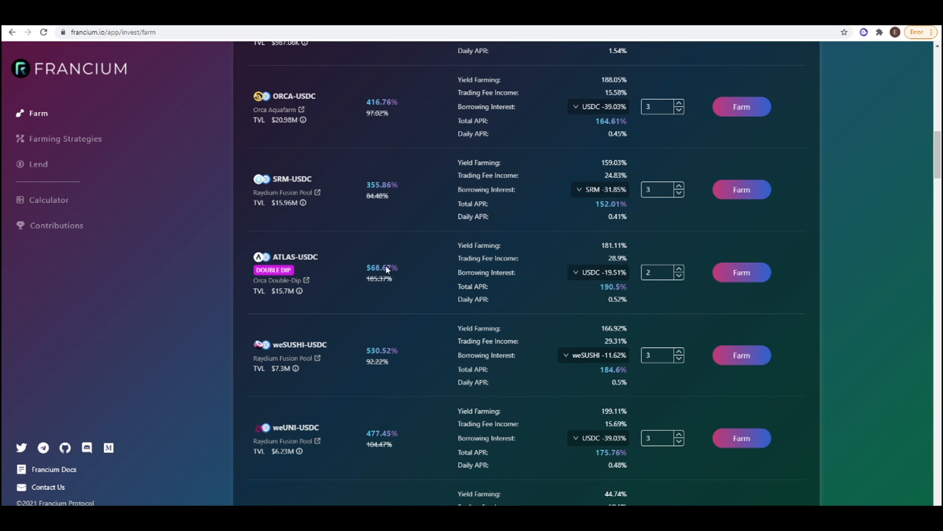
pyautogui.moveTo(396, 270)
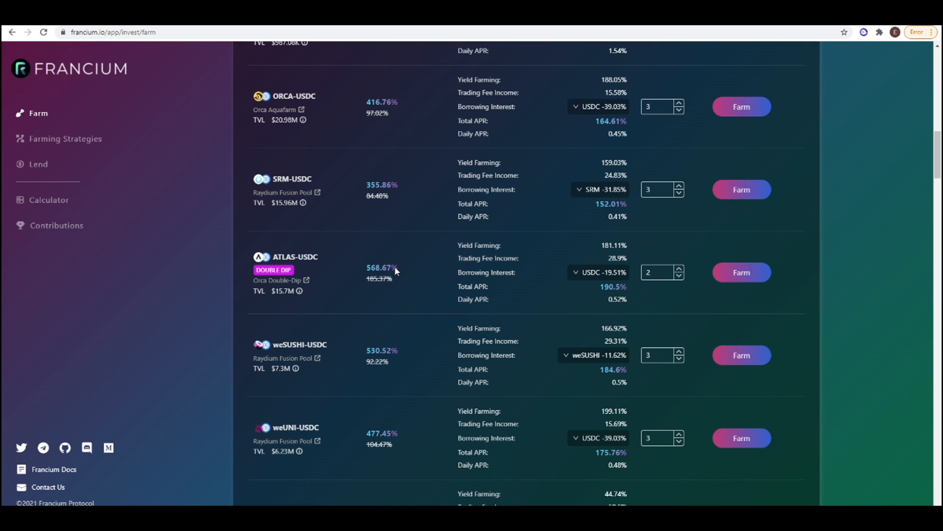
pyautogui.moveTo(729, 274)
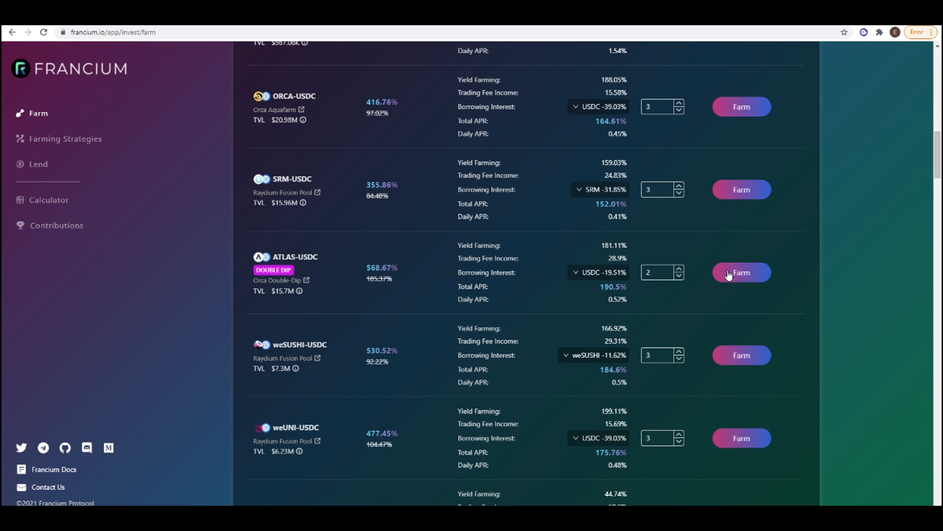
# Farm ATLAS-USDC at 2x leverage, supplying 100 USDC and borrowing ATLAS.
pyautogui.click(741, 272)
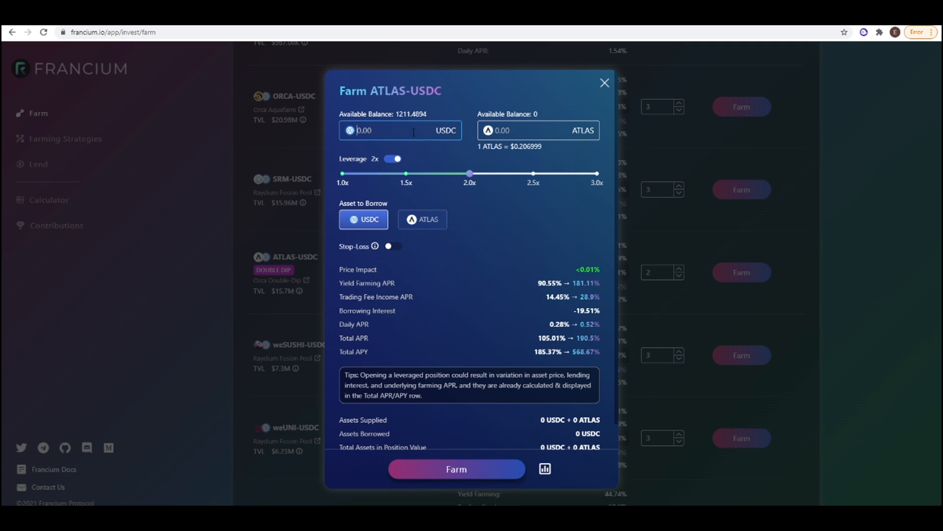
pyautogui.write('100')
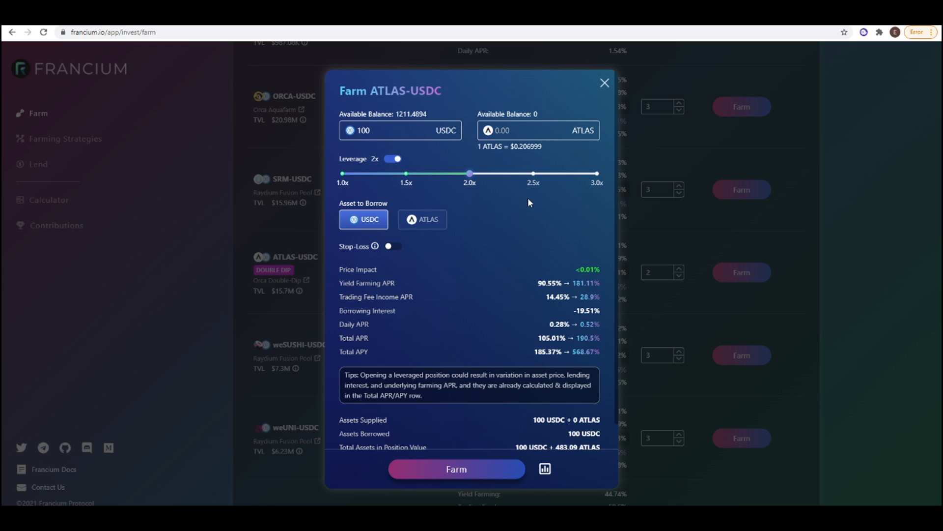
pyautogui.click(422, 219)
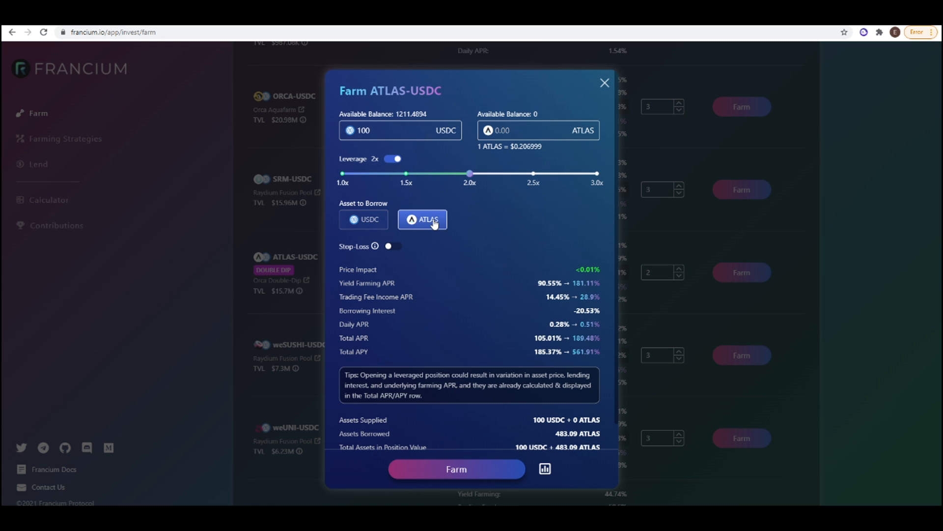
pyautogui.scroll(-3)
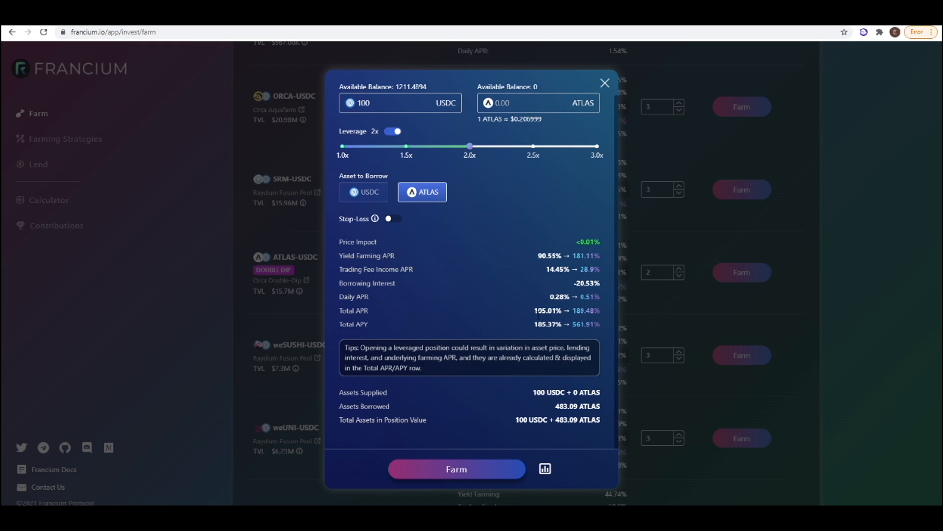
pyautogui.moveTo(592, 331)
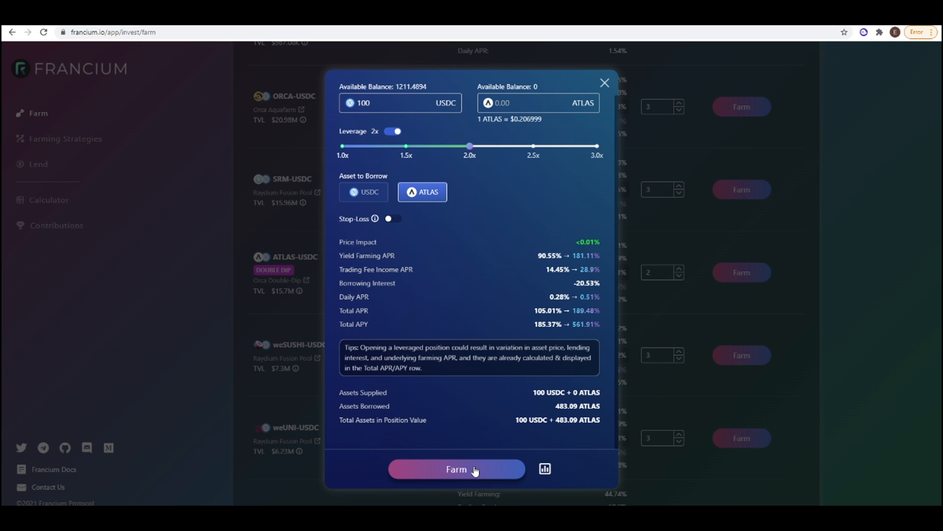
pyautogui.click(456, 469)
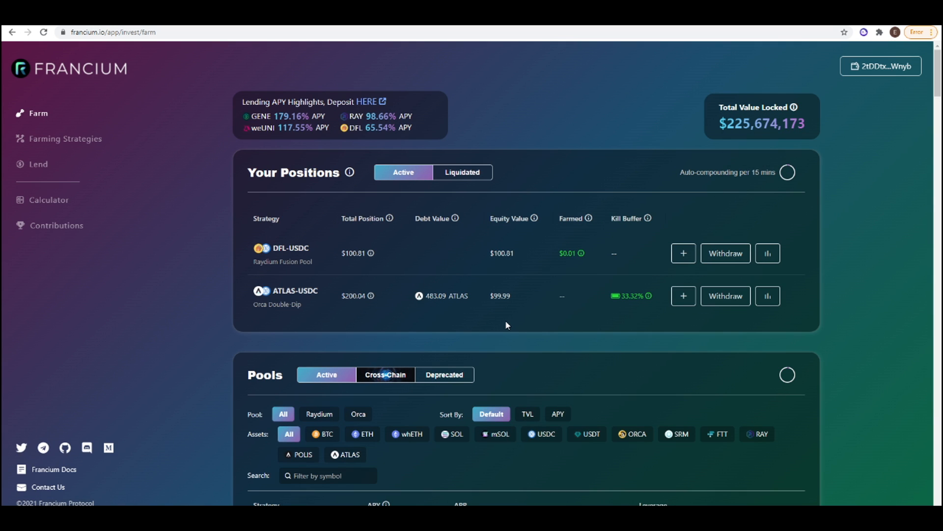
pyautogui.moveTo(495, 309)
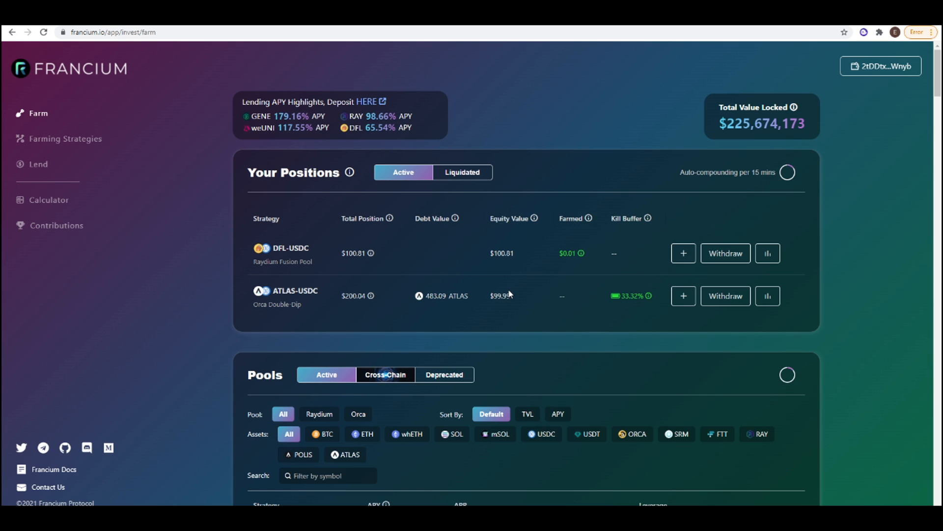
pyautogui.moveTo(792, 197)
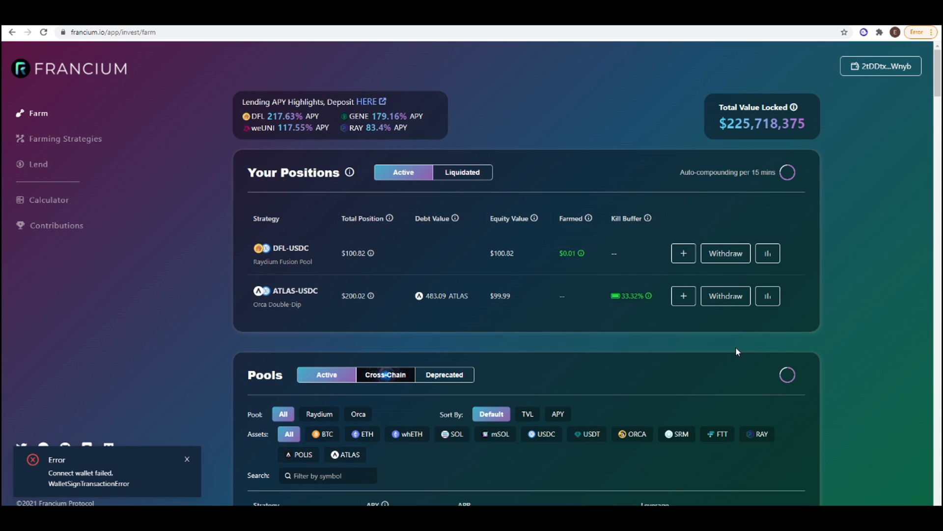
pyautogui.moveTo(448, 297)
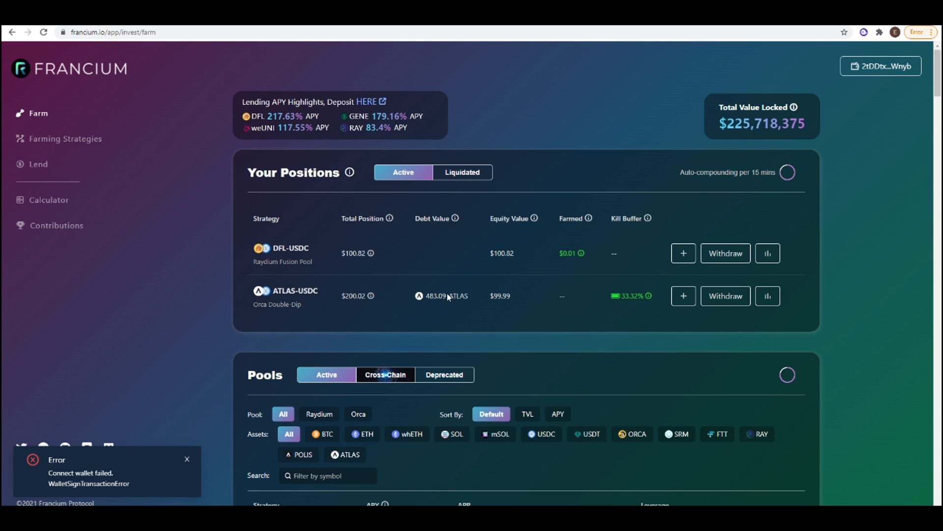
pyautogui.moveTo(532, 264)
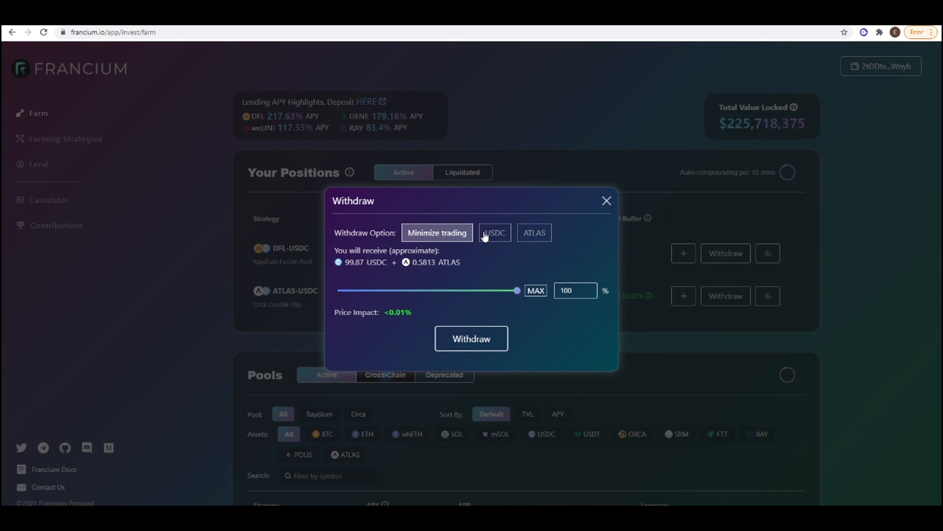
# Withdraw 100% of the ATLAS-USDC position as USDC and approve it in Phantom.
pyautogui.click(534, 233)
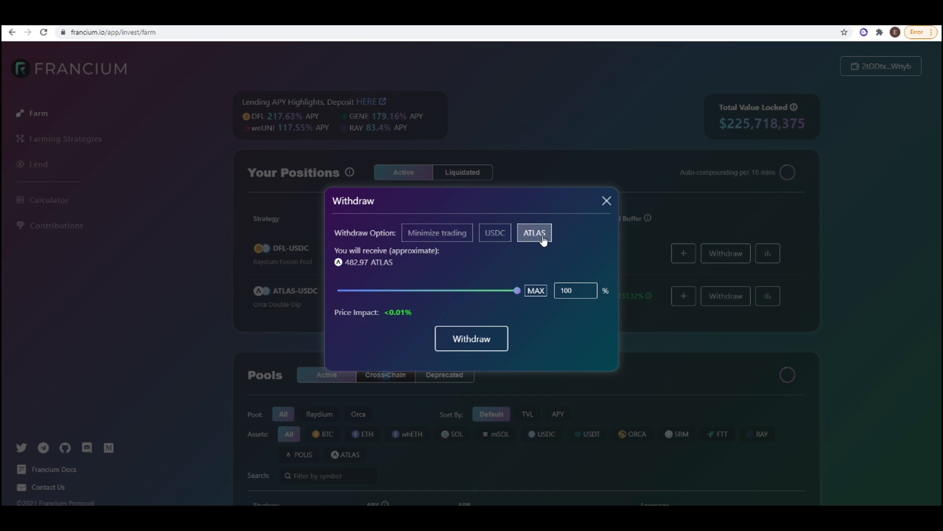
pyautogui.click(494, 232)
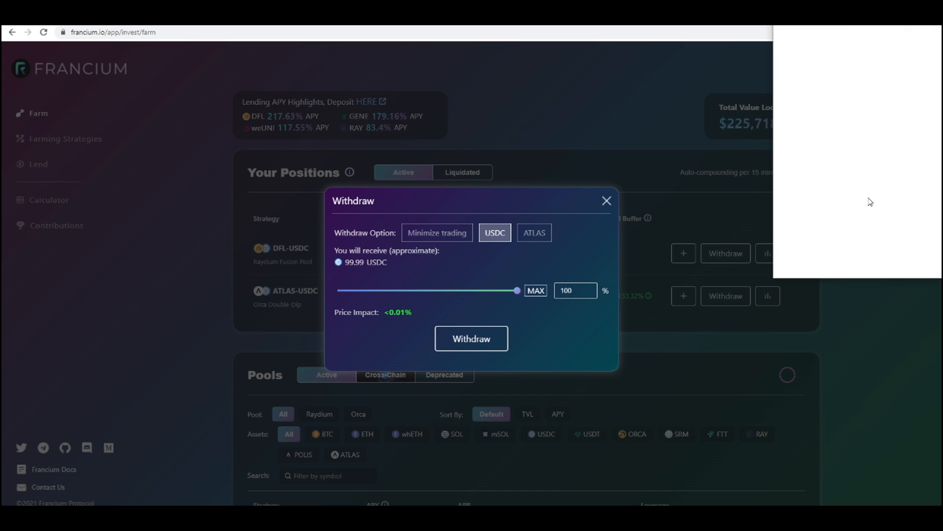
pyautogui.click(470, 338)
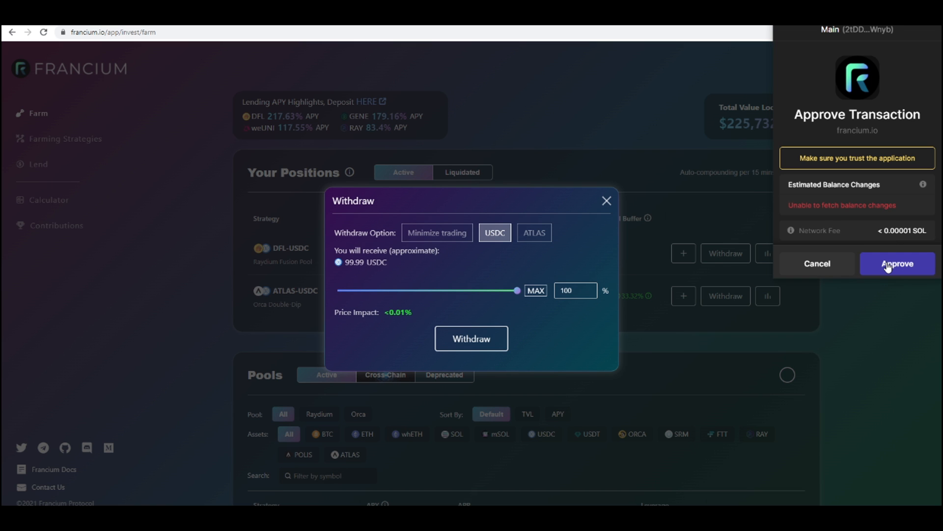
pyautogui.click(897, 263)
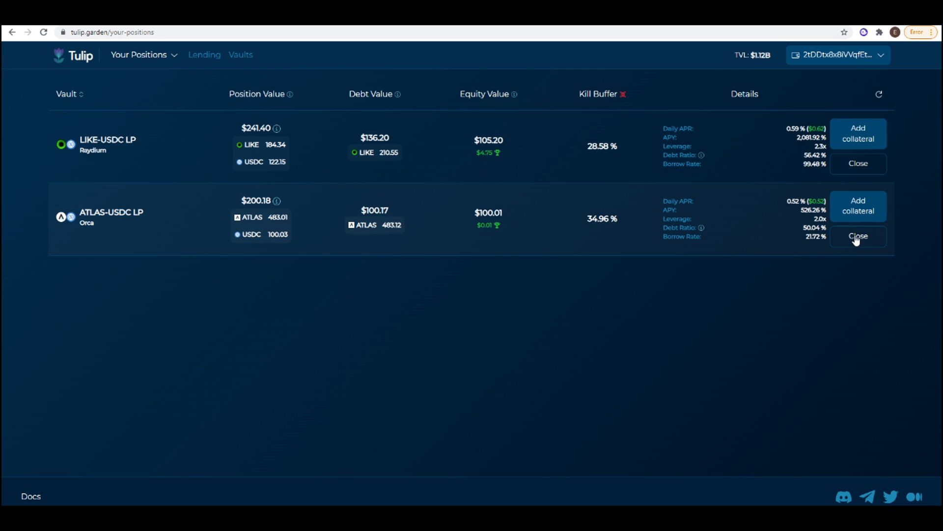
# Close the whole ATLAS-USDC LP with Minimize trading, expecting ~100.01 USDC, and approve it.
pyautogui.click(857, 235)
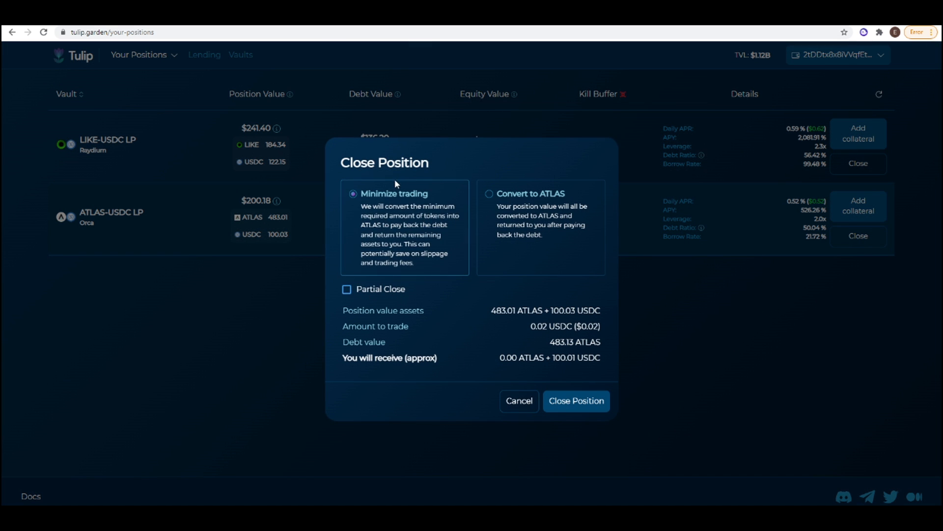
pyautogui.moveTo(576, 401)
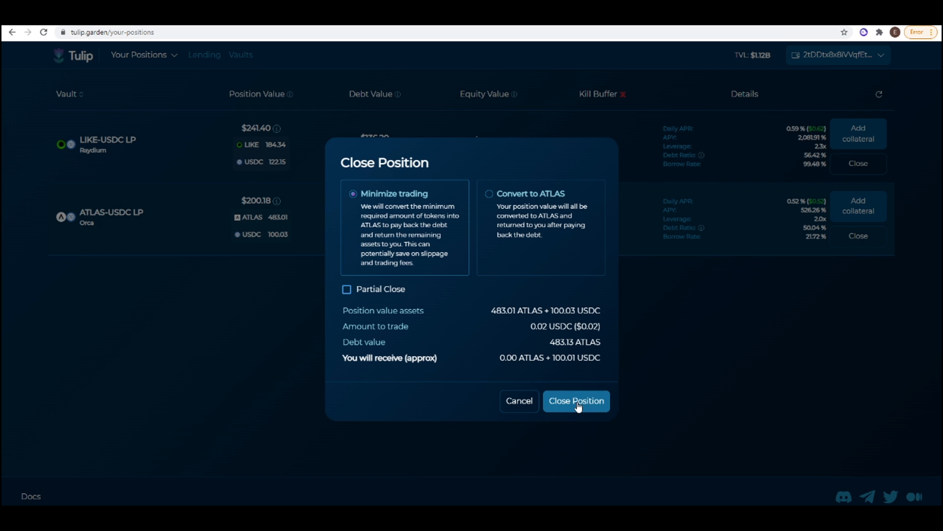
pyautogui.click(575, 401)
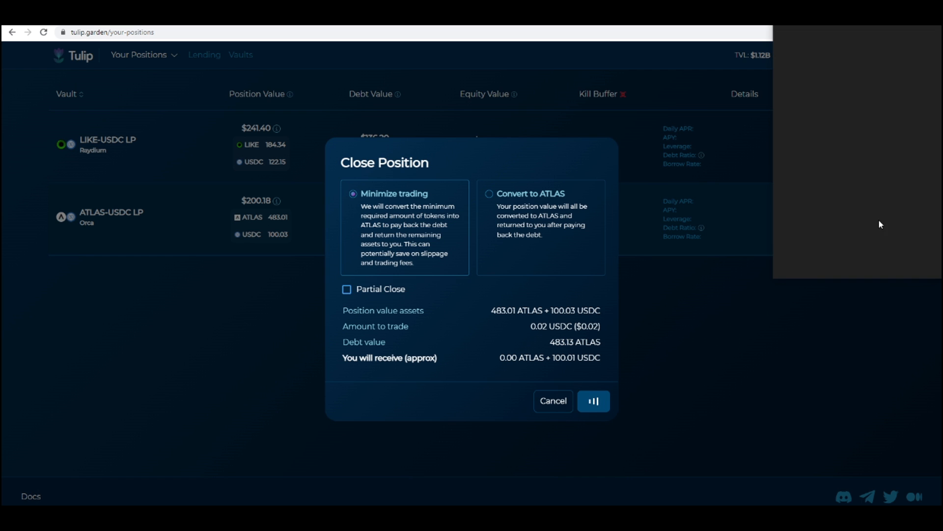
pyautogui.click(591, 401)
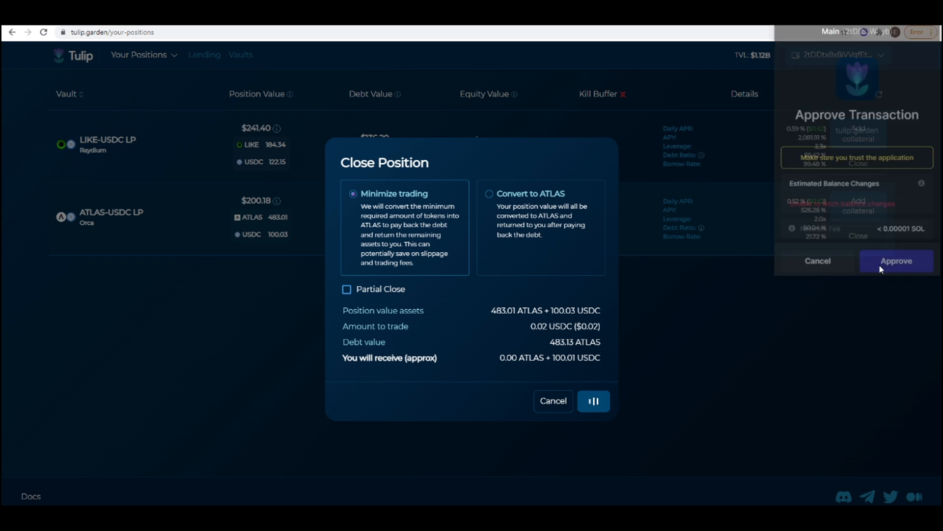
pyautogui.click(895, 261)
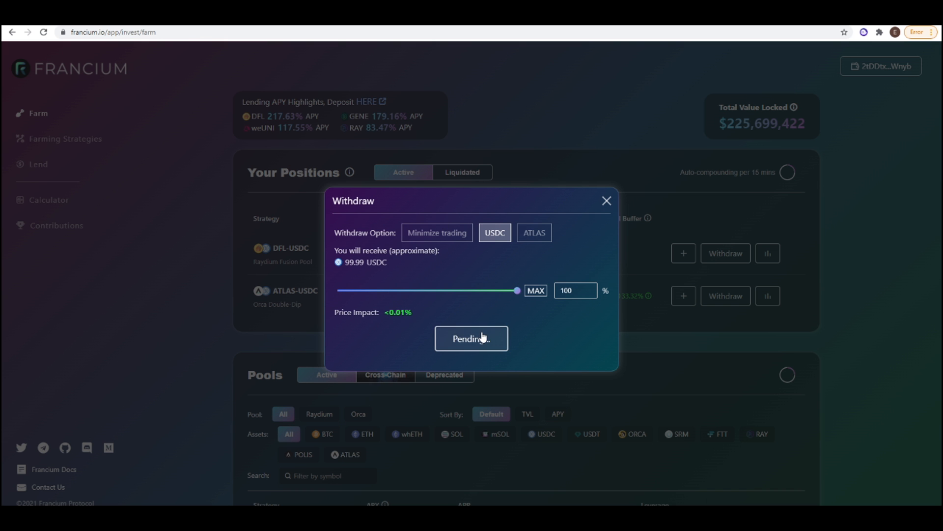
# Confirm the 99.99-USDC withdrawal completed, then bring up the Solana Yield Farming Calculator.
pyautogui.click(471, 337)
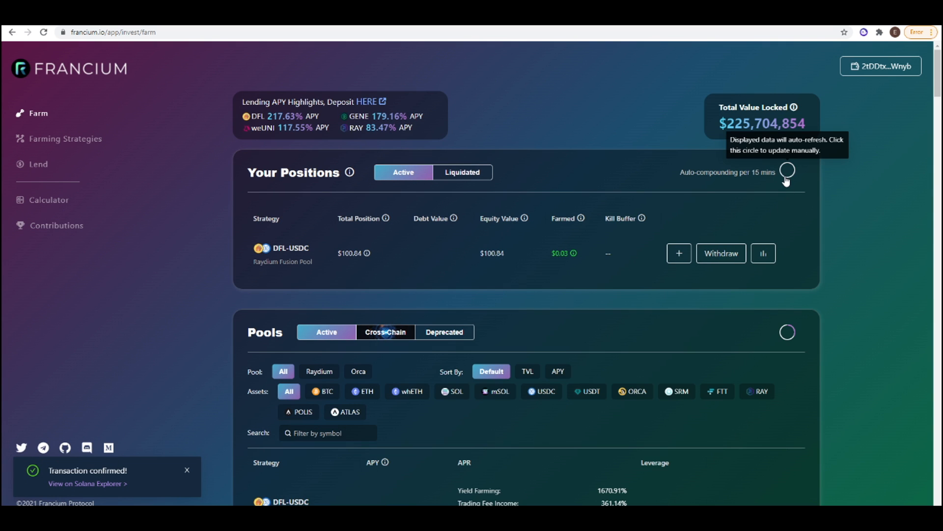
pyautogui.moveTo(649, 218)
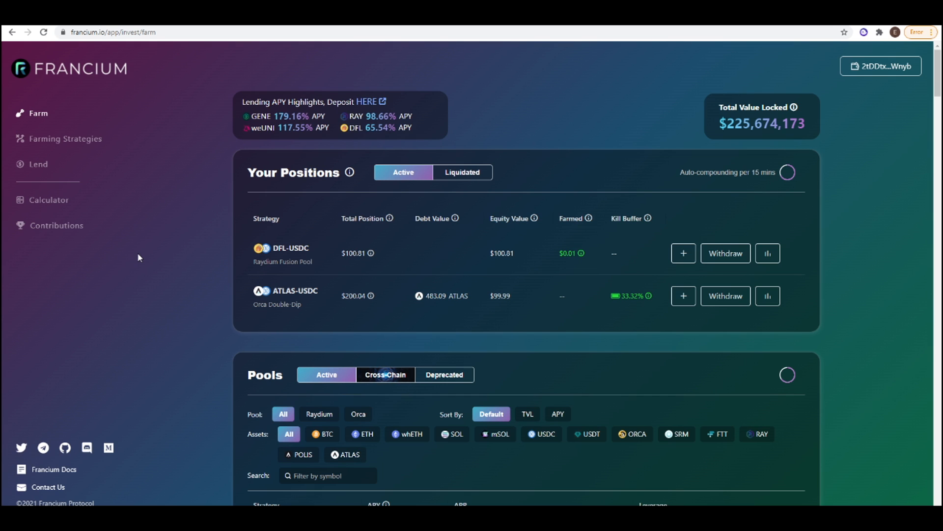
pyautogui.scroll(-3)
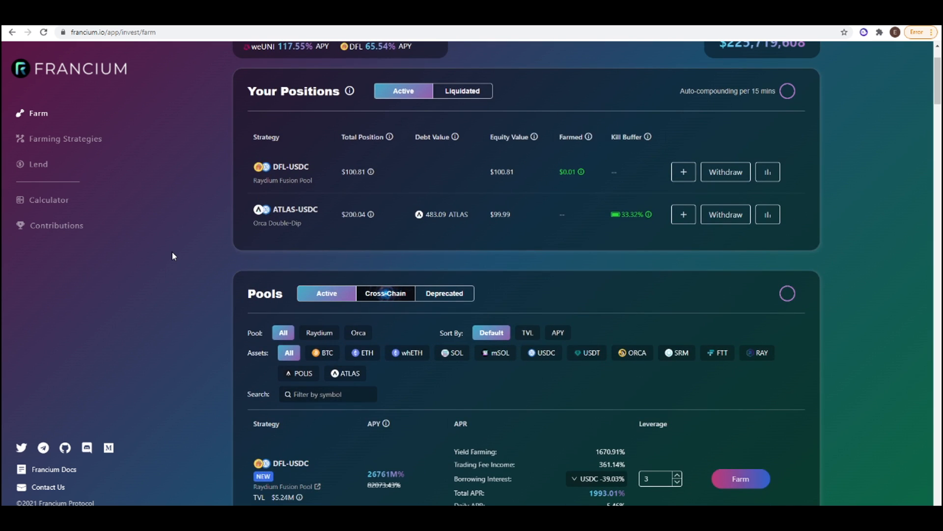
pyautogui.click(49, 199)
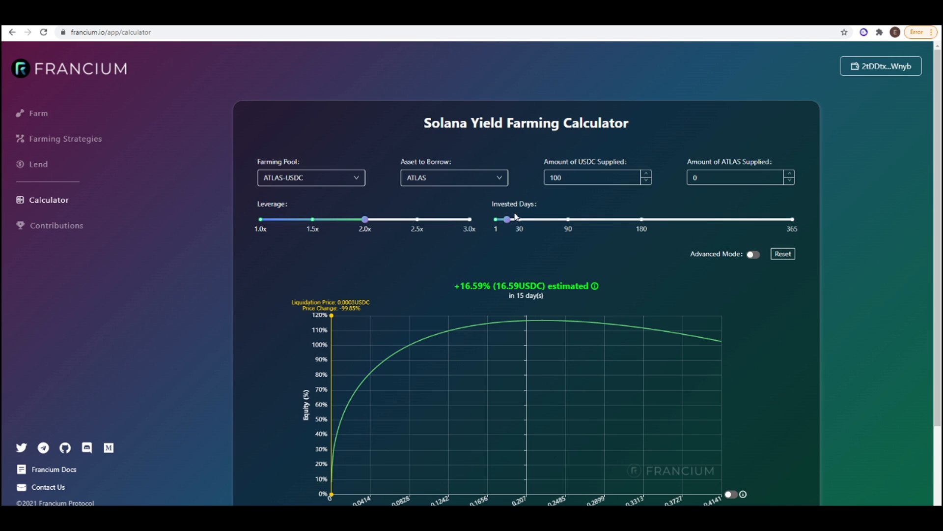
# Set Invested Days to 90, estimating +125.14% (125.14 USDC), and view the equity chart.
pyautogui.moveTo(507, 219); pyautogui.dragTo(569, 219)
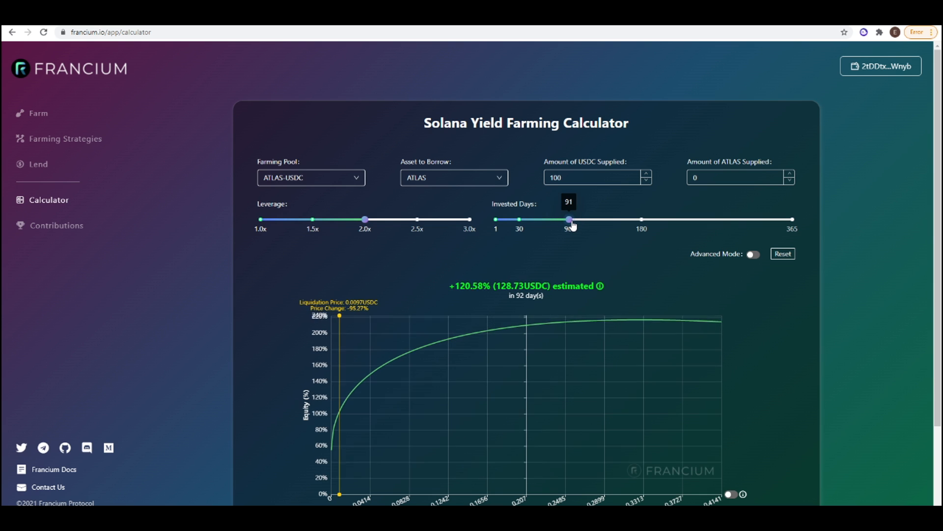
pyautogui.moveTo(569, 219); pyautogui.dragTo(567, 219)
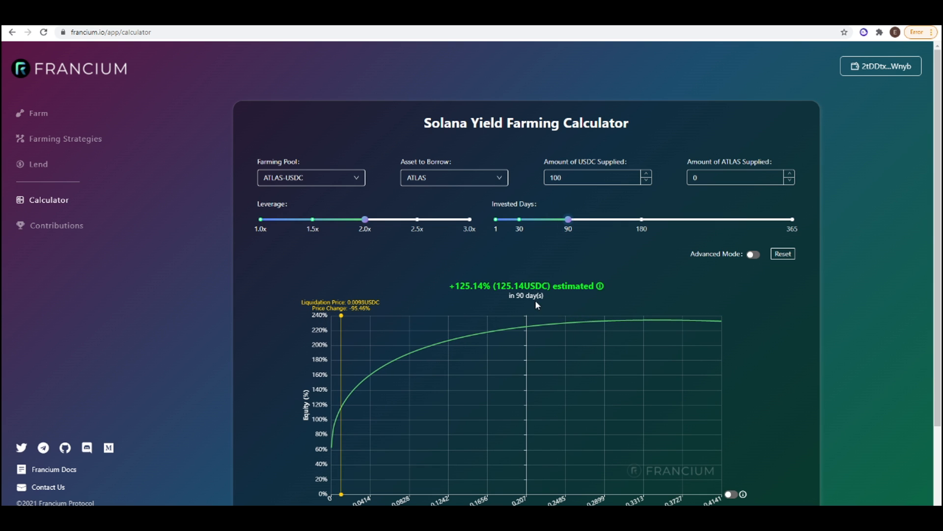
pyautogui.scroll(-3)
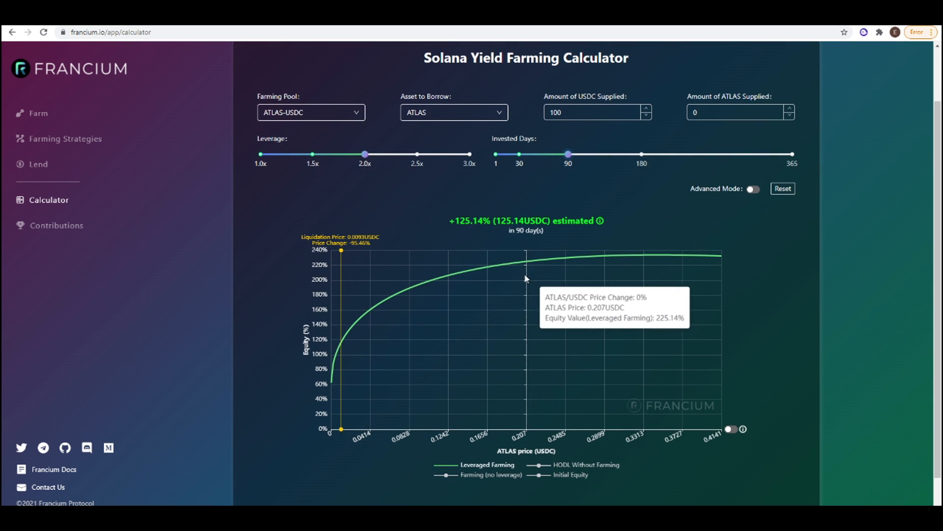
pyautogui.moveTo(524, 277)
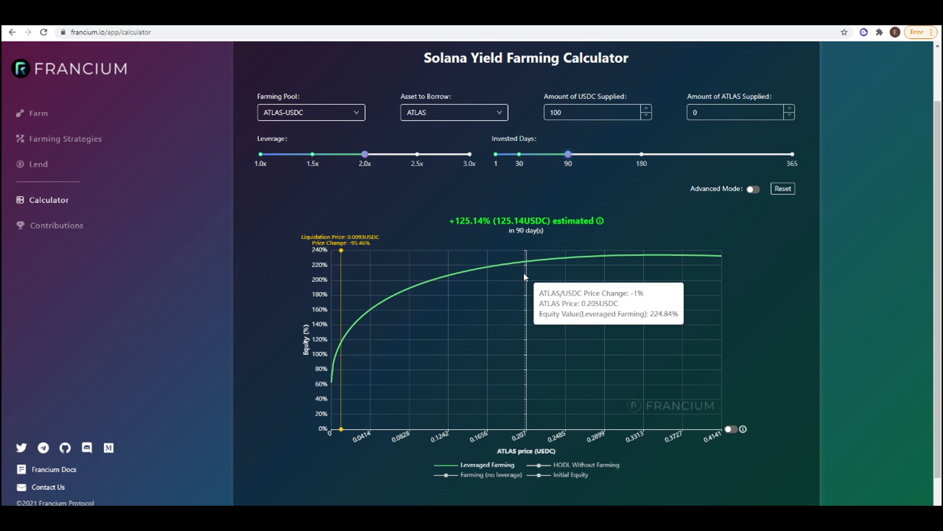
pyautogui.moveTo(527, 276)
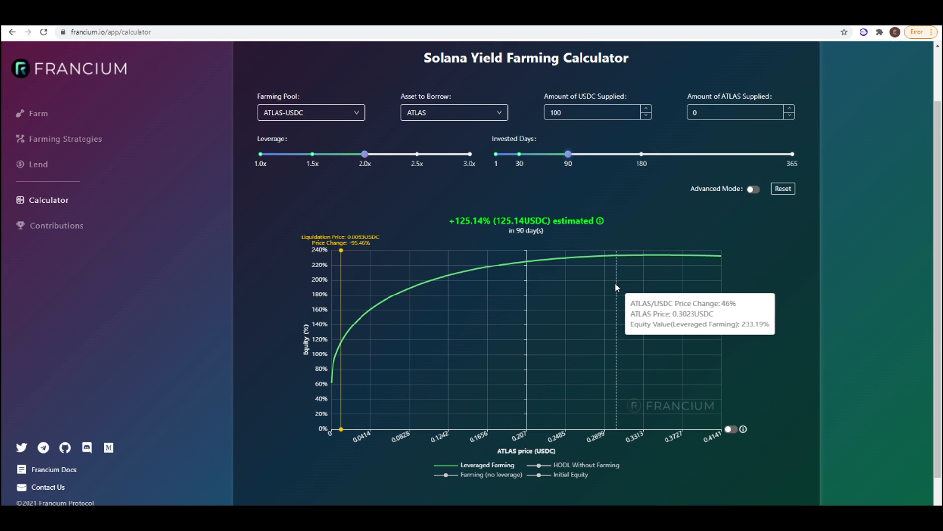
pyautogui.moveTo(624, 287)
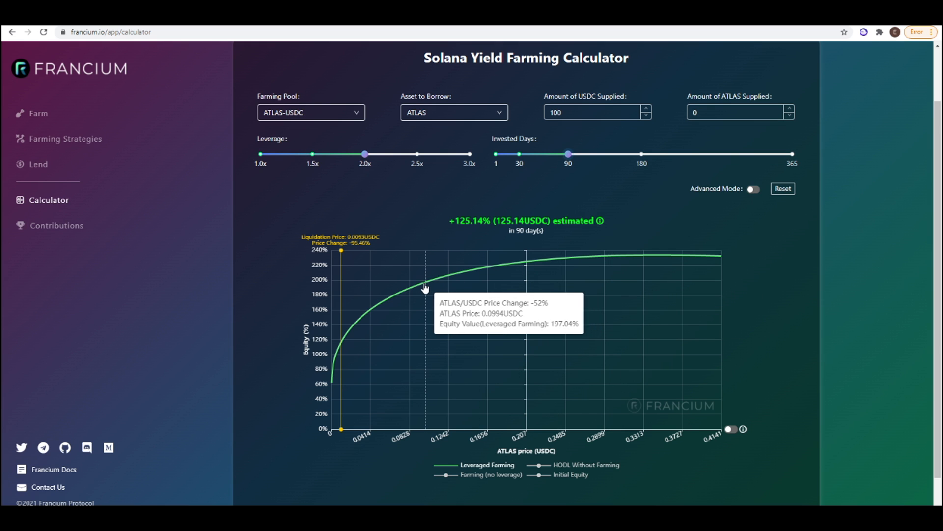
pyautogui.moveTo(430, 287)
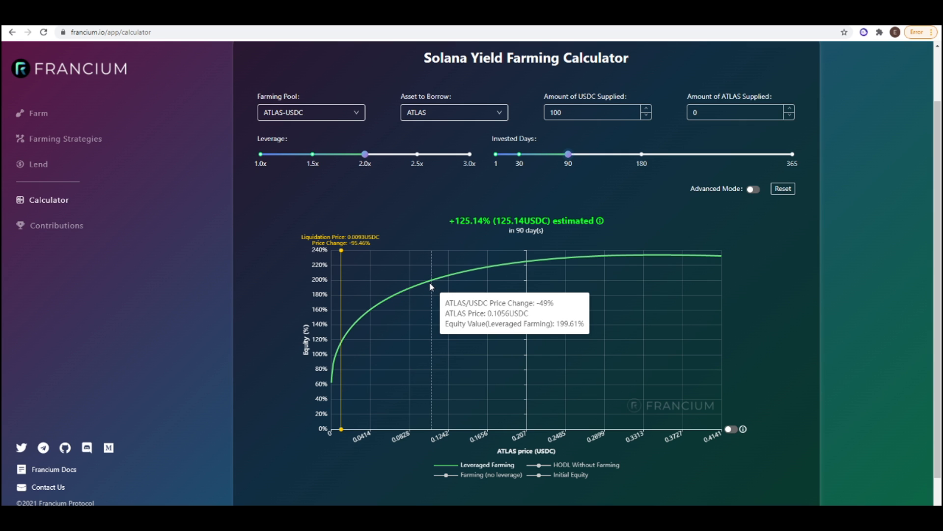
pyautogui.moveTo(428, 286)
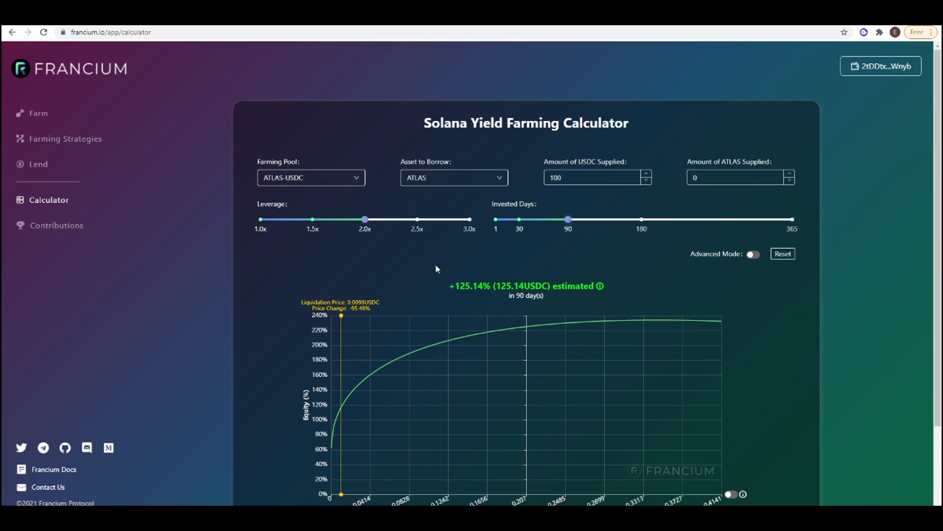
pyautogui.moveTo(380, 111)
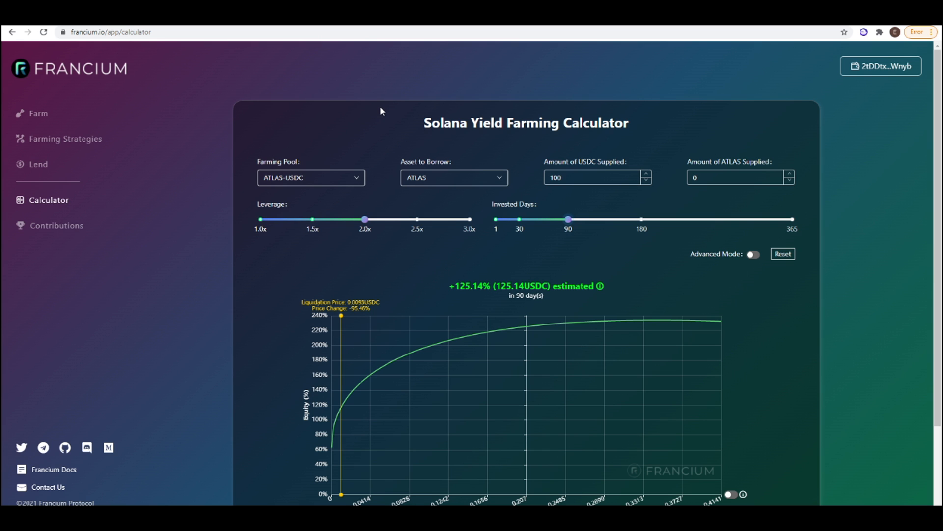